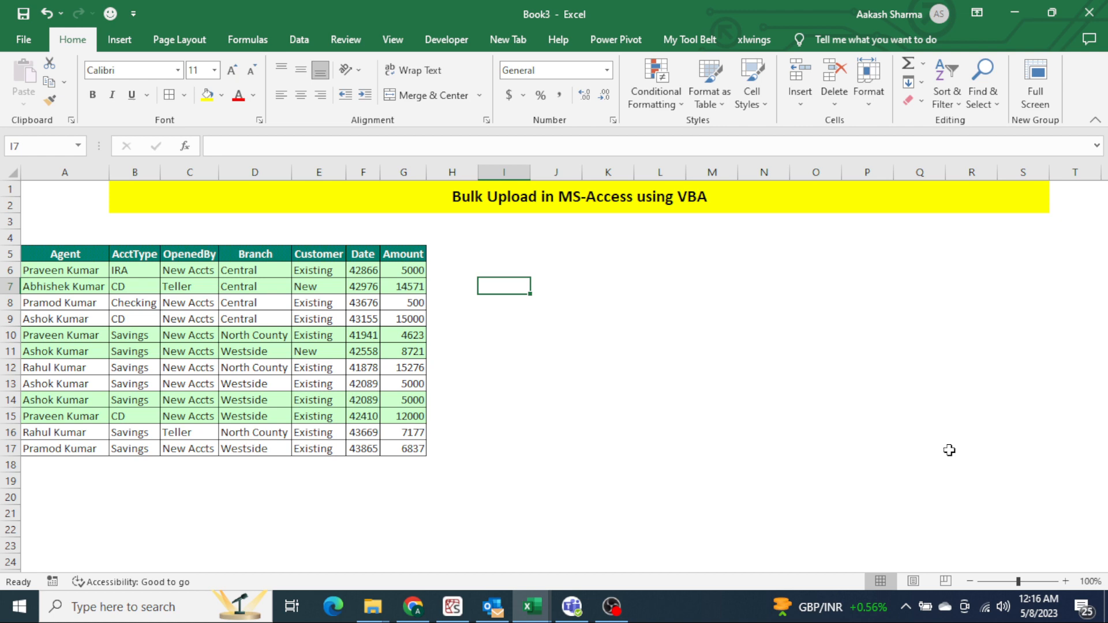
- Browse to the MS-Access folder in File Explorer and launch Data.accdb in Access
{"action": "left_click", "coordinate": [201, 236]}
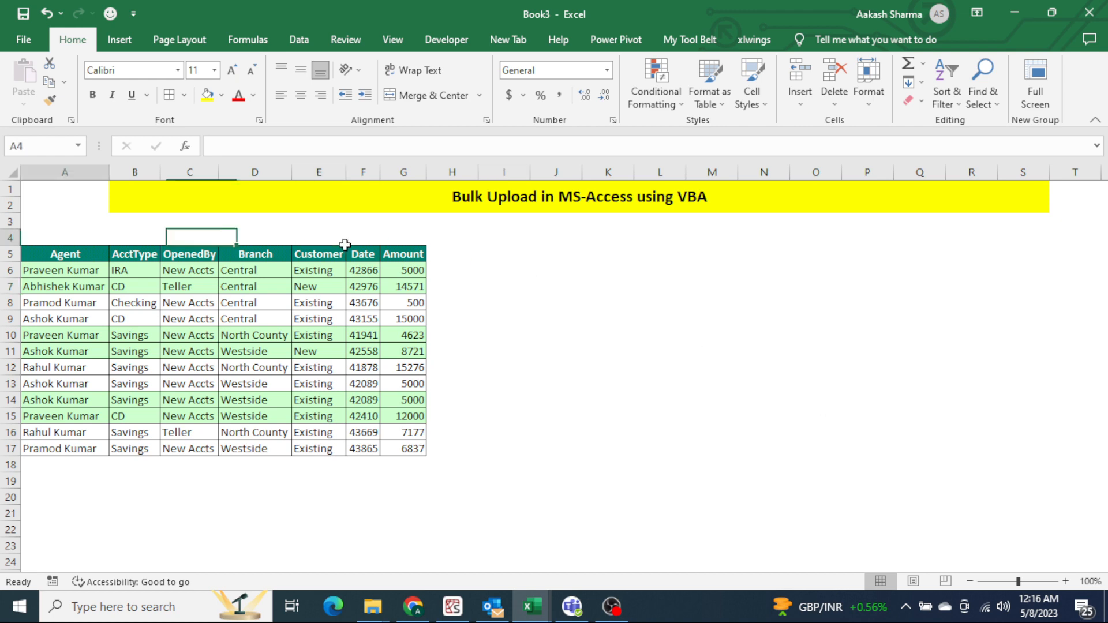
{"action": "left_click_drag", "start_coordinate": [64, 254], "coordinate": [403, 448]}
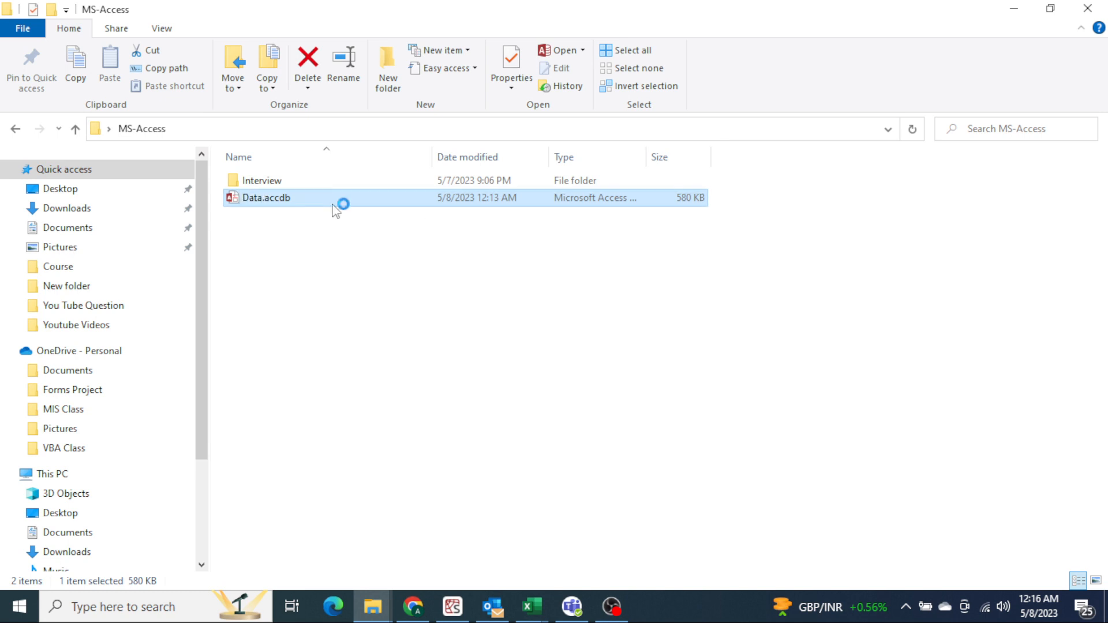
{"action": "double_click", "coordinate": [266, 197]}
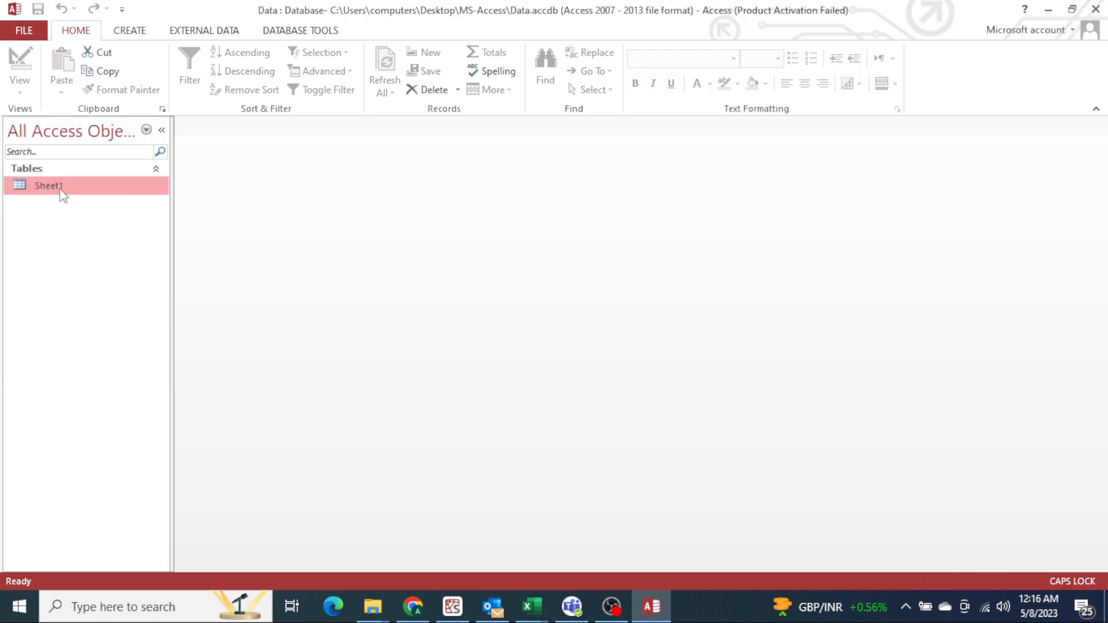
- Show the empty Sheet1 datasheet (Agent through Amount) and dismiss the Office activation notice
{"action": "double_click", "coordinate": [48, 185]}
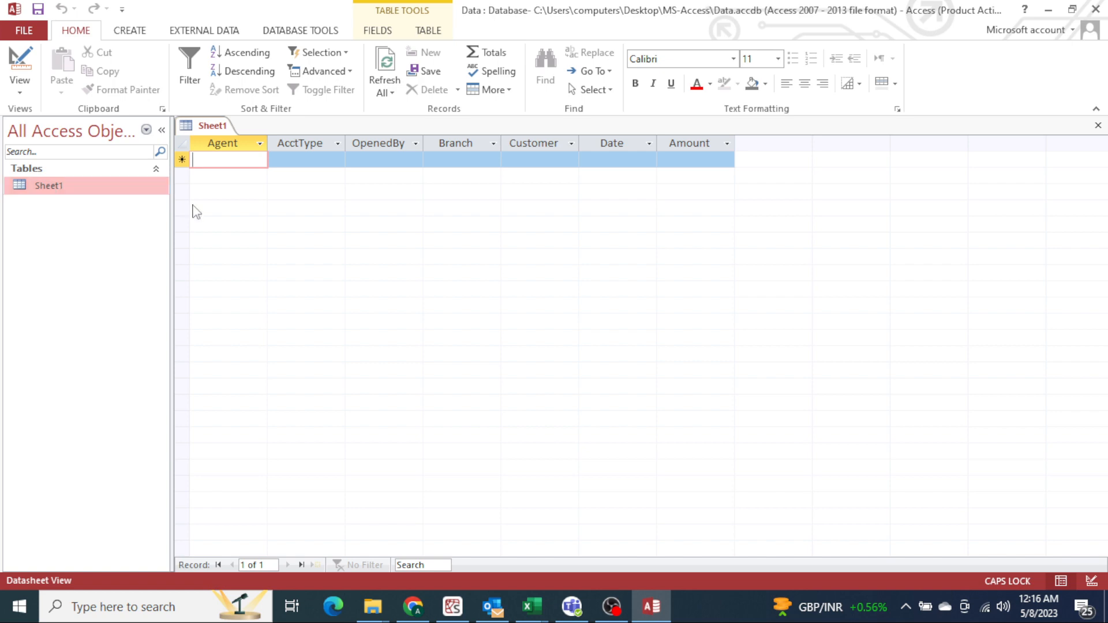
{"action": "left_click", "coordinate": [531, 606]}
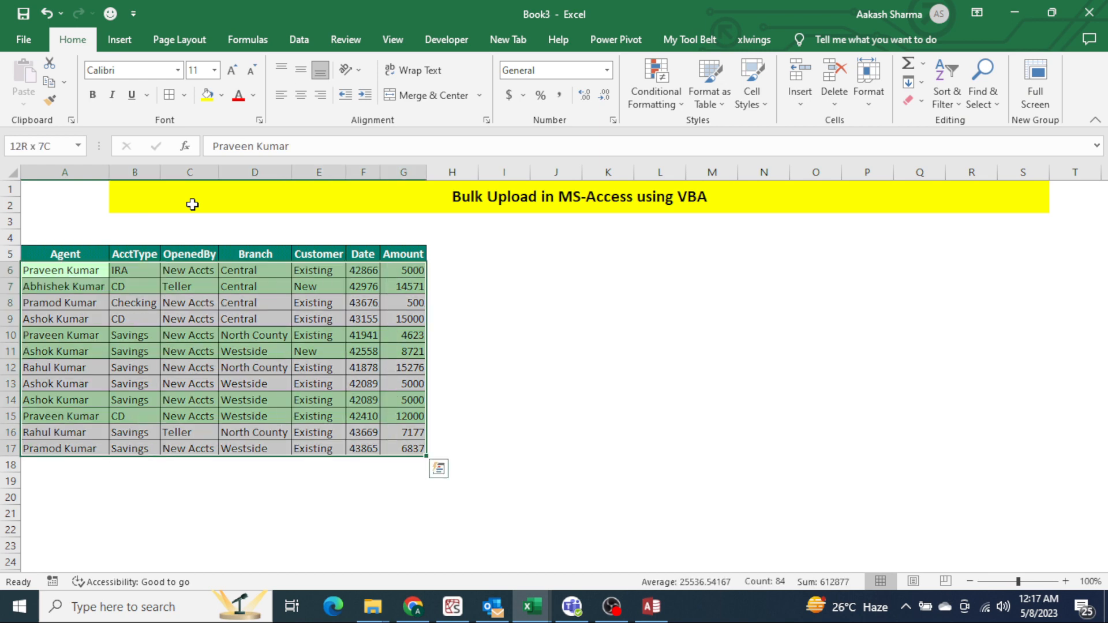
{"action": "left_click", "coordinate": [650, 606]}
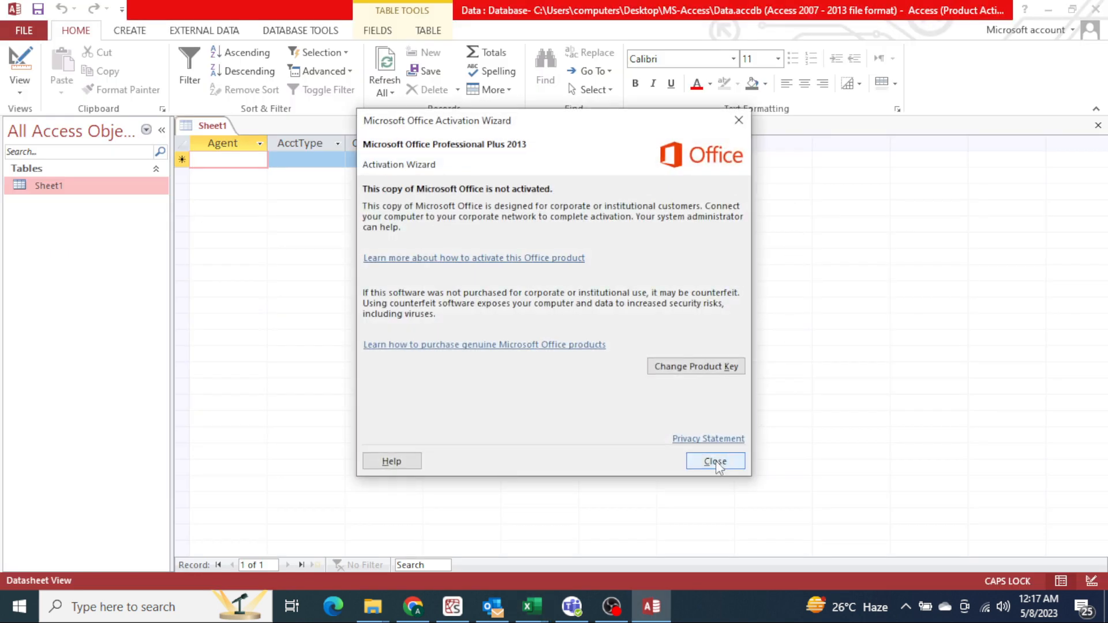
{"action": "left_click", "coordinate": [715, 460]}
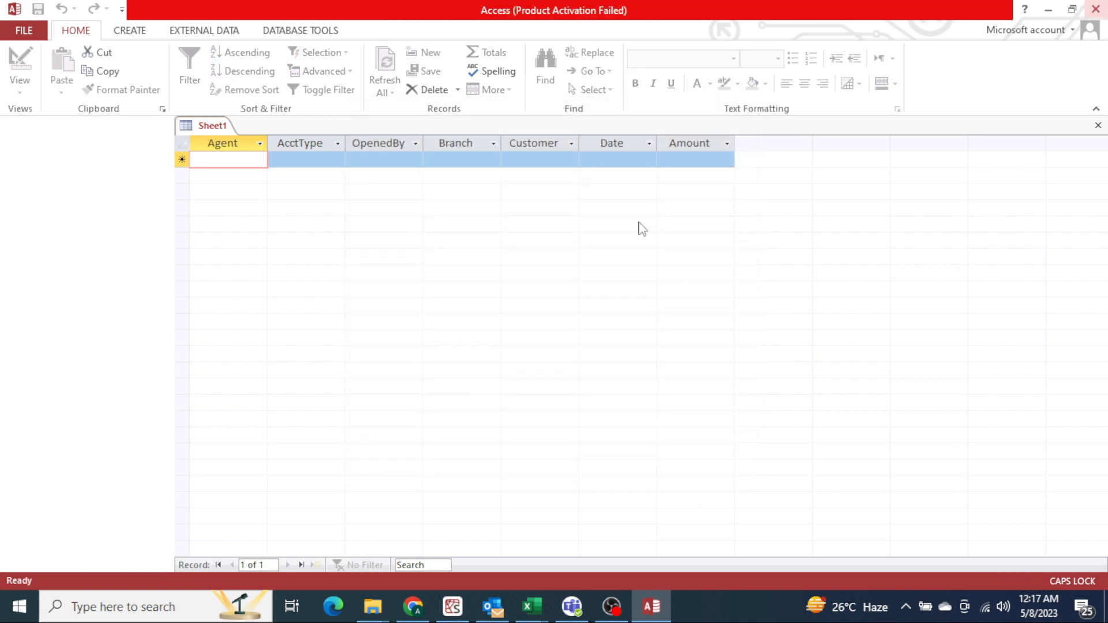
- From Excel's View commands, launch the Visual Basic editor for Book3 with an empty Module1
{"action": "left_click", "coordinate": [531, 606]}
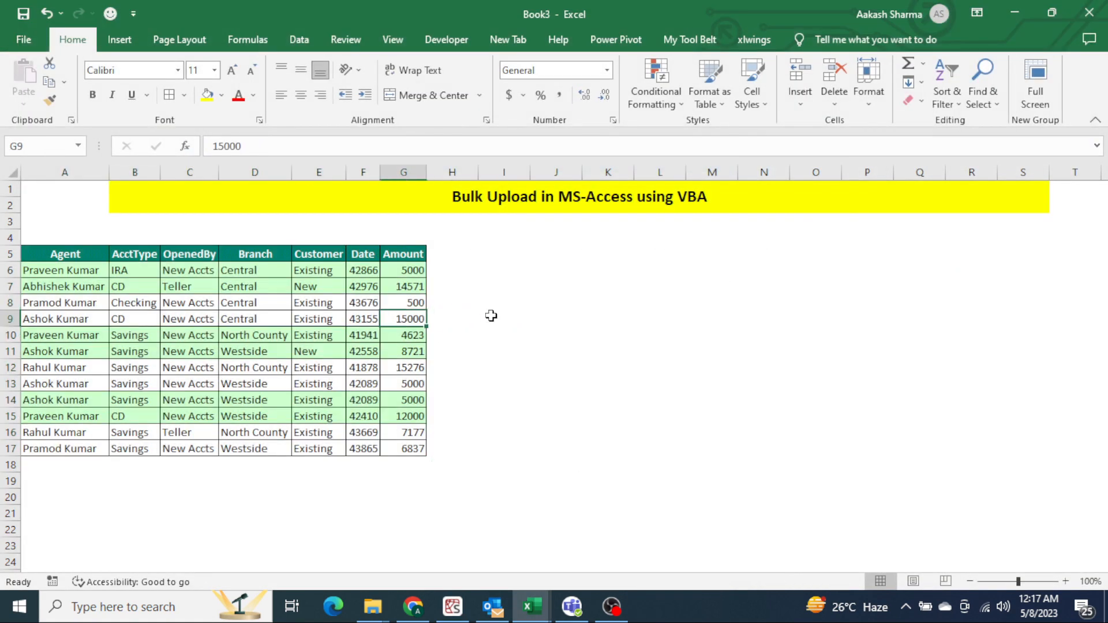
{"action": "left_click", "coordinate": [393, 39]}
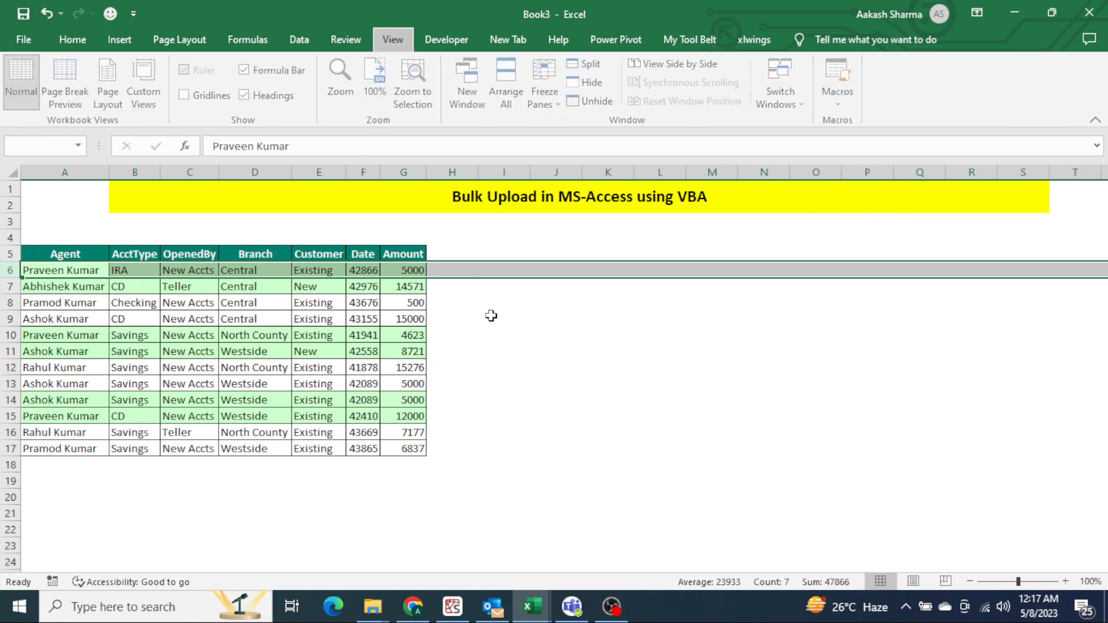
{"action": "left_click", "coordinate": [503, 253]}
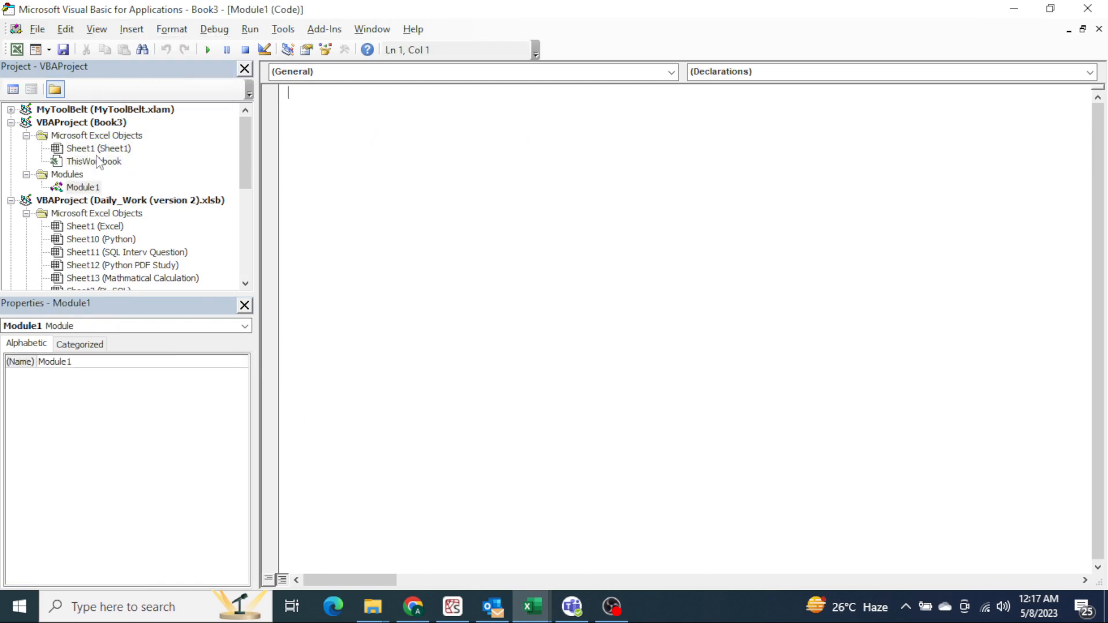
- Write Option Explicit at the top of Module1, checking Excel and returning with Alt+F11
{"action": "type", "text": "Option"}
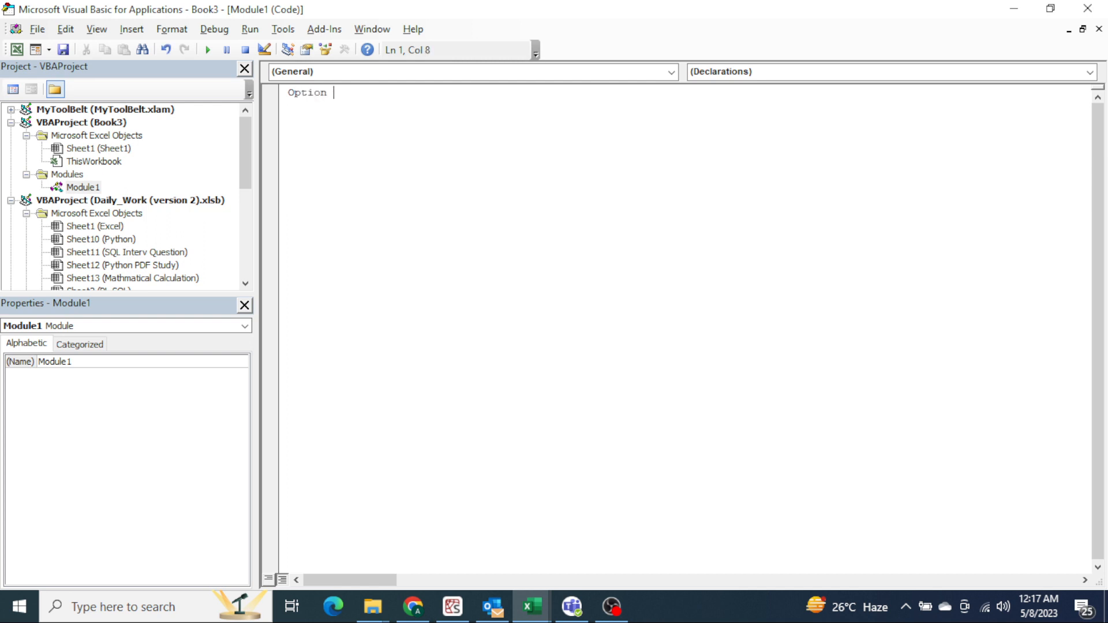
{"action": "type", "text": "Expliit"}
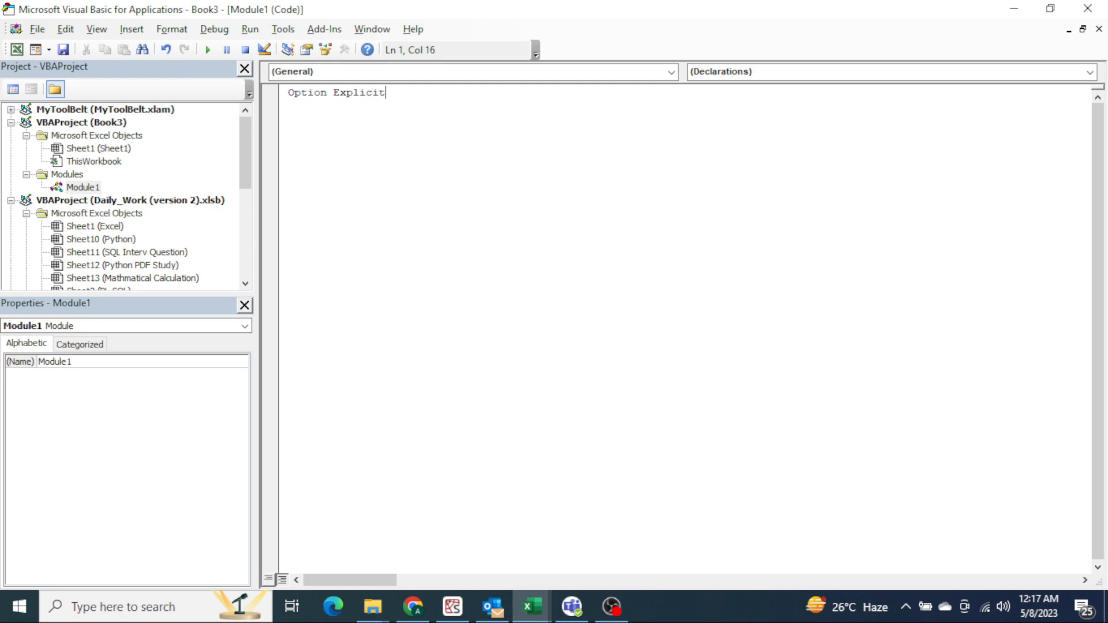
{"action": "key", "text": "alt+tab"}
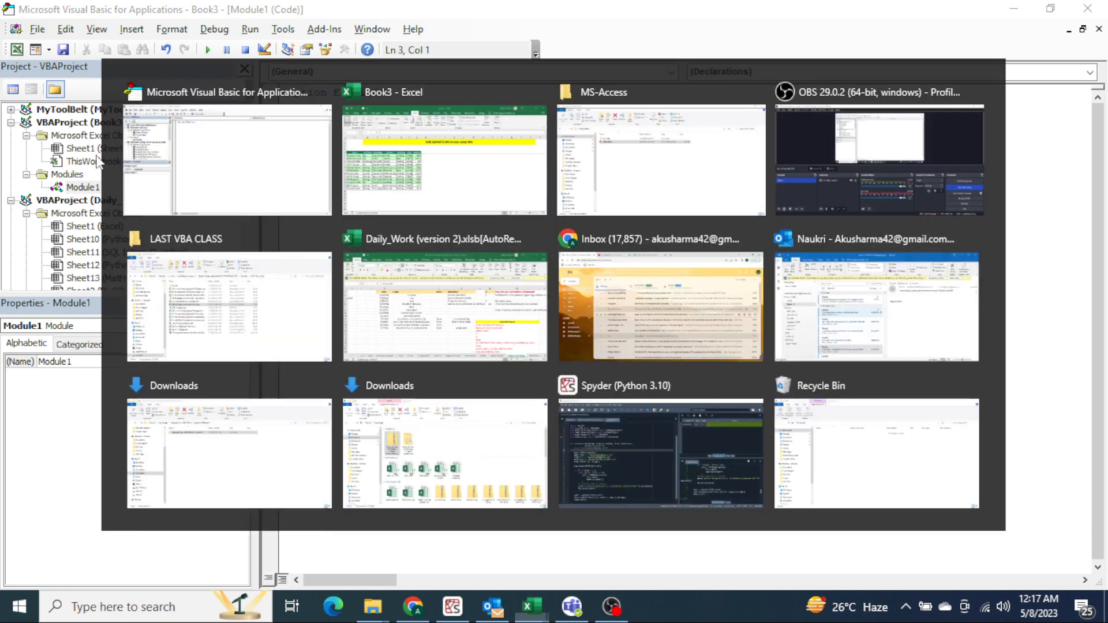
{"action": "left_click", "coordinate": [443, 161]}
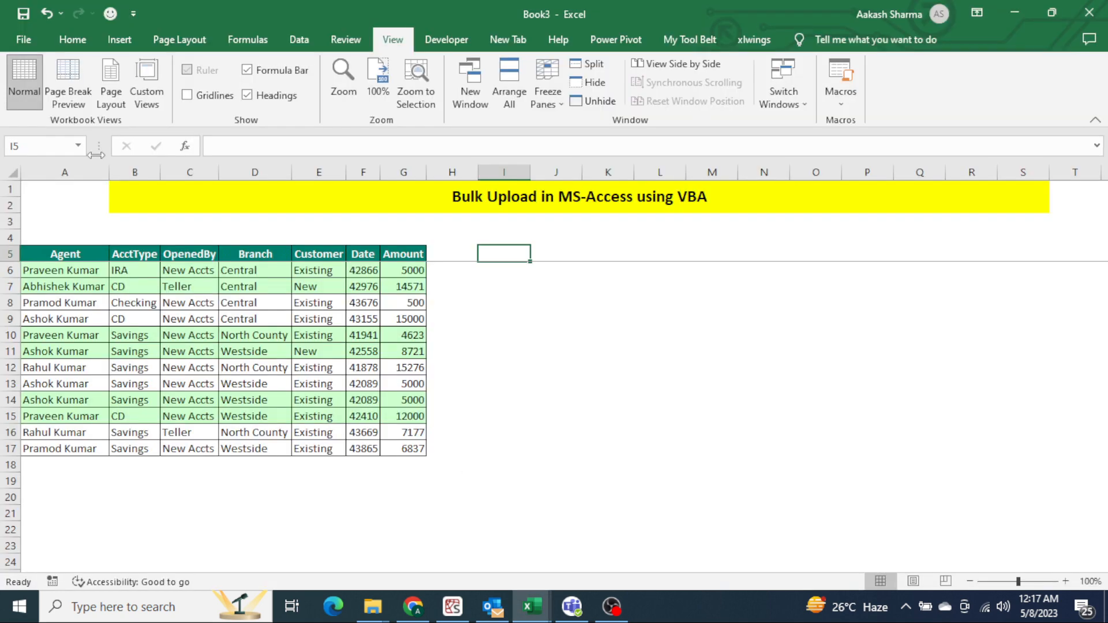
{"action": "key", "text": "Alt+F11"}
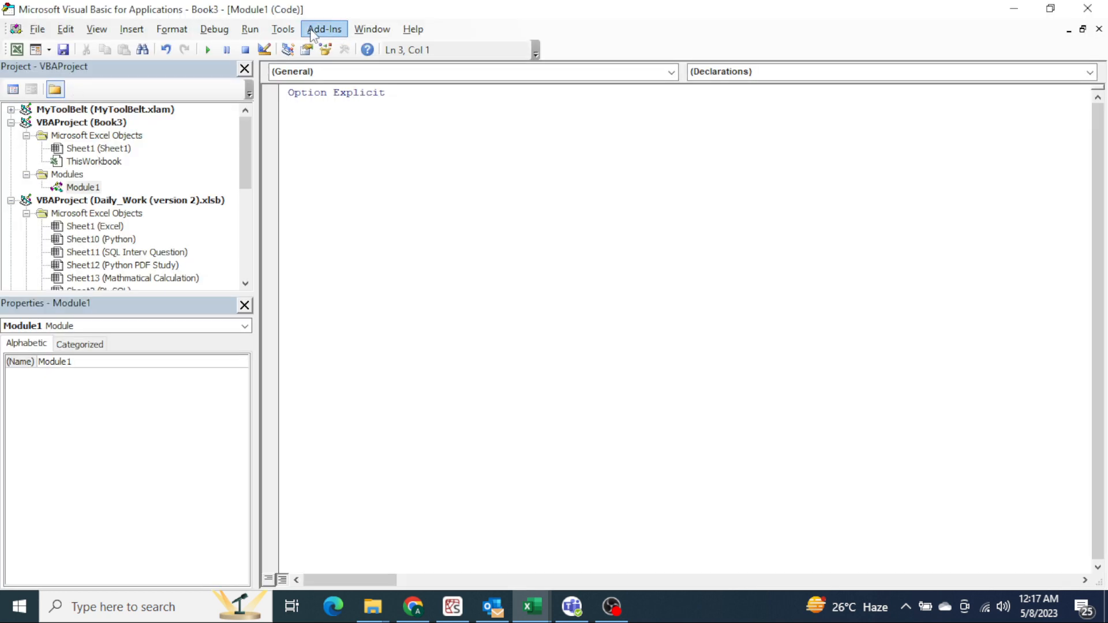
- Tick Microsoft ActiveX Data Objects 6.1 Library in Tools > References and confirm
{"action": "left_click", "coordinate": [281, 29]}
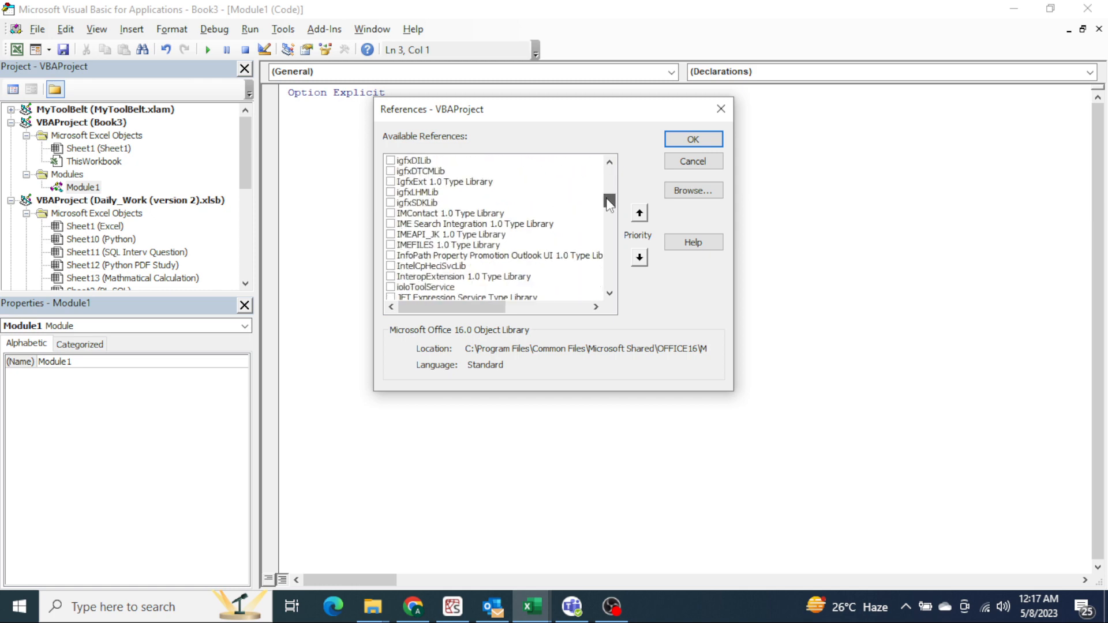
{"action": "scroll", "scroll_direction": "down", "scroll_amount": 3}
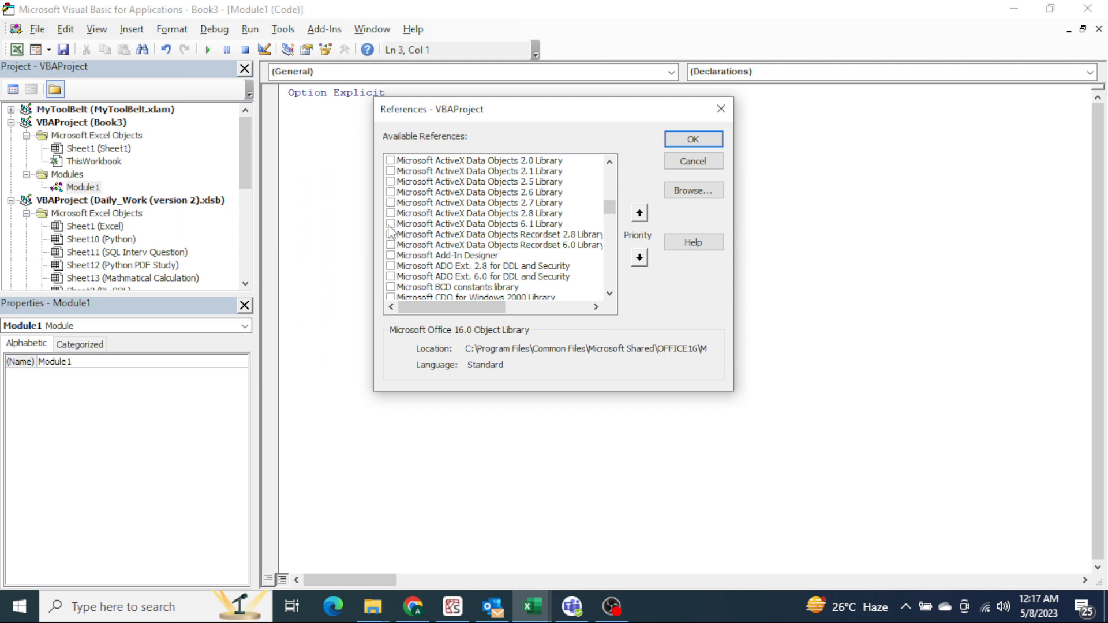
{"action": "left_click", "coordinate": [390, 224]}
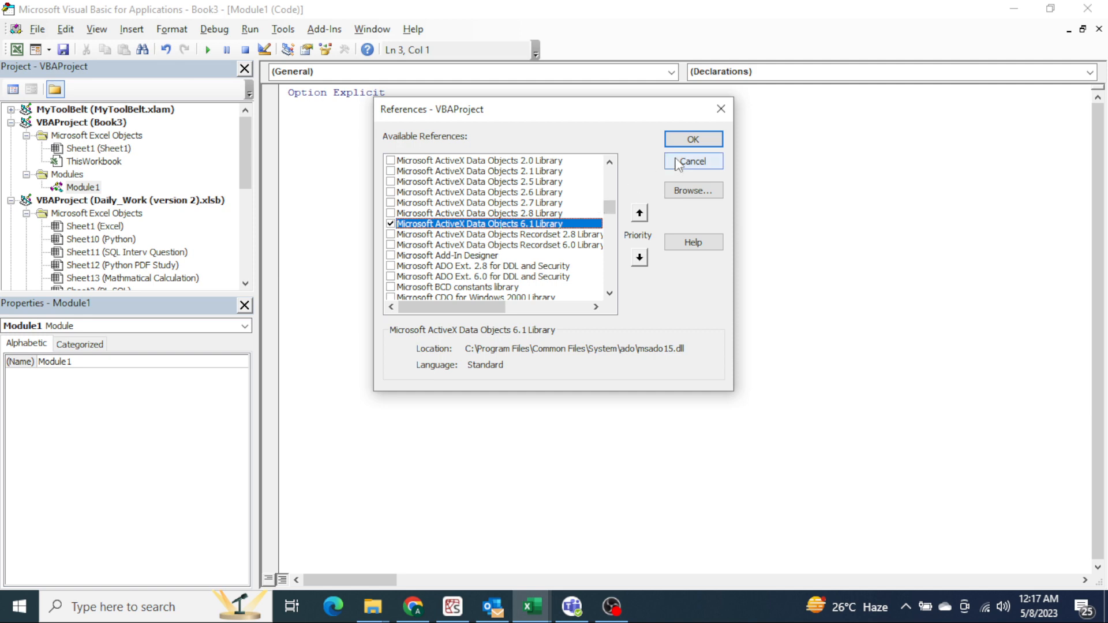
{"action": "left_click", "coordinate": [692, 161]}
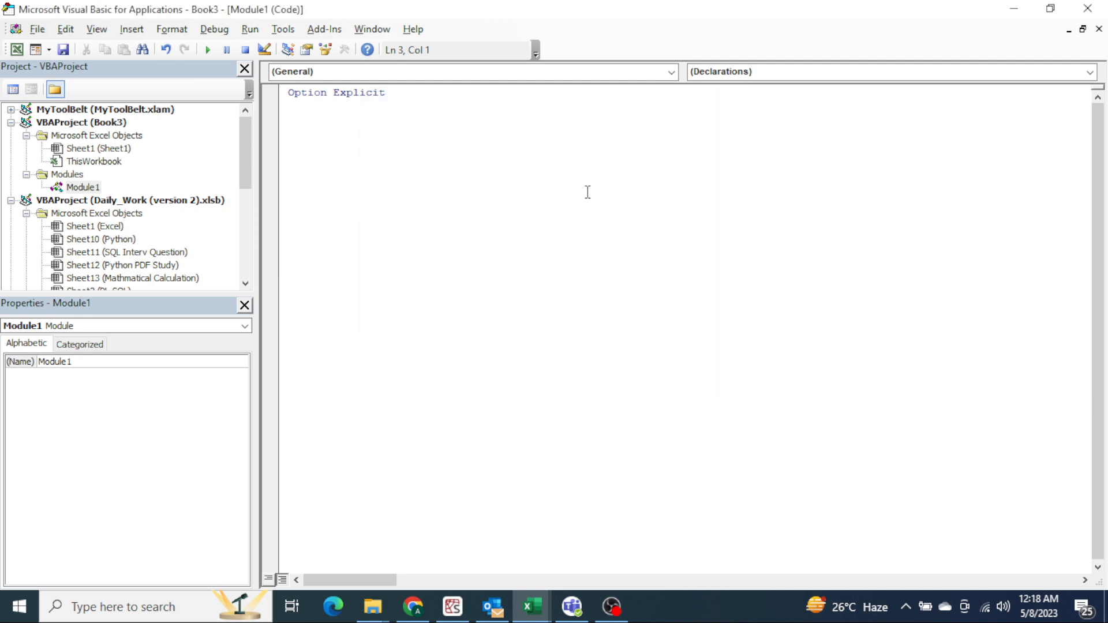
- Start a Sub named Upload_Data_In_Bulk
{"action": "type", "text": "Sub"}
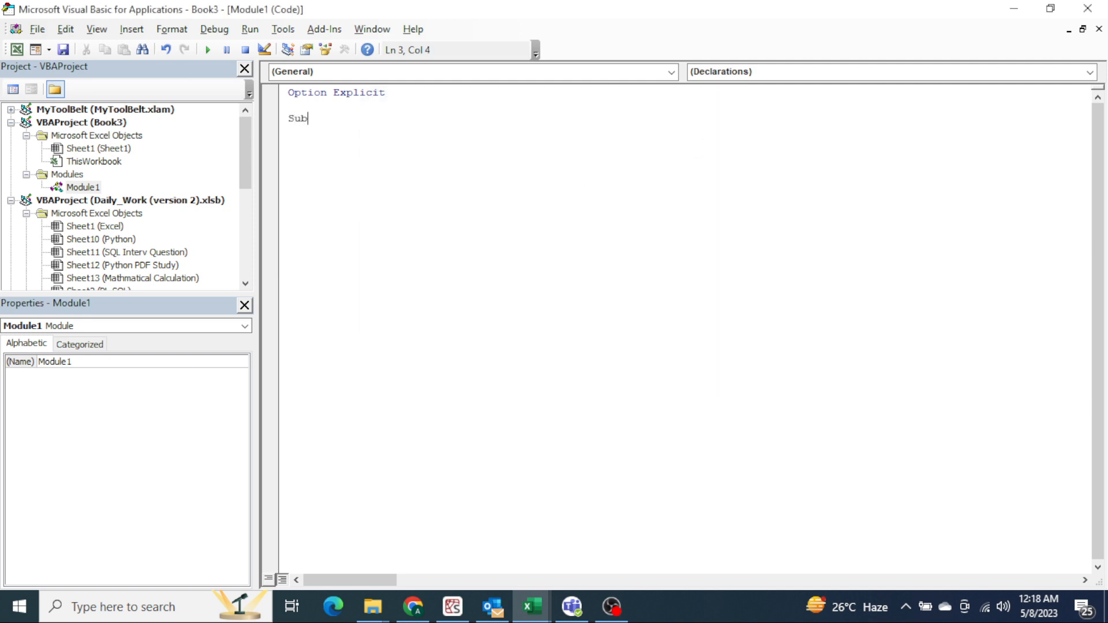
{"action": "type", "text": "U"}
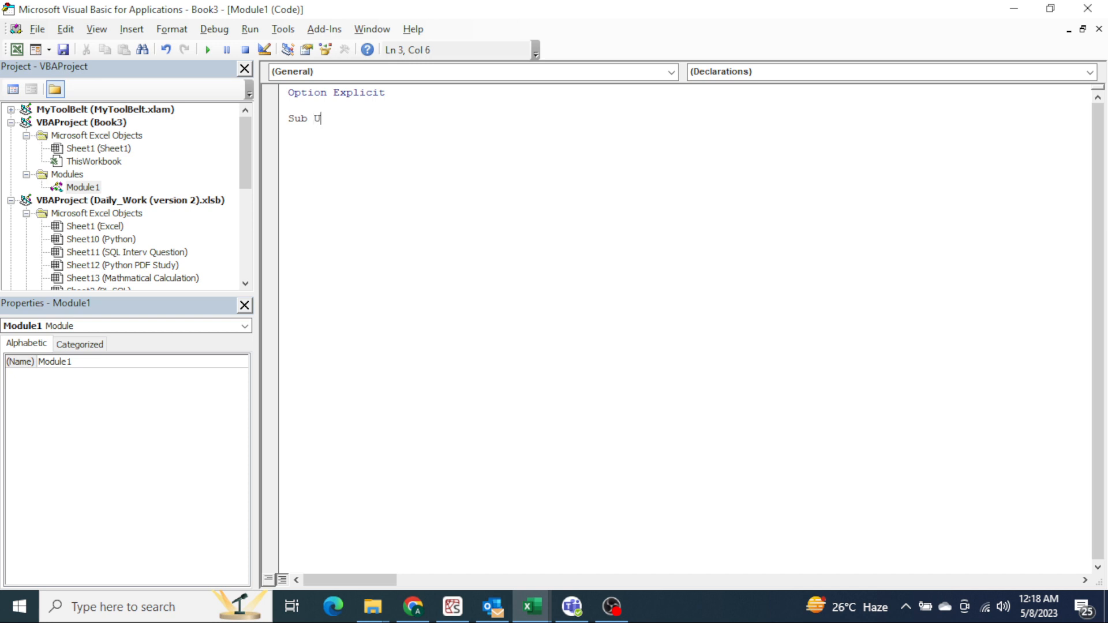
{"action": "type", "text": "ploa"}
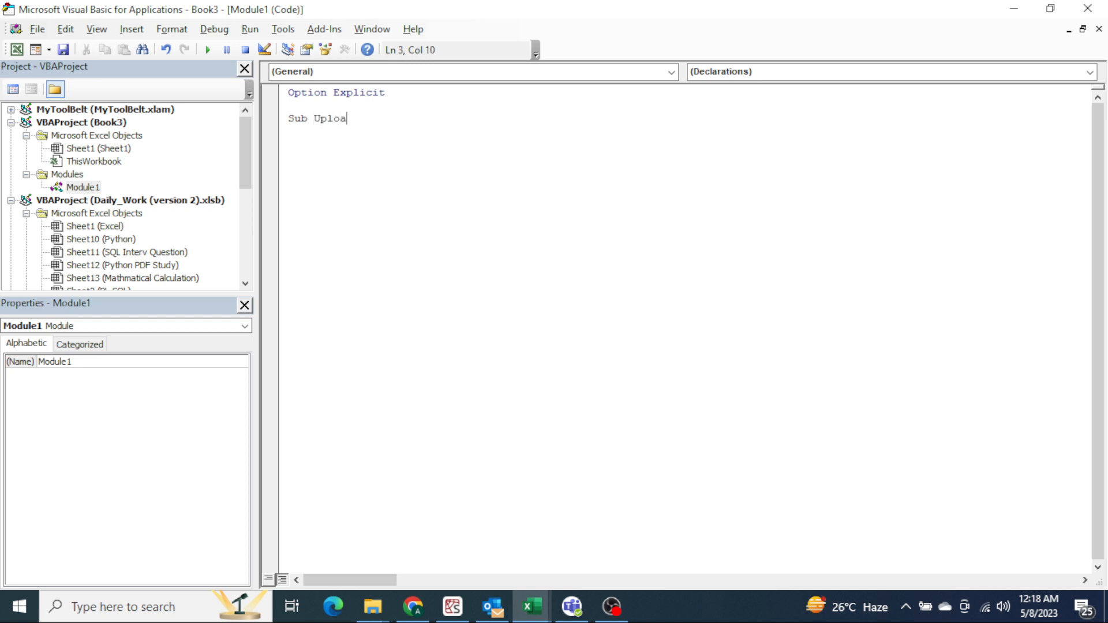
{"action": "type", "text": "d_Data"}
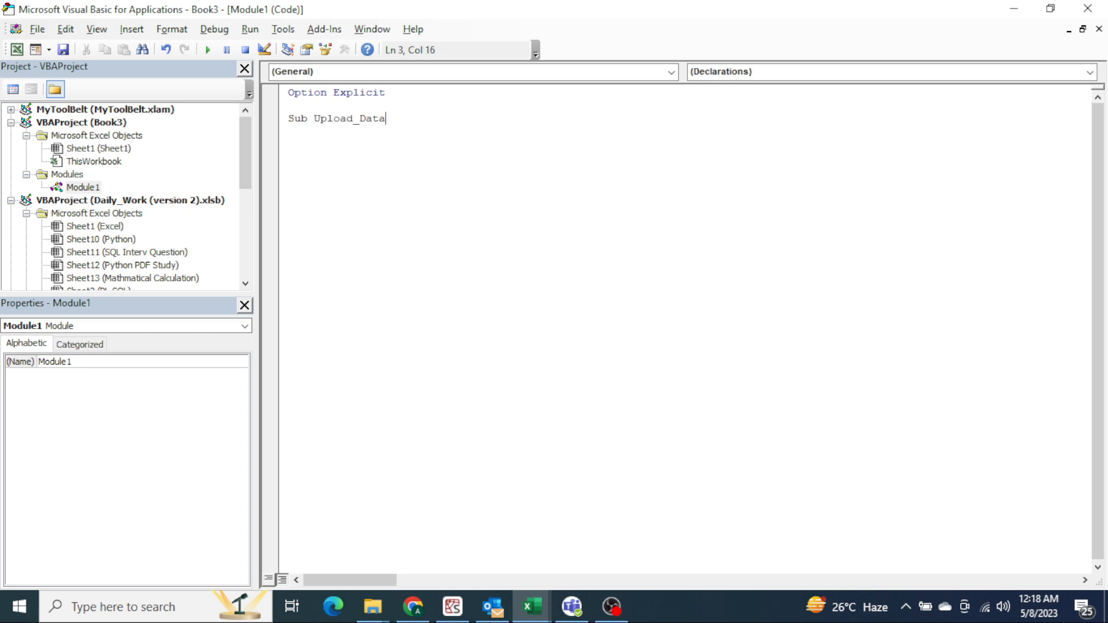
{"action": "type", "text": "_In_Bulk("}
{"action": "type", "text": "Dim c"}
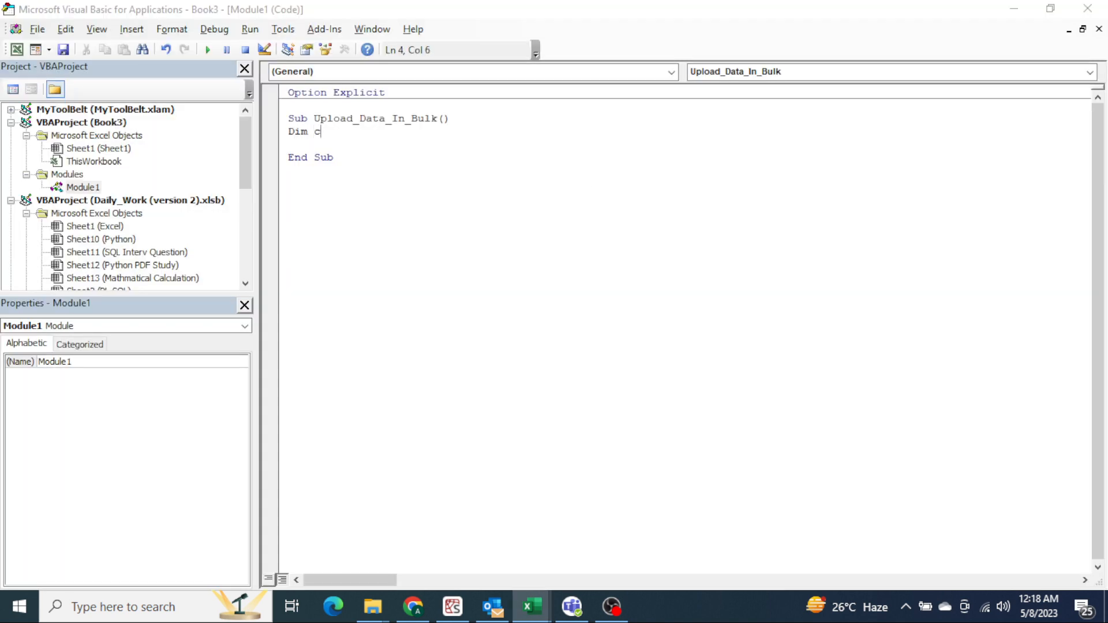
- Declare connect As New ADODB.Connection, Myrecordset As New Recordset and K As Integer
{"action": "type", "text": "onnec"}
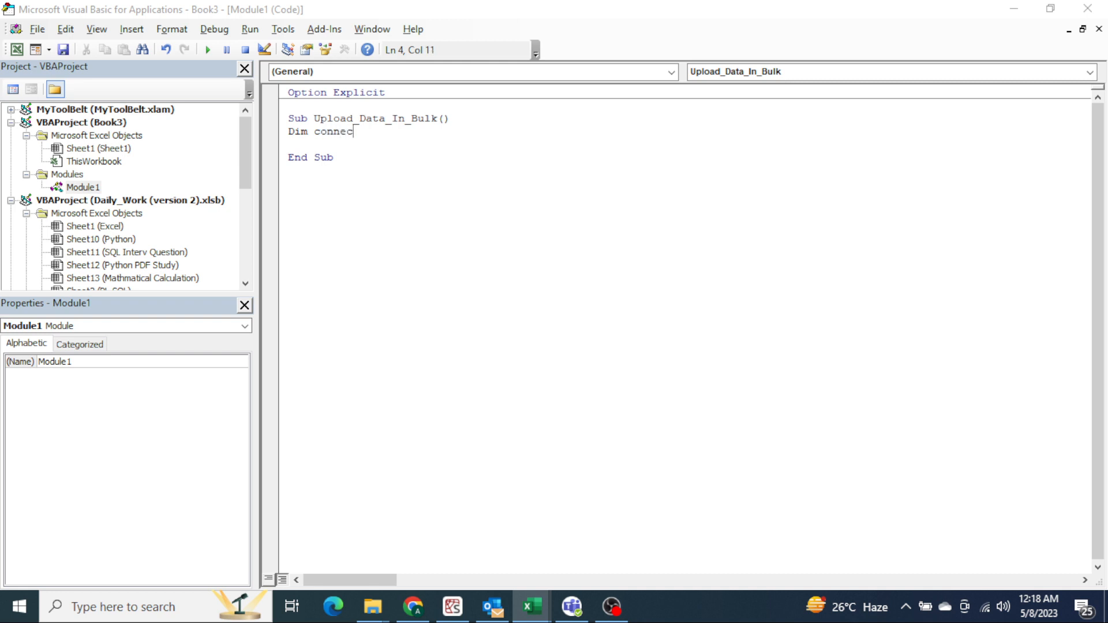
{"action": "type", "text": "as"}
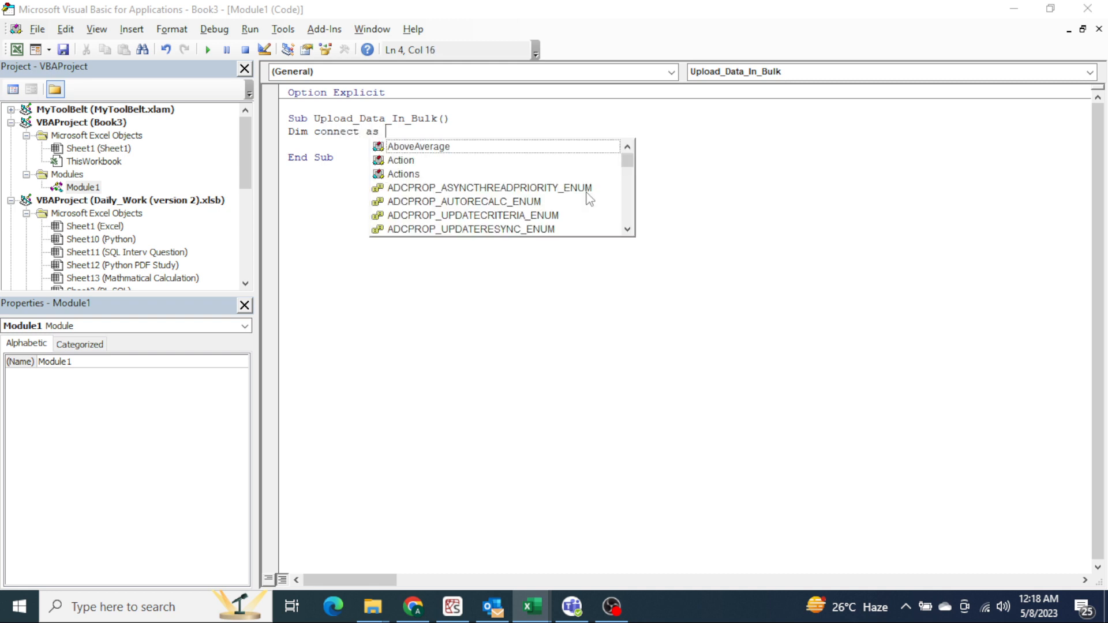
{"action": "type", "text": "New ADODB.connection,M"}
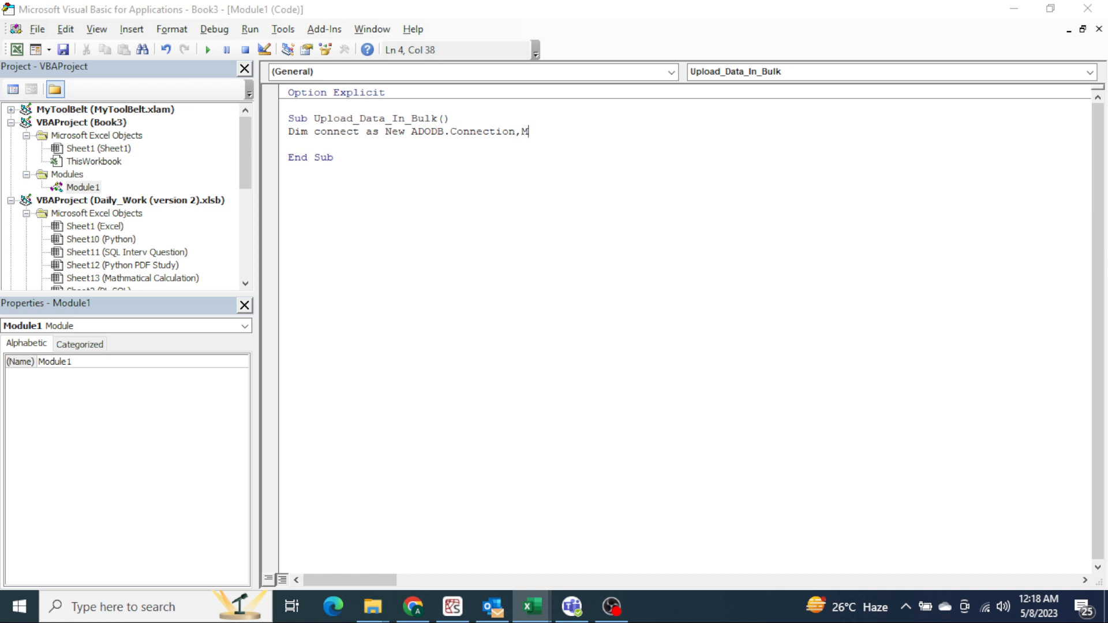
{"action": "type", "text": "yrecorset"}
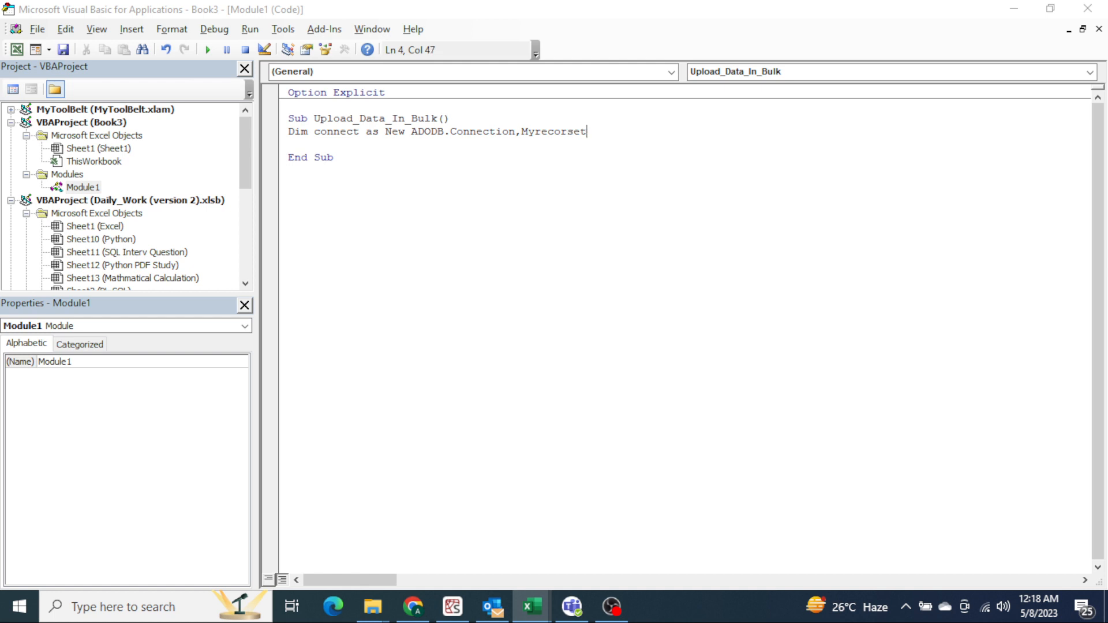
{"action": "key", "text": "BackSpace"}
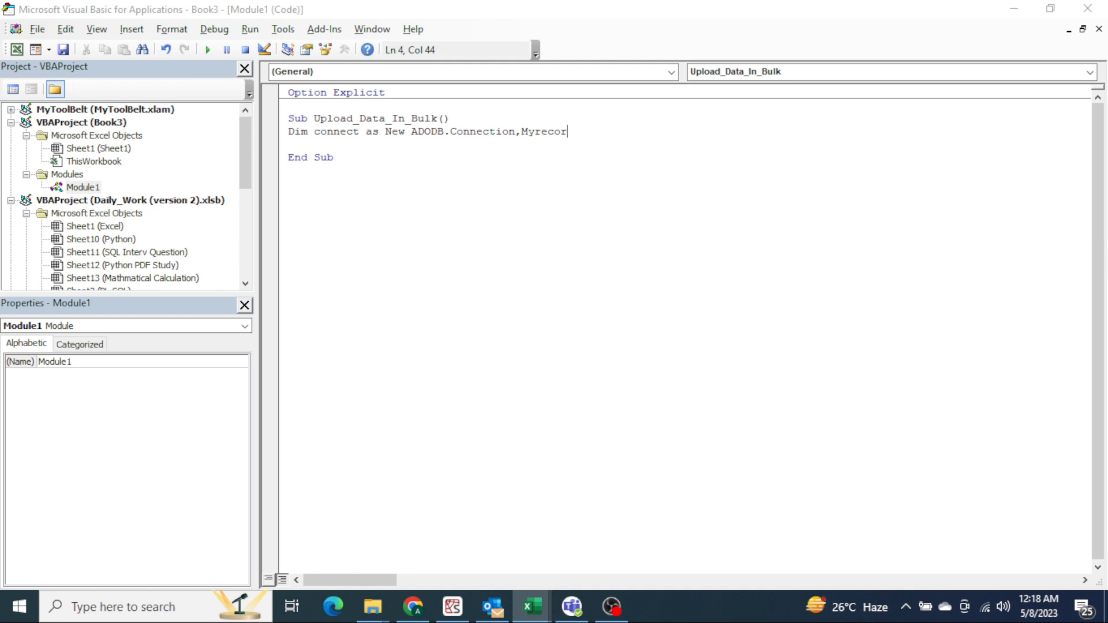
{"action": "type", "text": "dset as"}
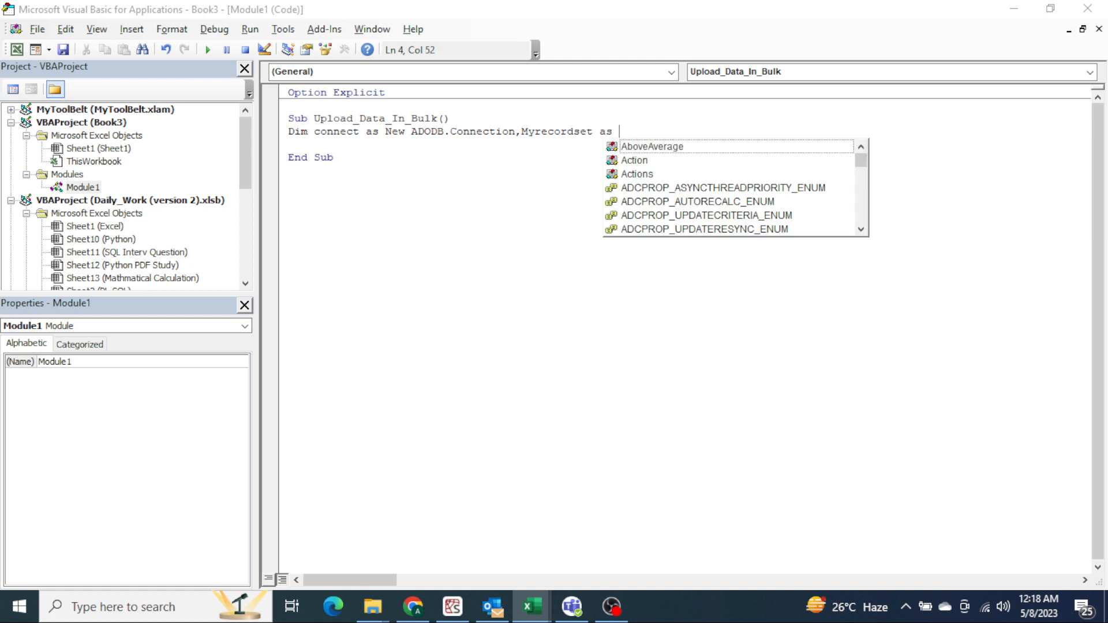
{"action": "type", "text": "New Recordset"}
{"action": "left_click", "coordinate": [689, 143]}
{"action": "type", "text": "Dim"}
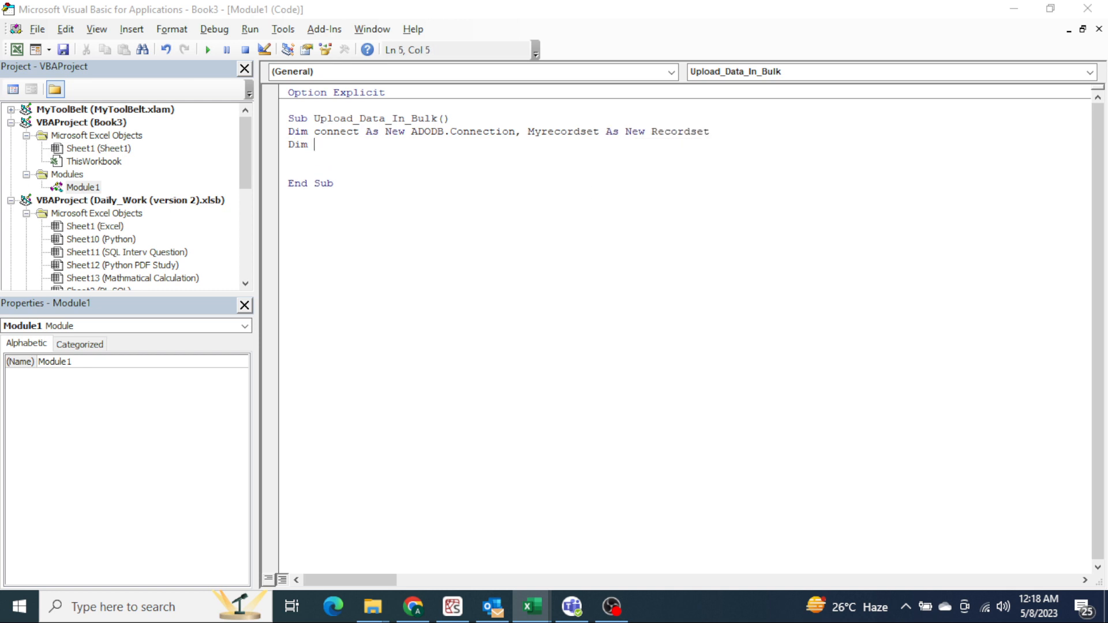
{"action": "type", "text": "K as in"}
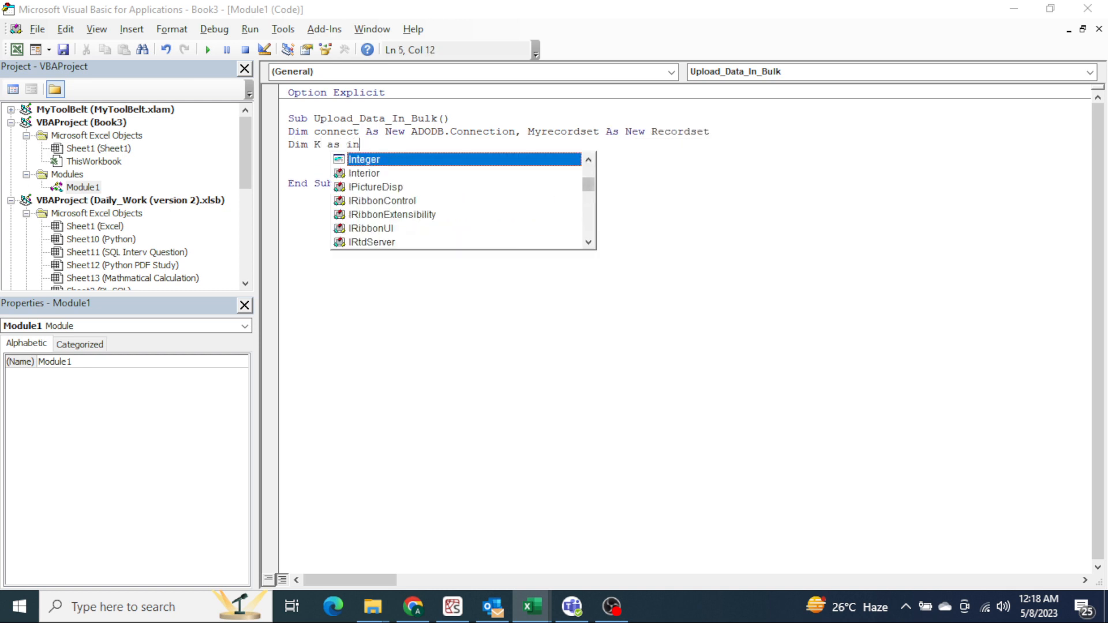
{"action": "key", "text": "Enter"}
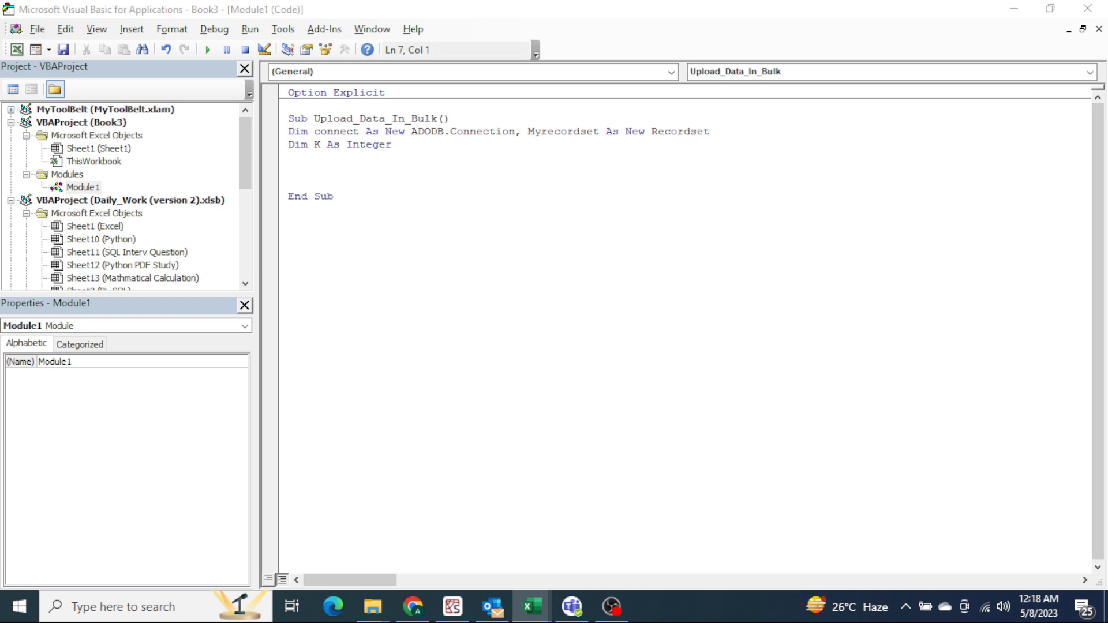
- Add Set connect = New ADODB.Connection
{"action": "type", "text": "set c"}
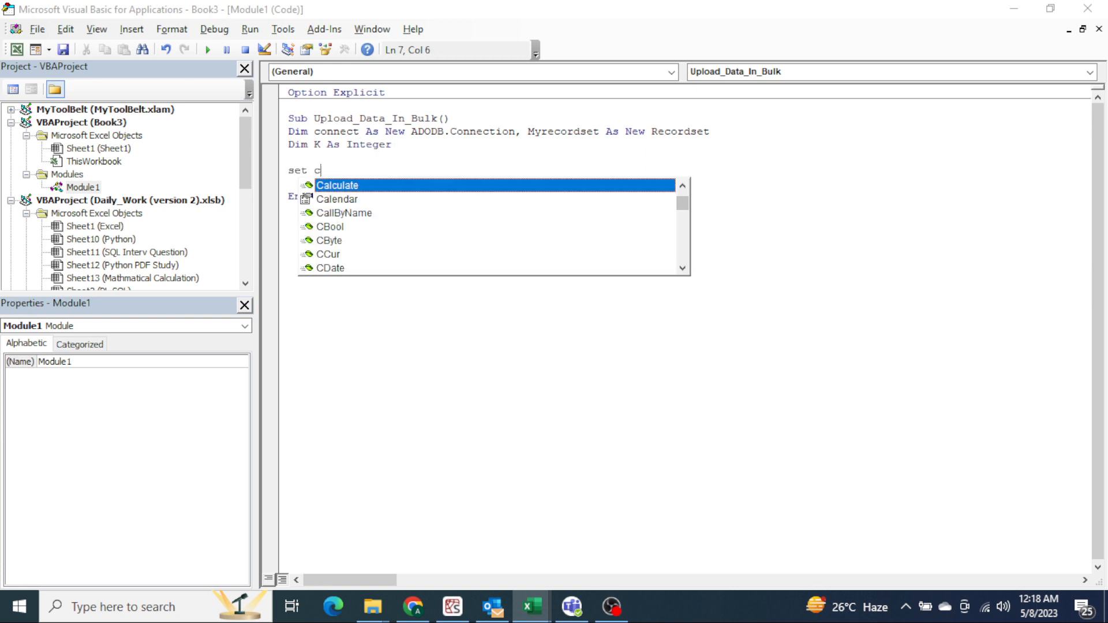
{"action": "type", "text": "onnect"}
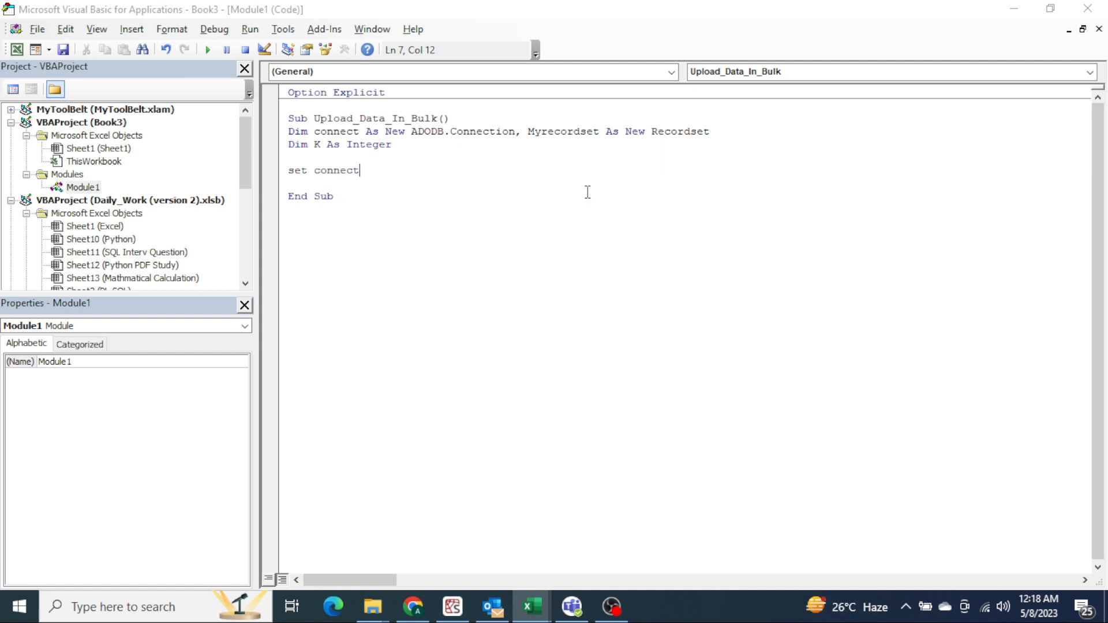
{"action": "type", "text": "=new ad"}
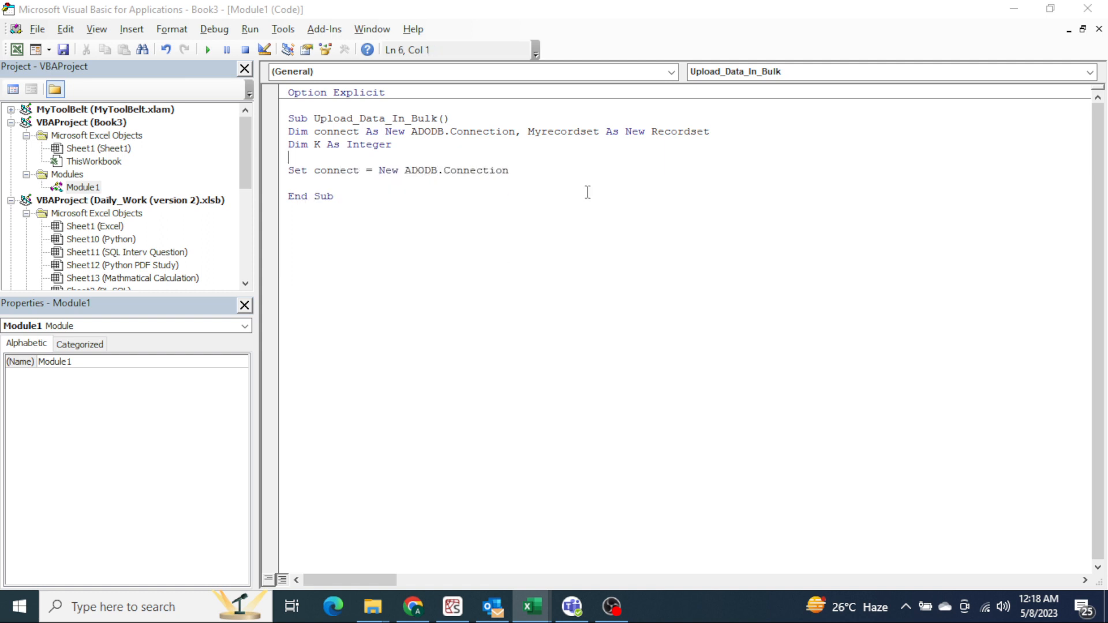
- Drop New from the Dim line and add Set Myrecordset = New ADODB.Recordset
{"action": "left_click", "coordinate": [367, 132]}
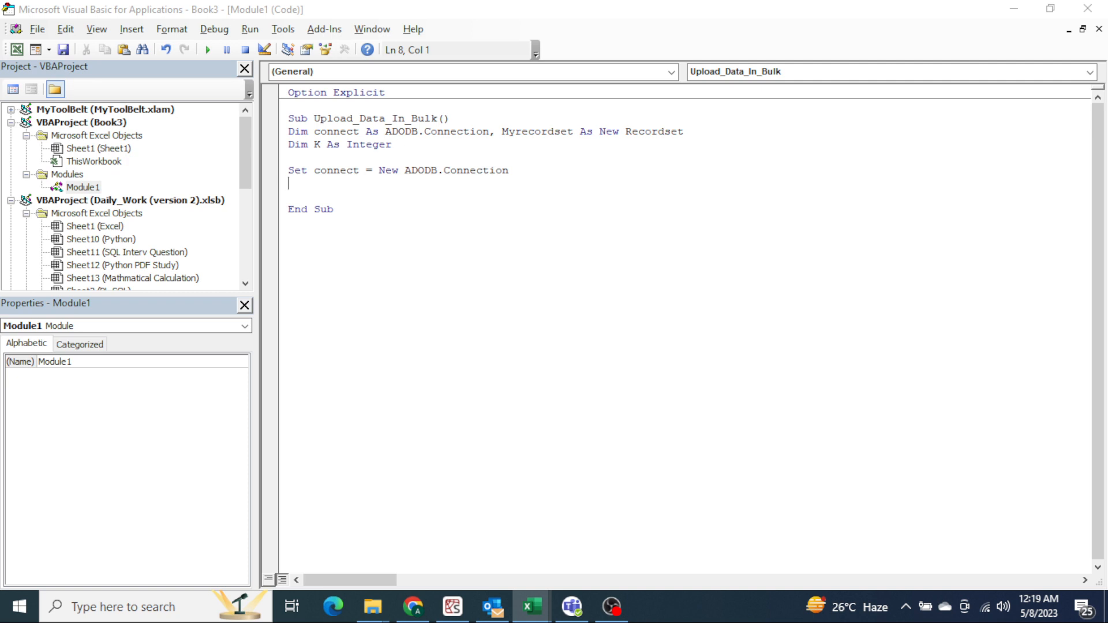
{"action": "type", "text": "set"}
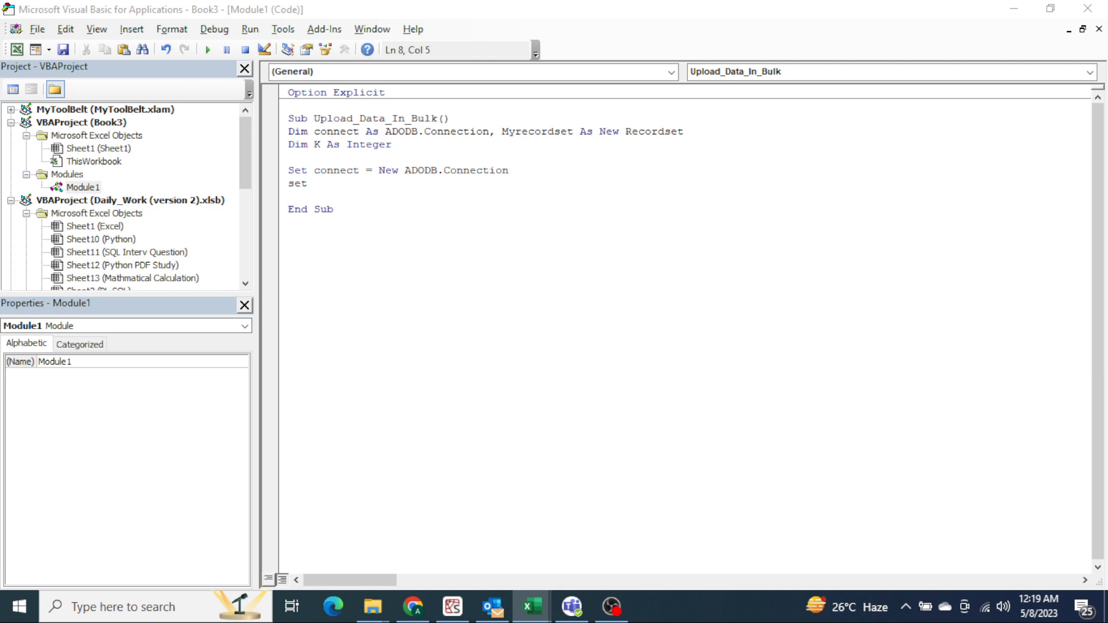
{"action": "type", "text": "my"}
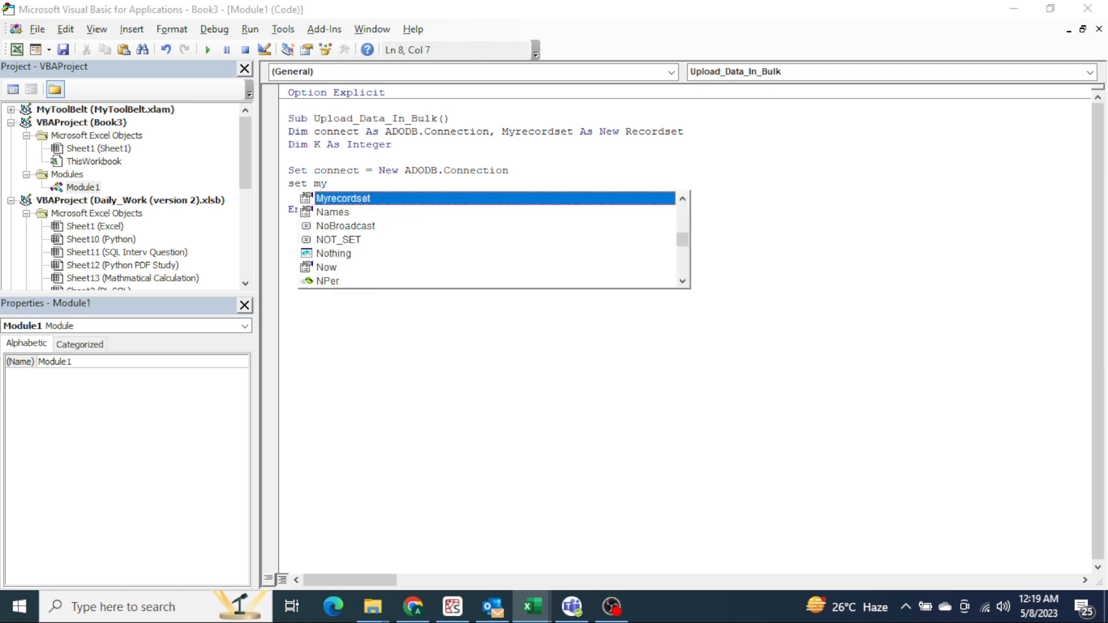
{"action": "type", "text": "Myrecordset=n"}
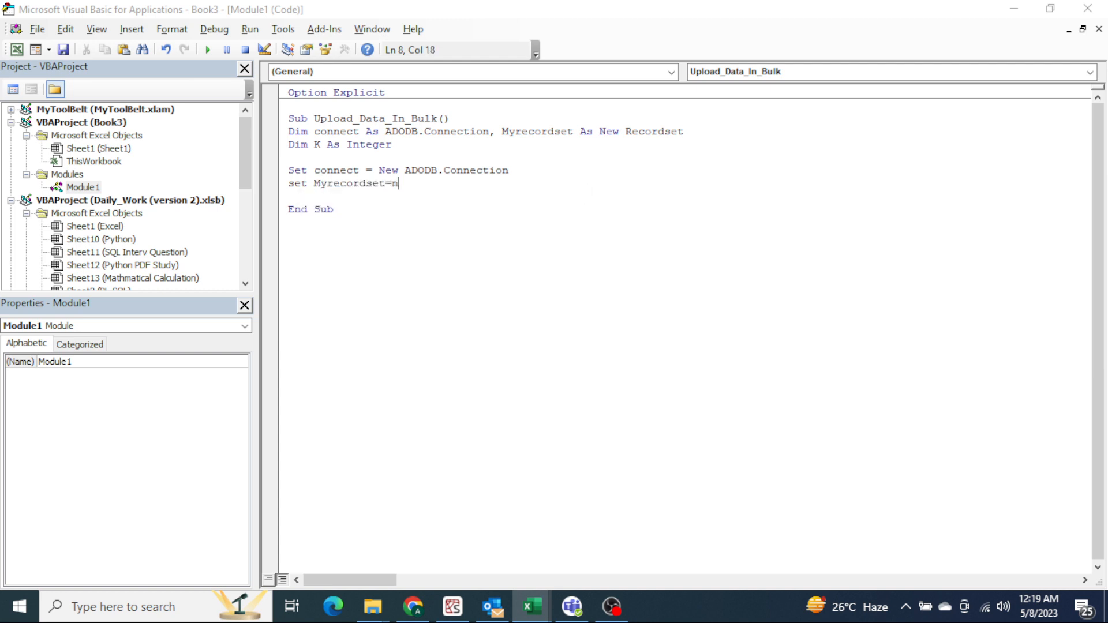
{"action": "type", "text": "ew"}
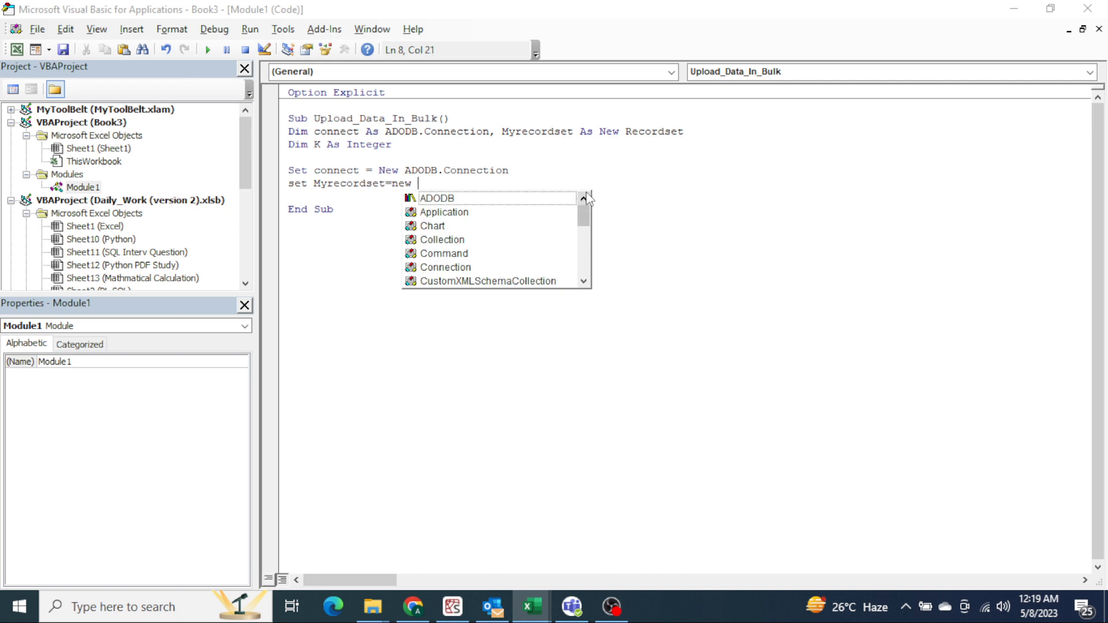
{"action": "type", "text": "ADODB.Recordset"}
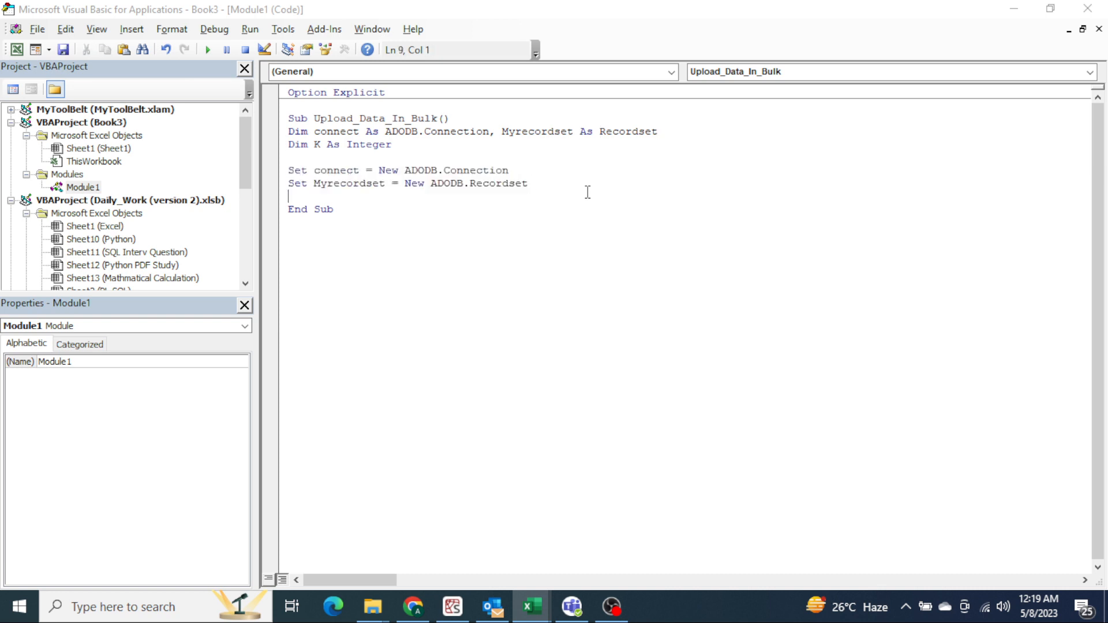
{"action": "key", "text": "enter"}
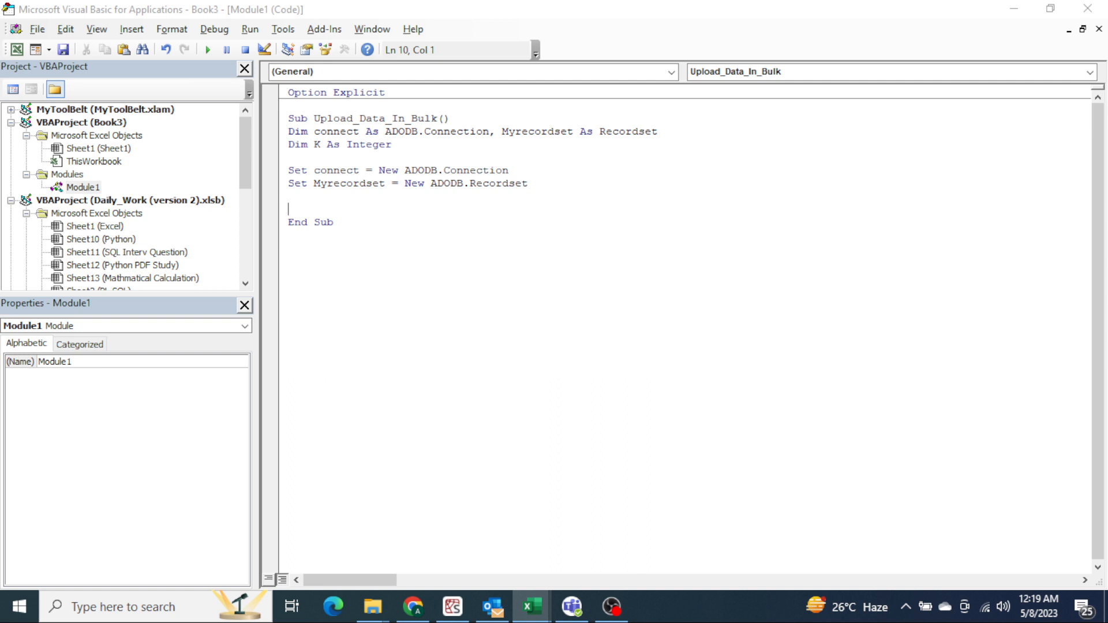
- Set connect.Provider = "Microsoft.ACE.OLEDB.12.0" and begin the connect.Open line, removing a mistyped CNN
{"action": "type", "text": "c"}
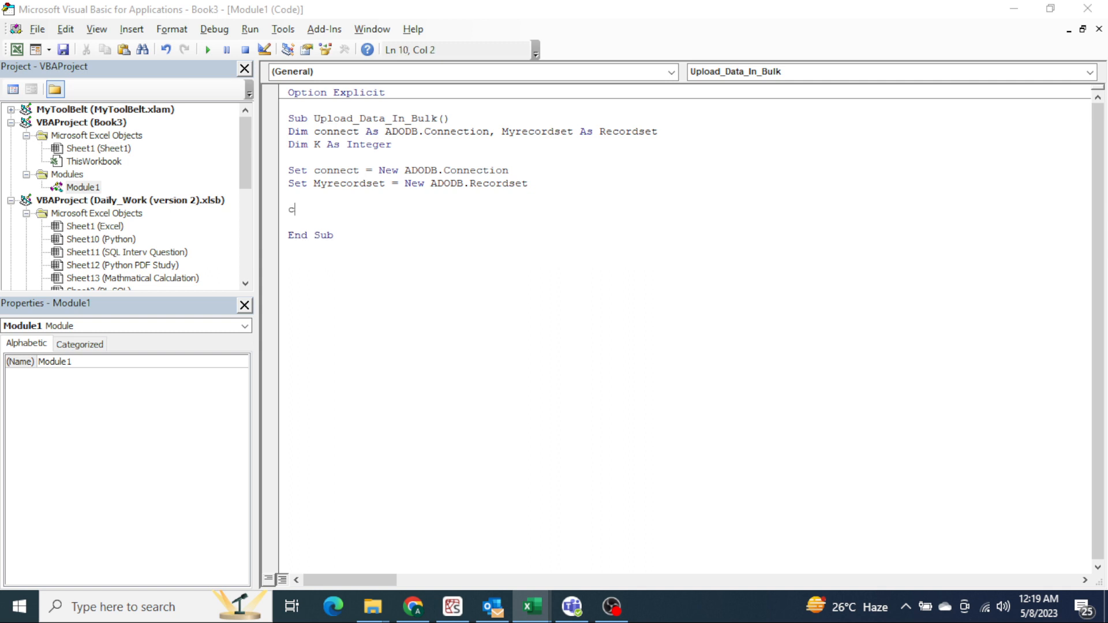
{"action": "type", "text": "on"}
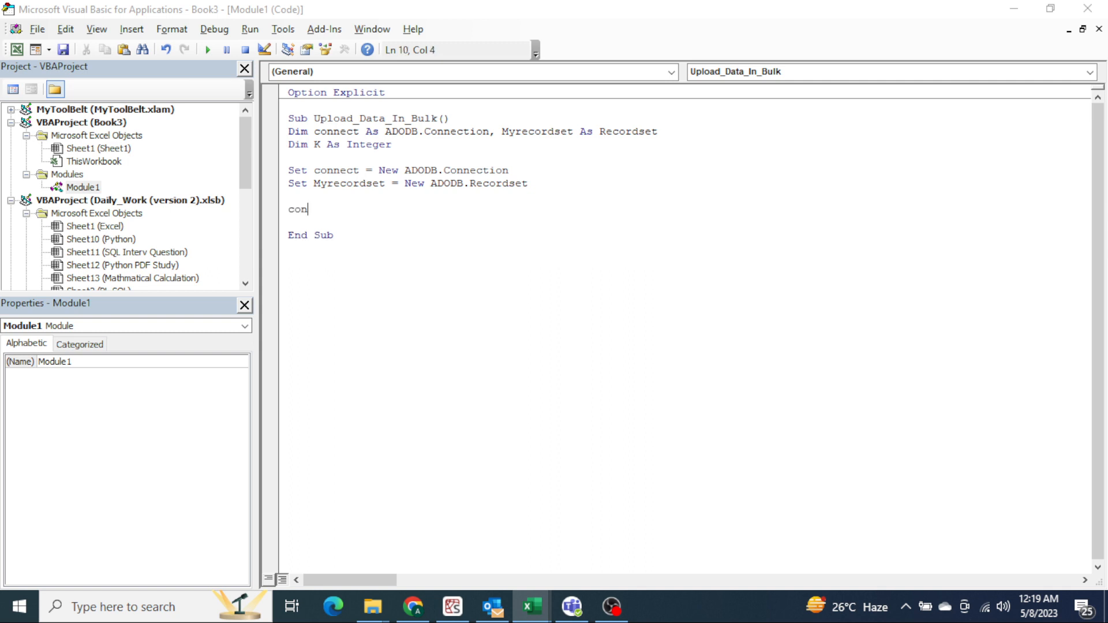
{"action": "type", "text": "nect.pro"}
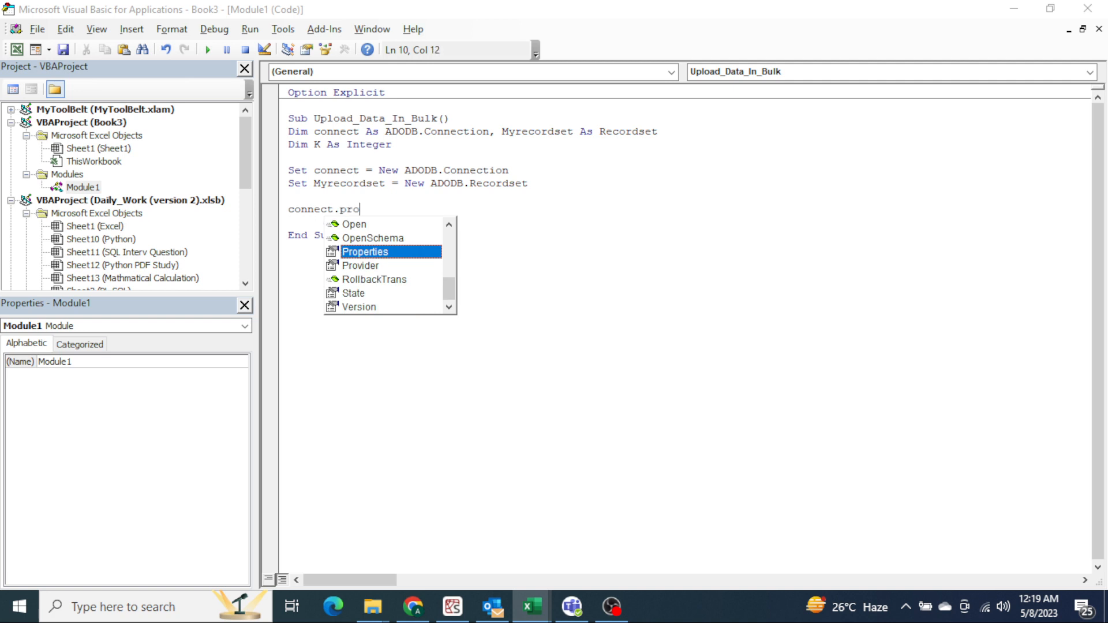
{"action": "type", "text": "Provider=\"Mi"}
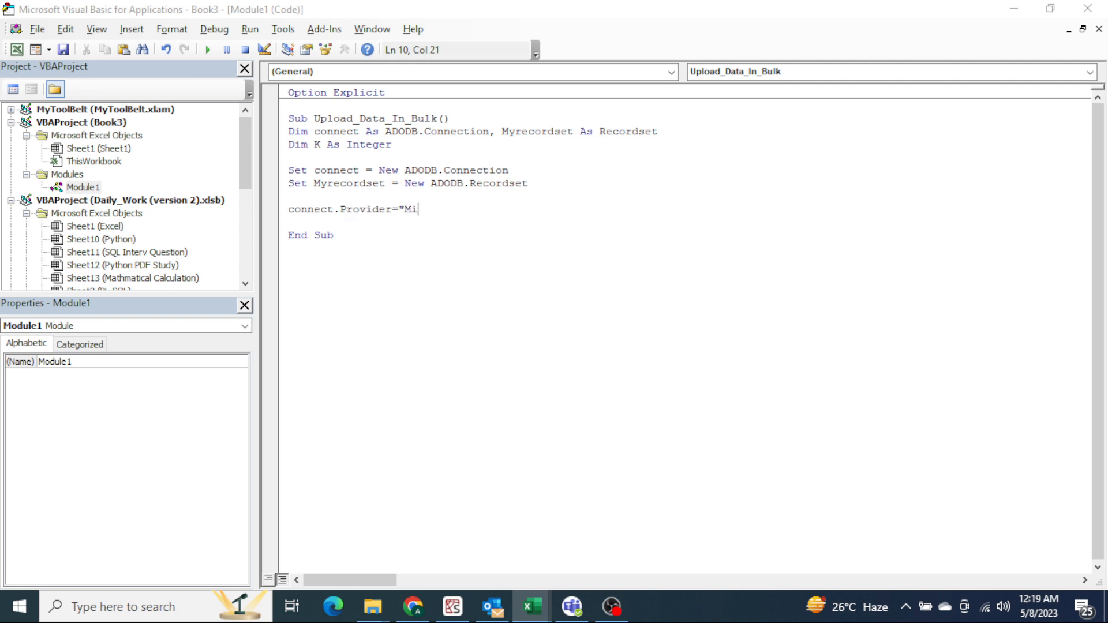
{"action": "type", "text": "crosoft.ACE."}
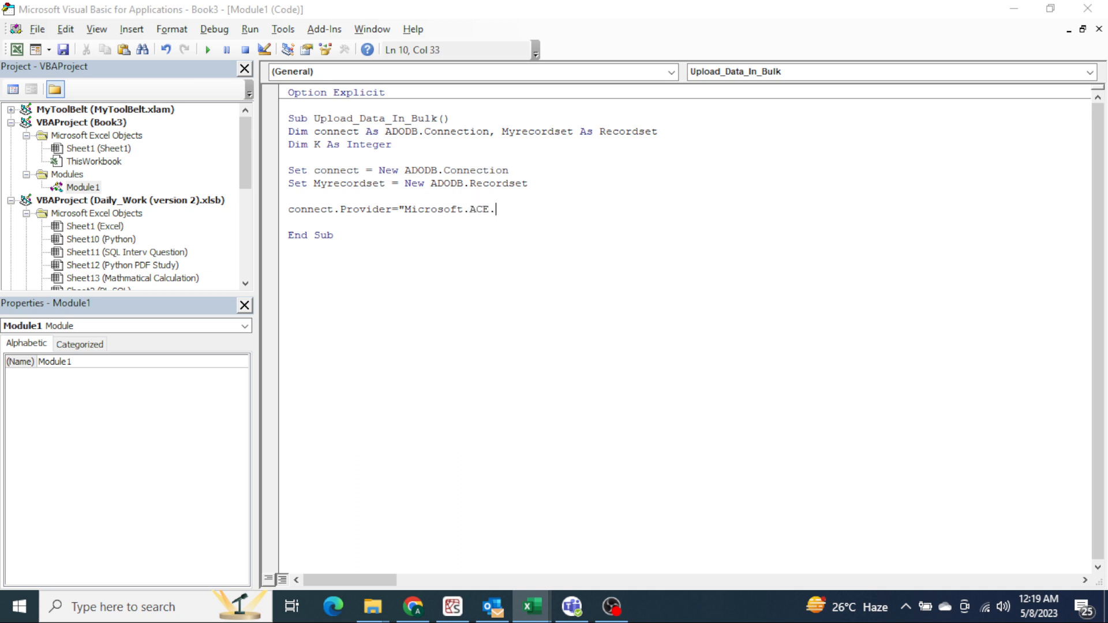
{"action": "type", "text": "OLEDB."}
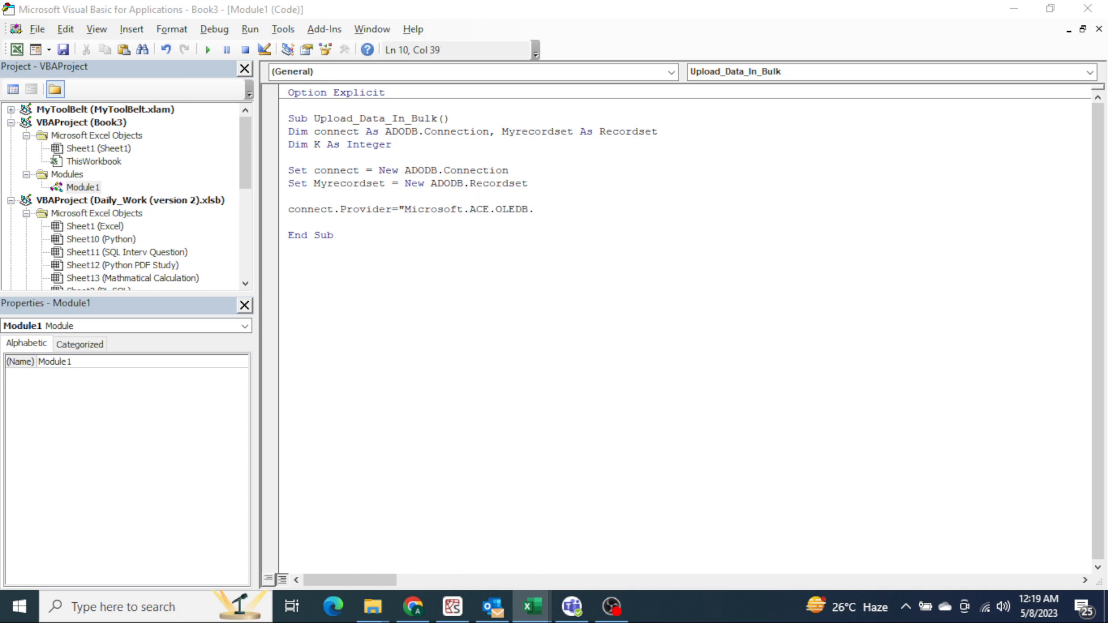
{"action": "type", "text": "12.0-"}
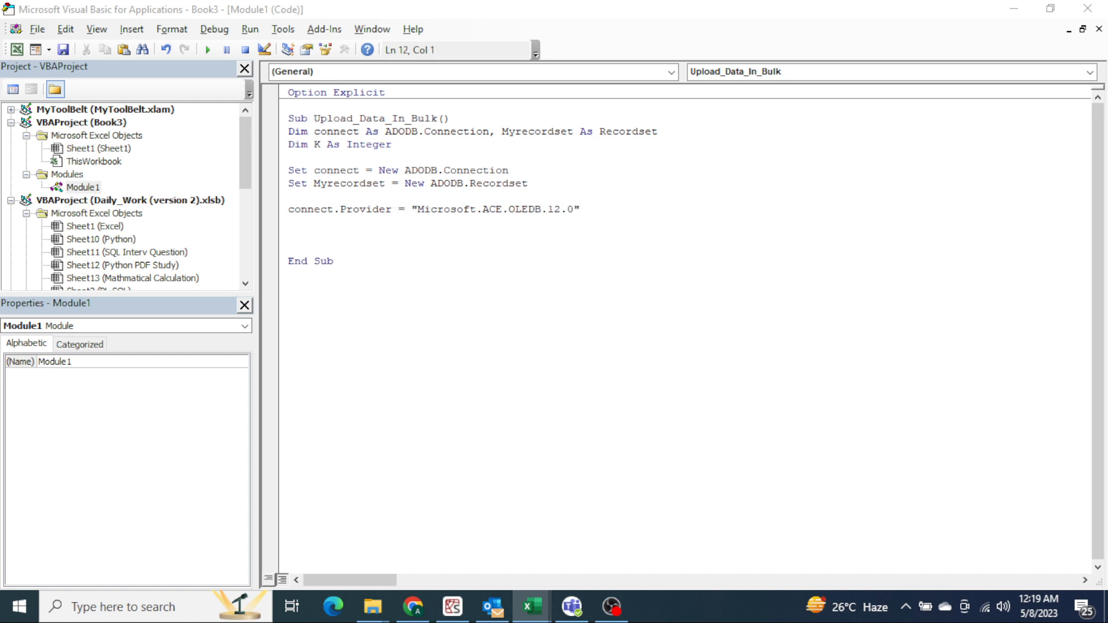
{"action": "type", "text": "CNN"}
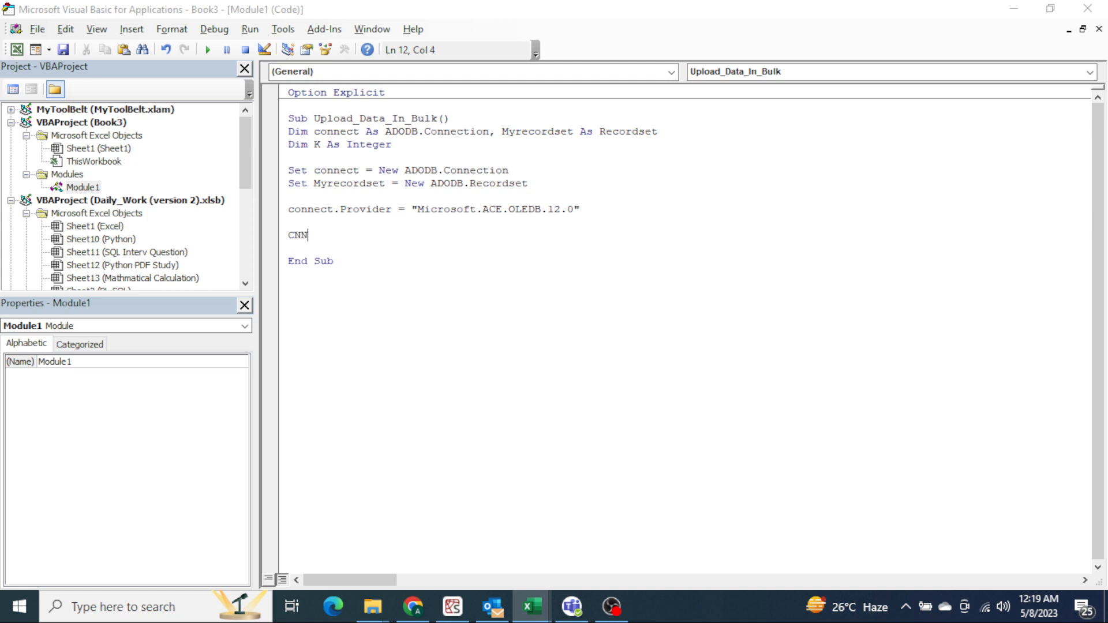
{"action": "key", "text": "backspace"}
{"action": "type", "text": "connect.Open"}
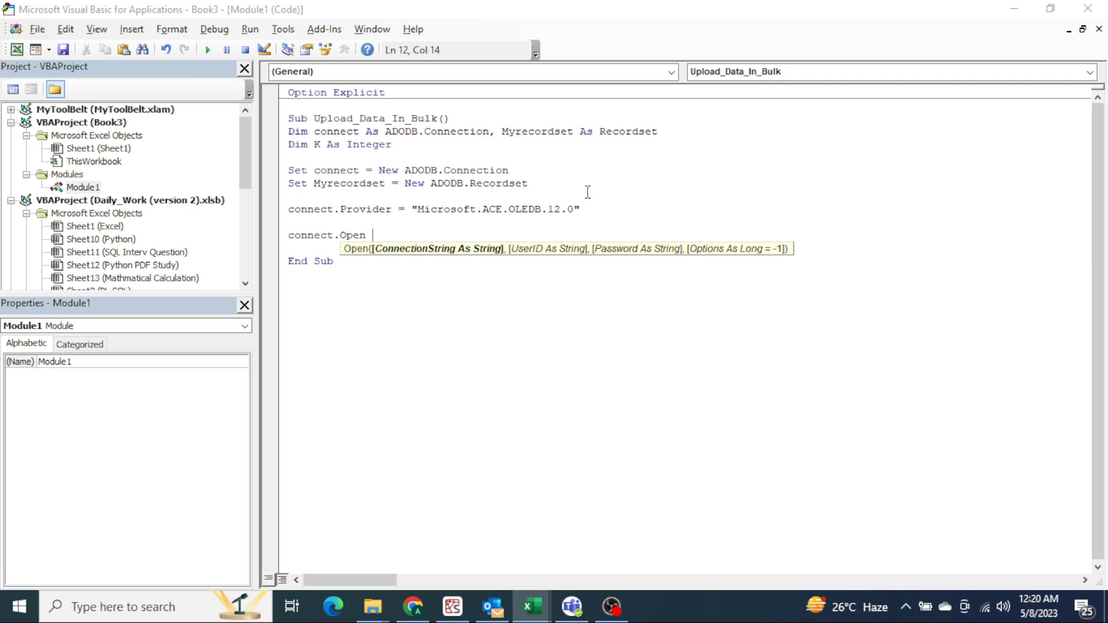
- Look up Data.accdb's full path on the Security tab of its Properties, then return to the macro
{"action": "key", "text": "alt+tab"}
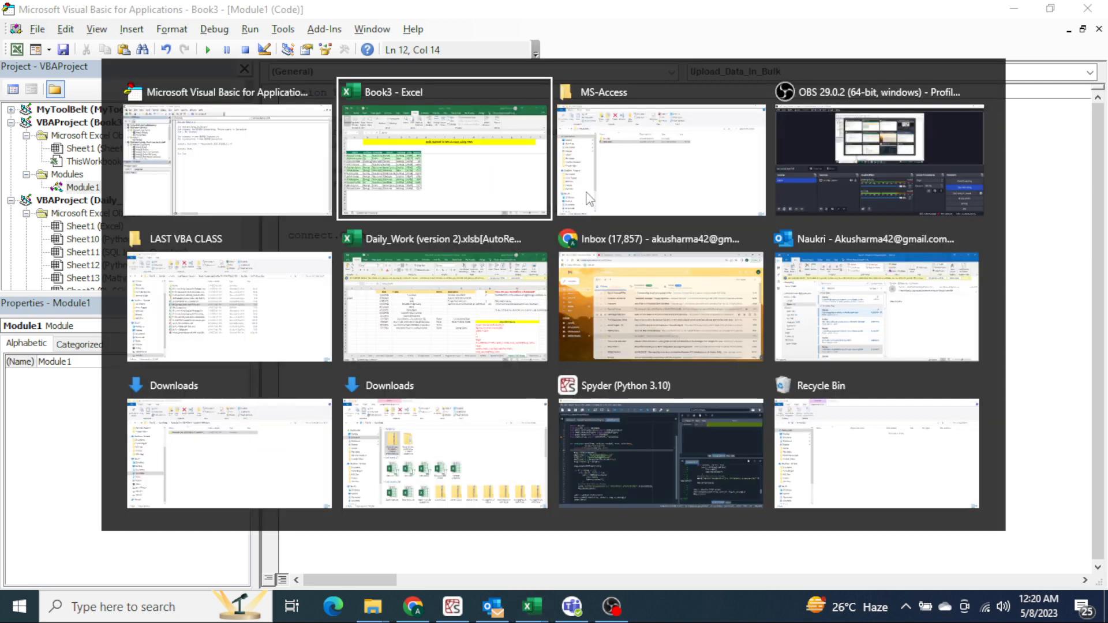
{"action": "left_click", "coordinate": [660, 159]}
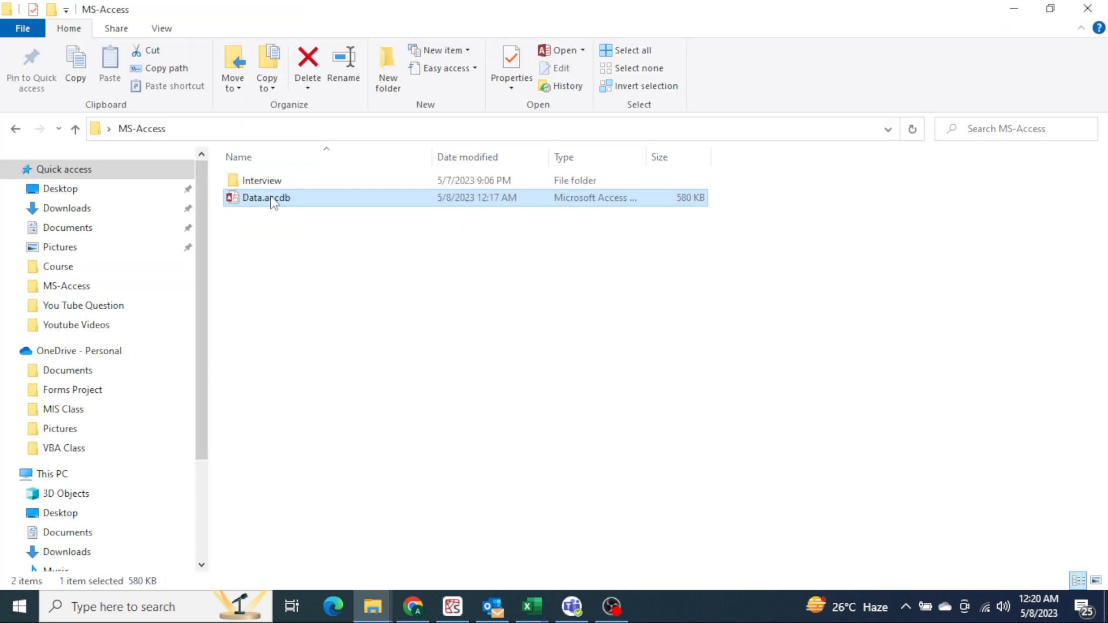
{"action": "left_click", "coordinate": [510, 68]}
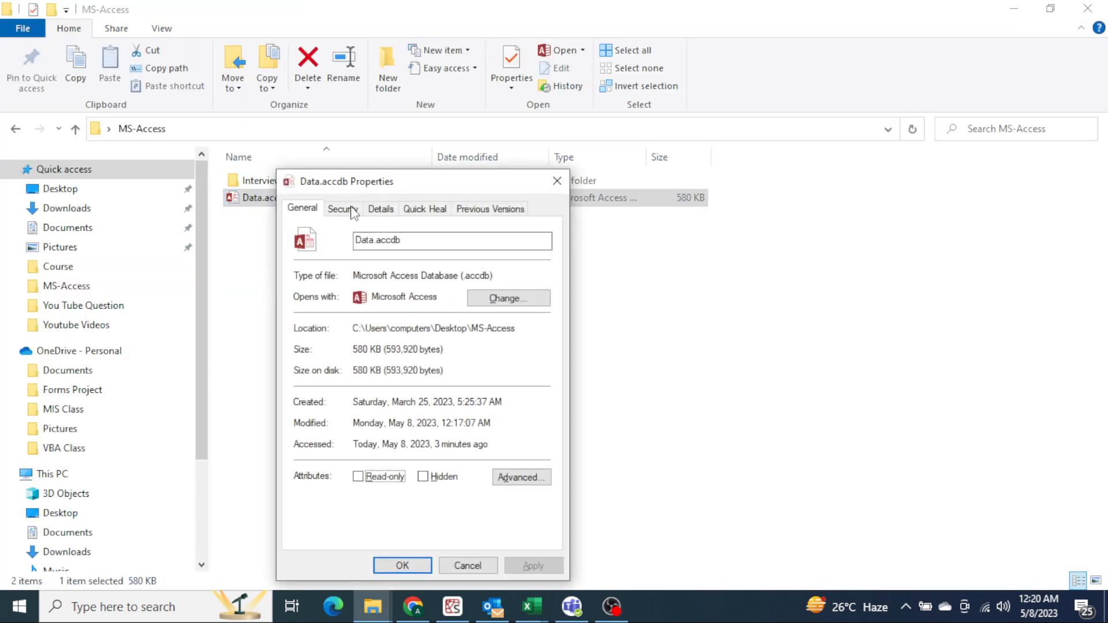
{"action": "left_click", "coordinate": [341, 209]}
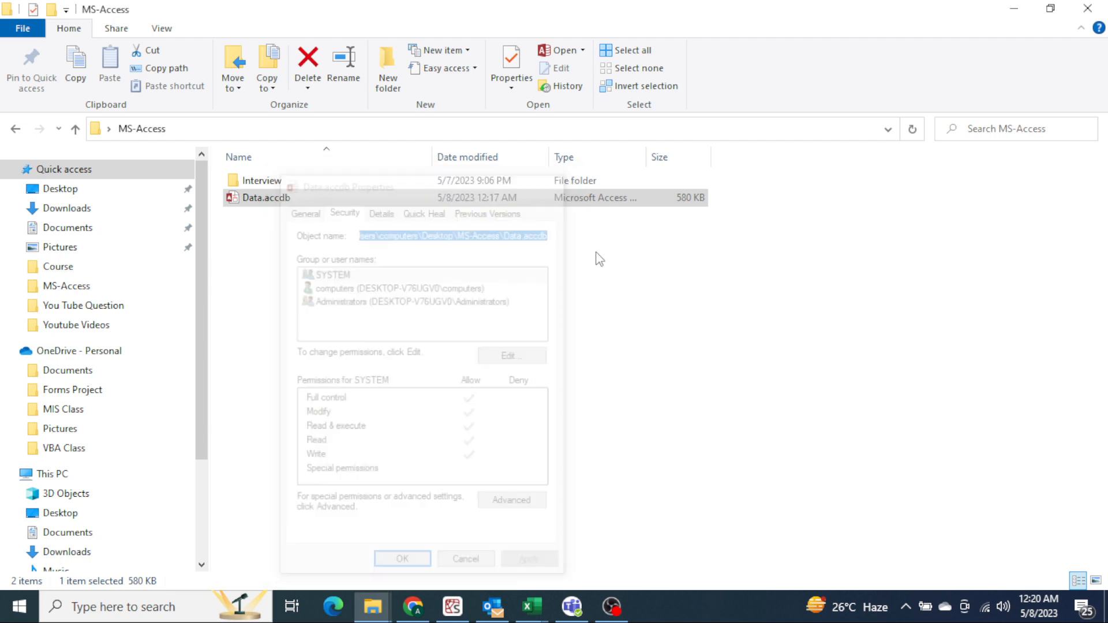
{"action": "left_click", "coordinate": [530, 606]}
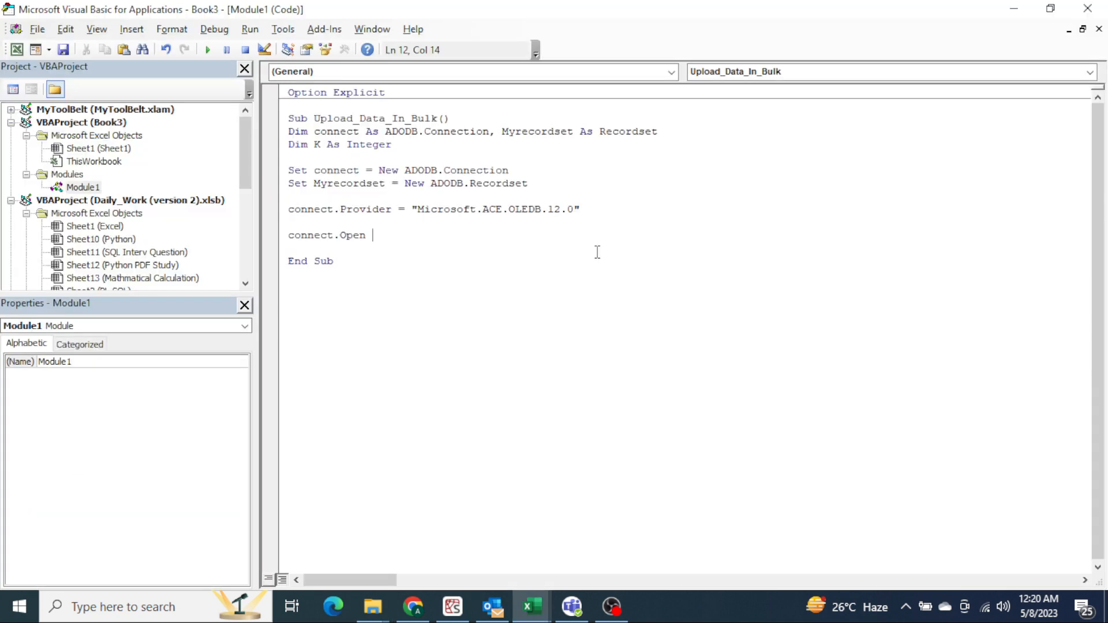
- Point connect.Open at "C:\Users\computers\Desktop\MS-Access\Data.accdb"
{"action": "type", "text": "\"C:\\Users\\computers\\Desktop\\MS-Access\\Data.accdb\""}
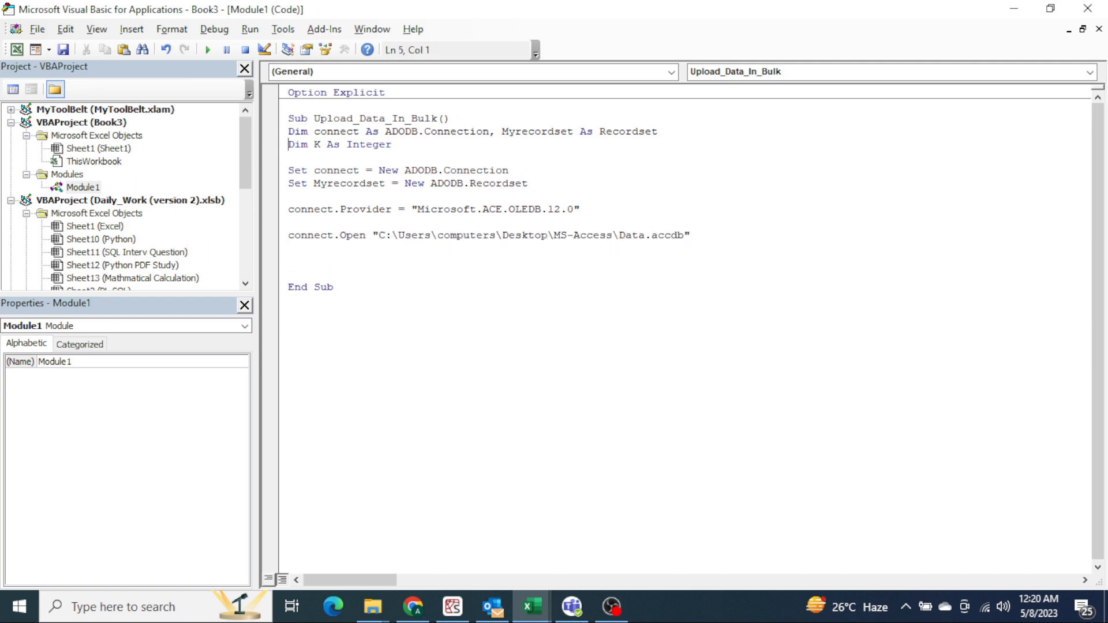
- Declare sh As Worksheet and set it to ThisWorkbook.Sheets(1)
{"action": "type", "text": "dIM"}
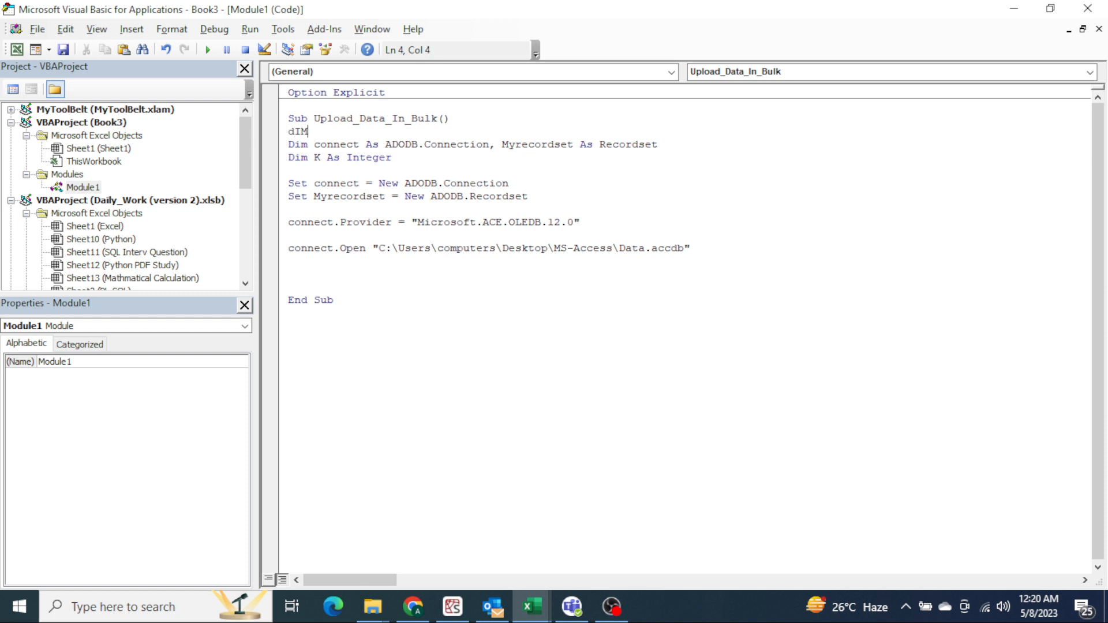
{"action": "key", "text": "Backspace"}
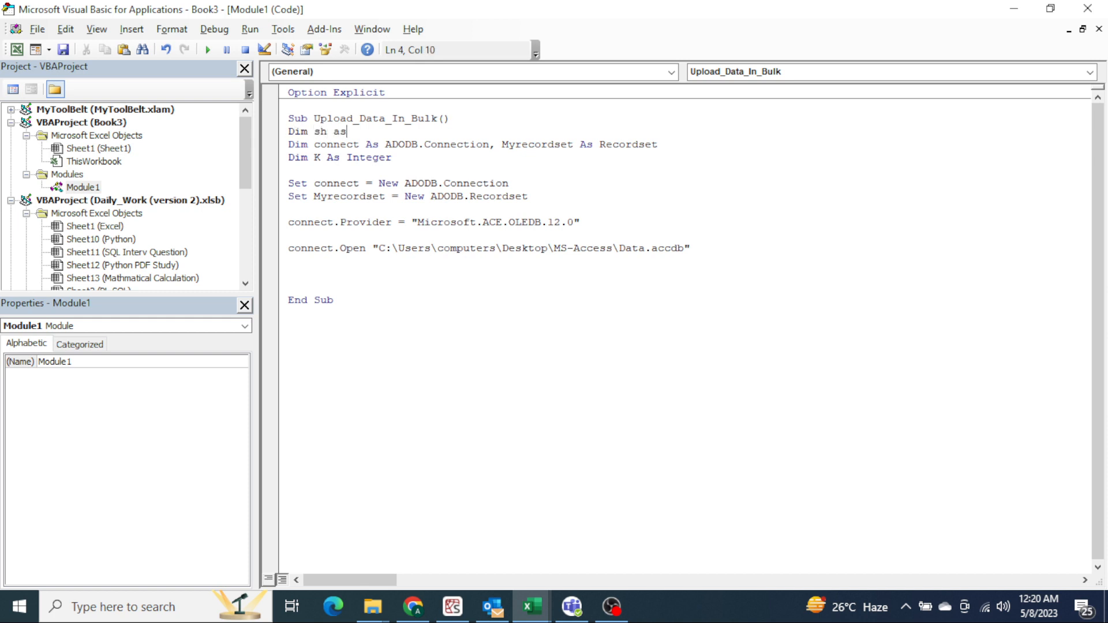
{"action": "type", "text": "Worksheet"}
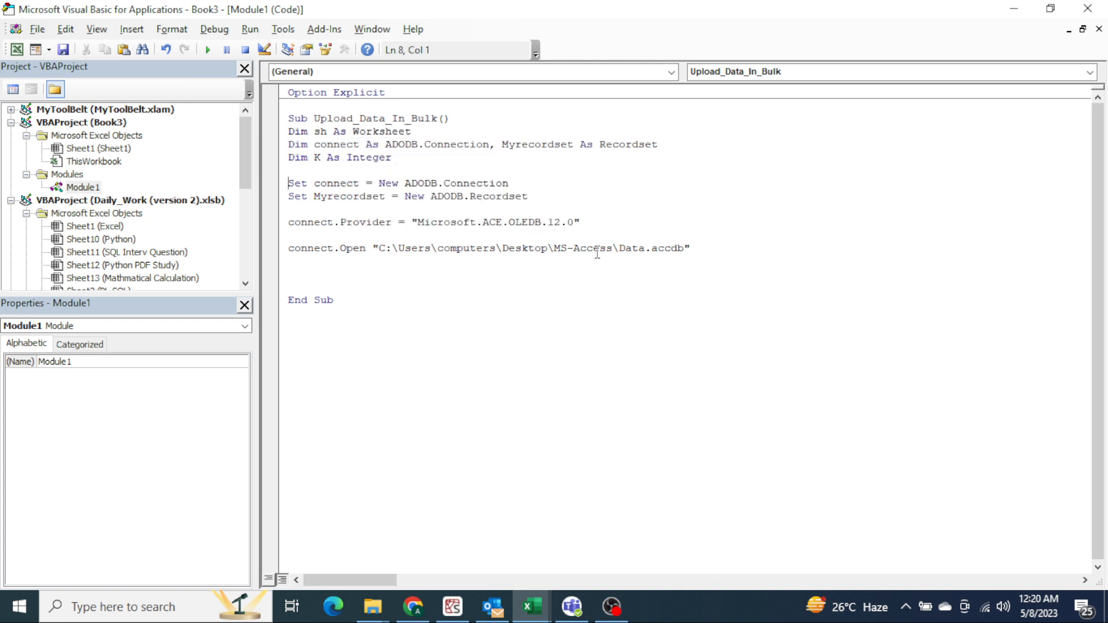
{"action": "type", "text": "set sh="}
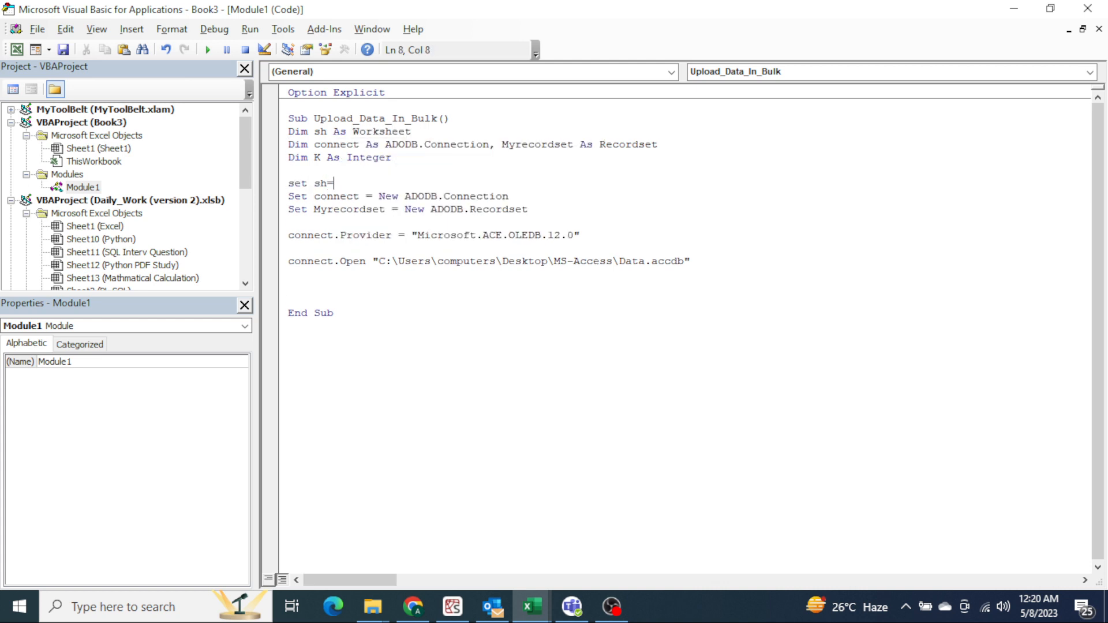
{"action": "type", "text": "thisworkbook."}
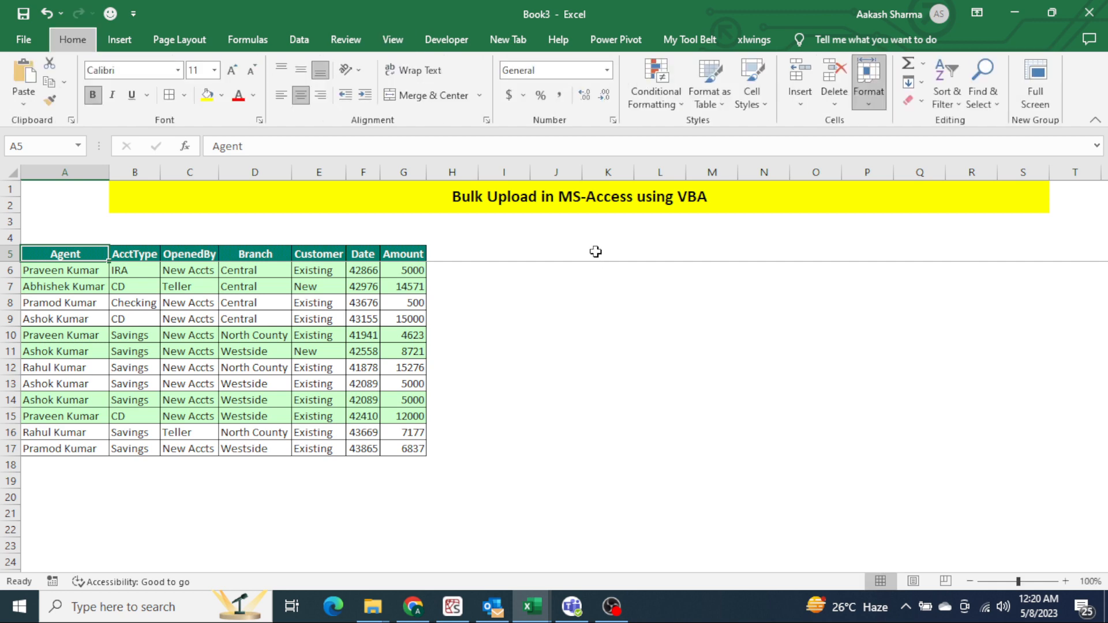
{"action": "key", "text": "Alt+F11"}
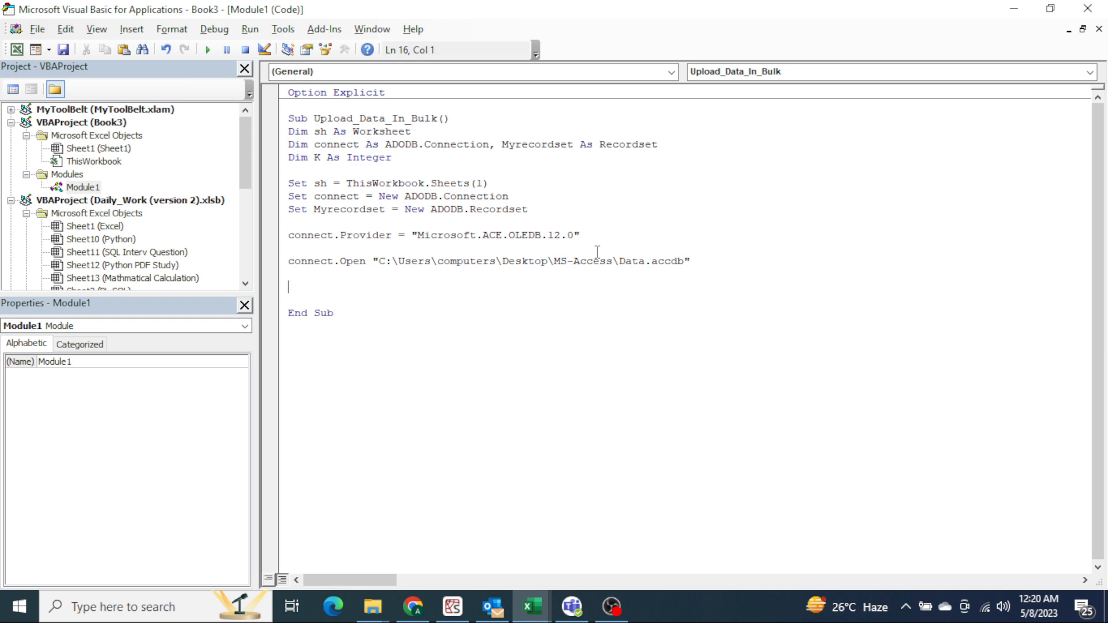
- Write Myrecordset.Open "Sheet1" before End Sub, then bring up the MS-Access folder window
{"action": "type", "text": "r"}
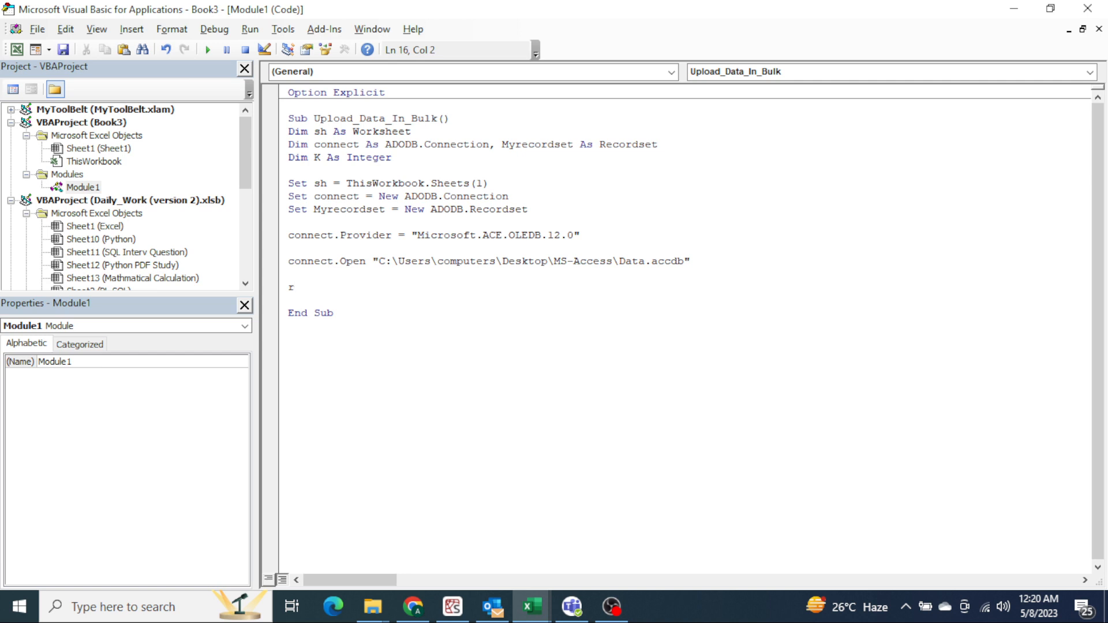
{"action": "type", "text": "yrecordset.Open"}
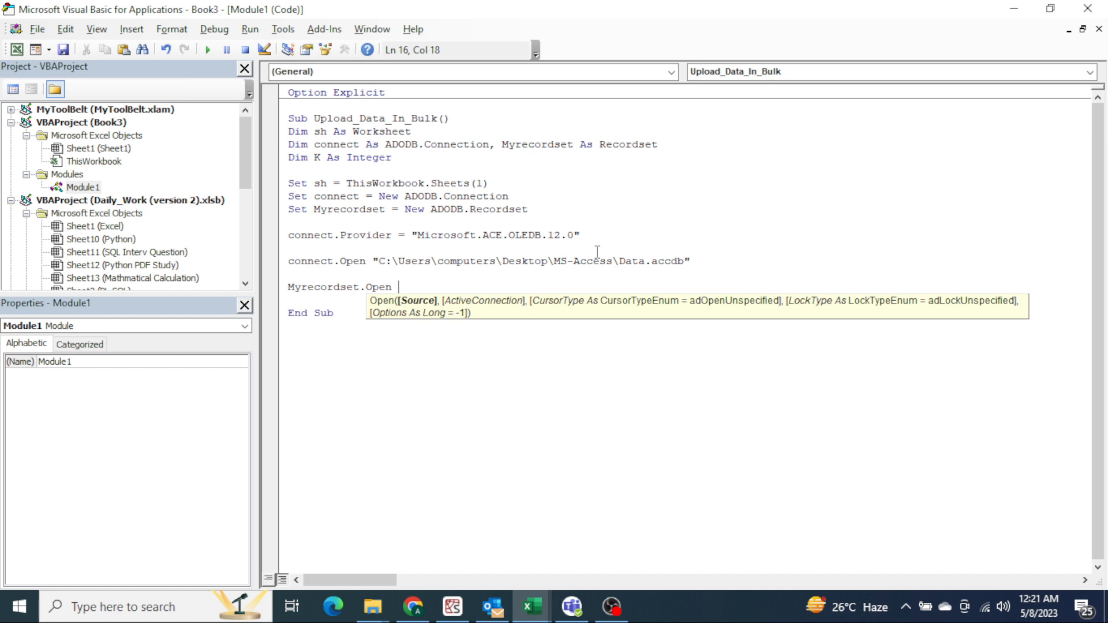
{"action": "type", "text": "\""}
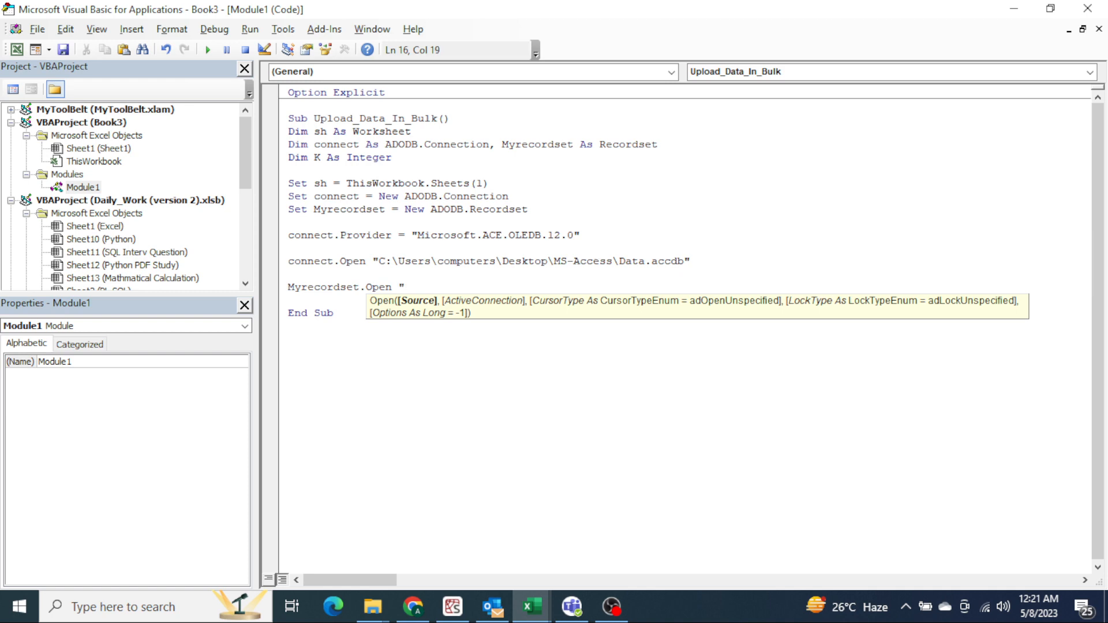
{"action": "type", "text": "\"Sheet1\","}
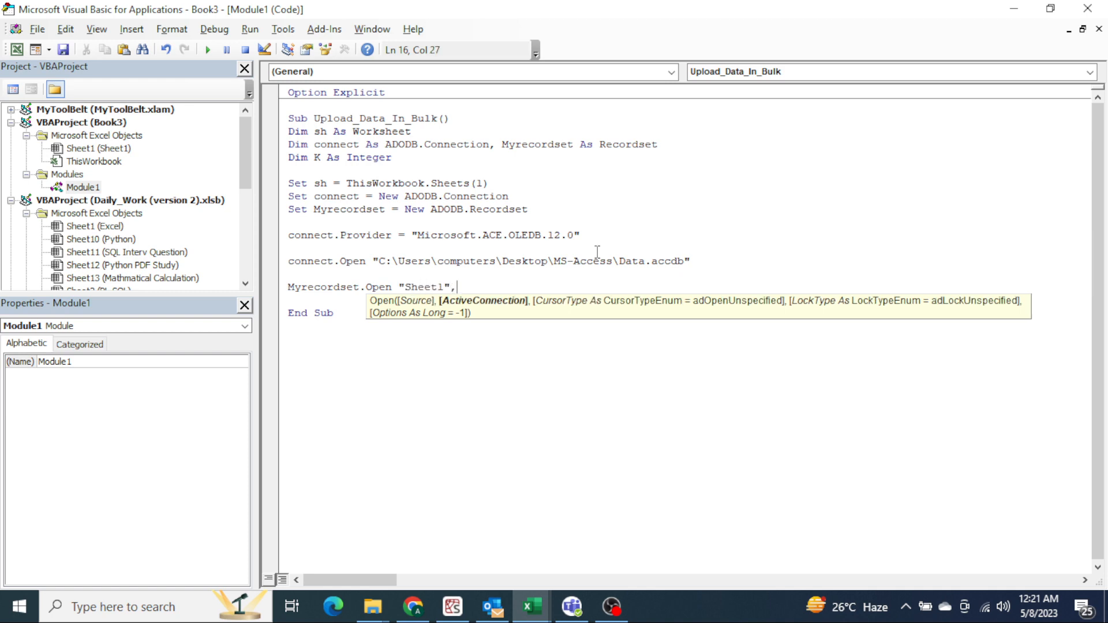
{"action": "key", "text": "Backspace"}
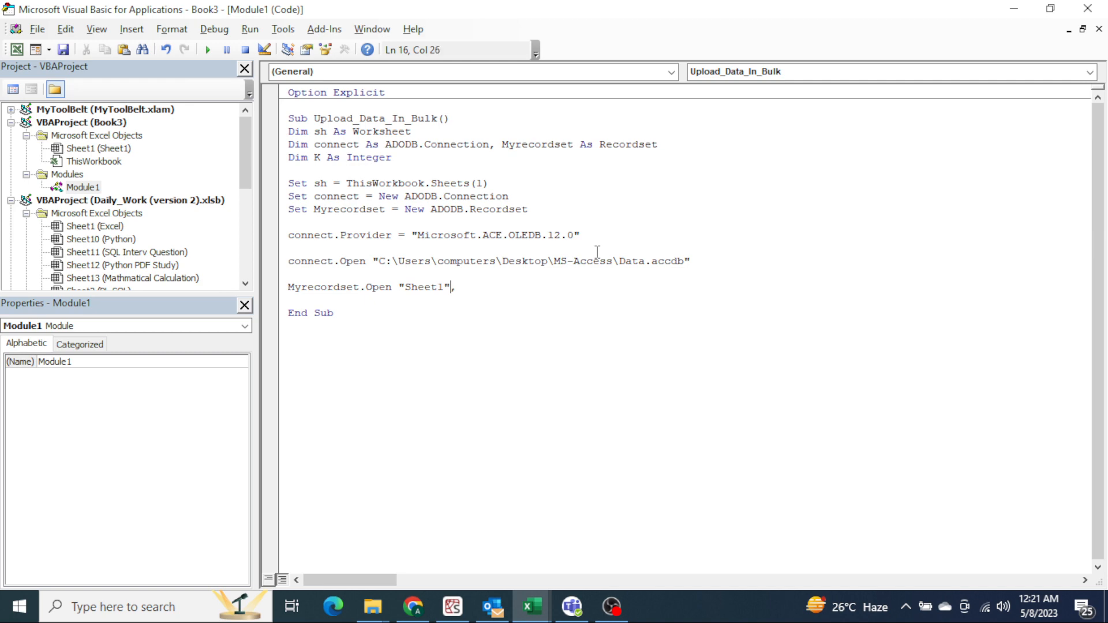
{"action": "key", "text": "alt+tab"}
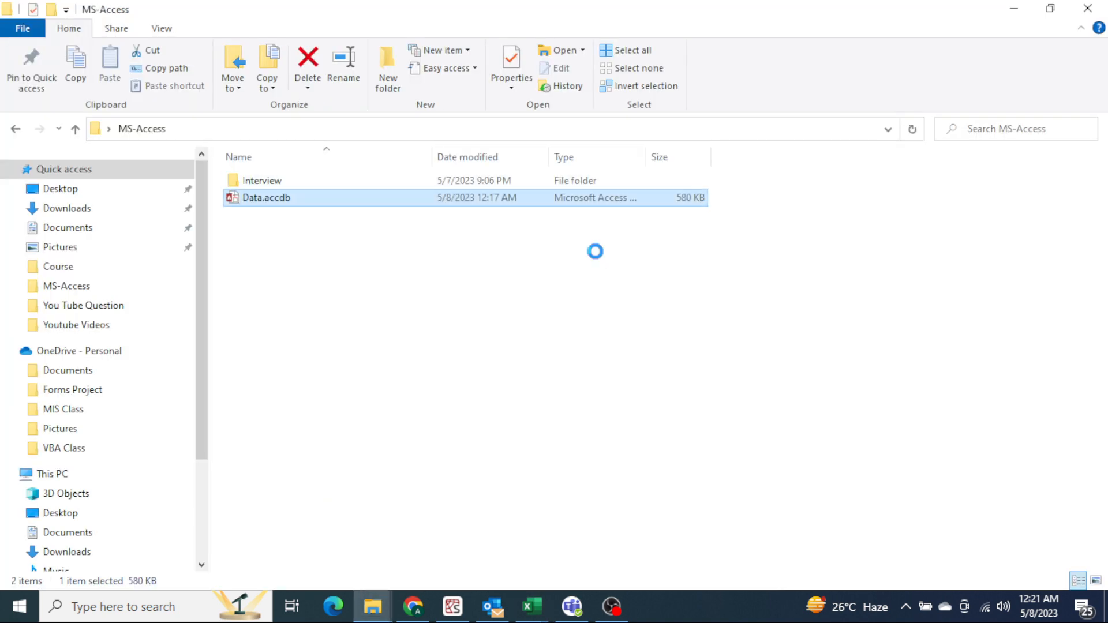
- Launch Data.accdb into Access from the MS-Access folder to check the table name
{"action": "double_click", "coordinate": [266, 197]}
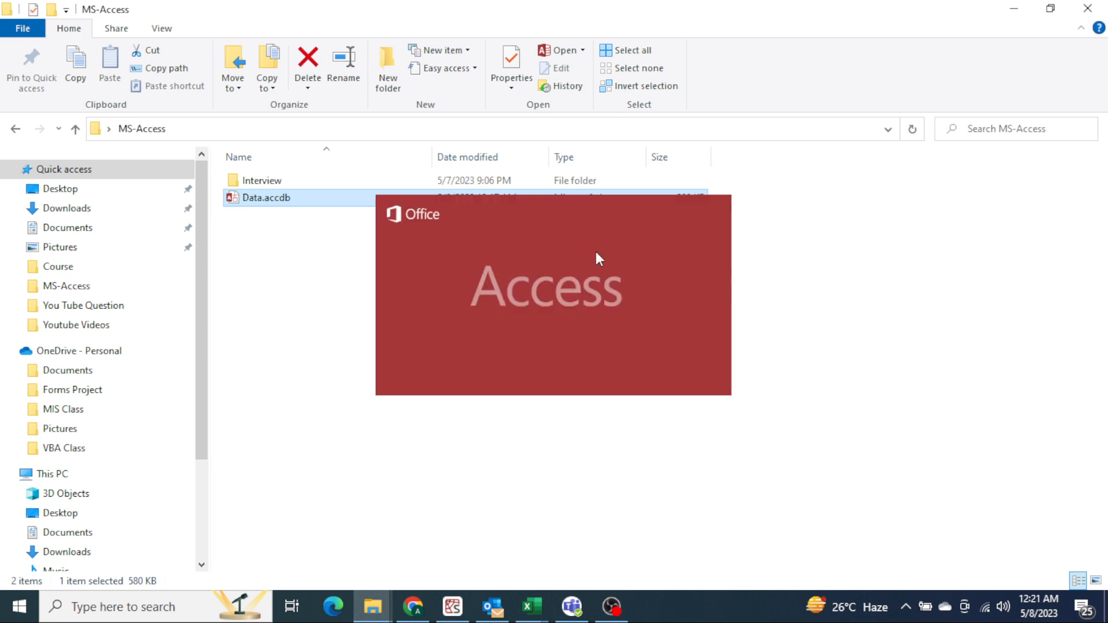
{"action": "double_click", "coordinate": [266, 198]}
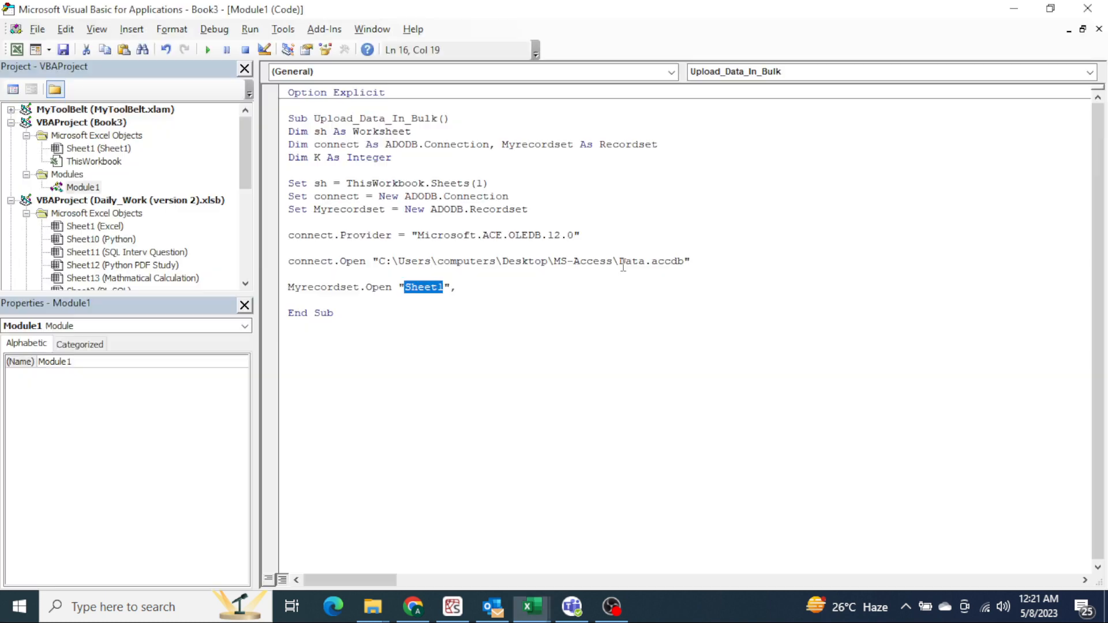
- Pass connect and adOpenDynamic as arguments to the Myrecordset.Open call
{"action": "type", "text": ","}
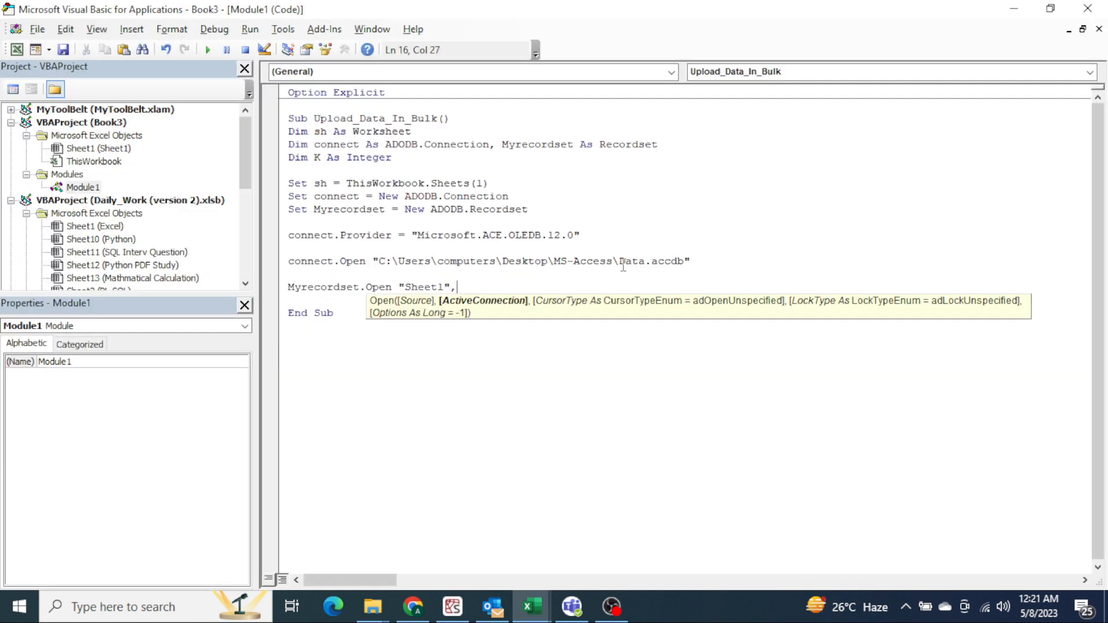
{"action": "type", "text": "connect"}
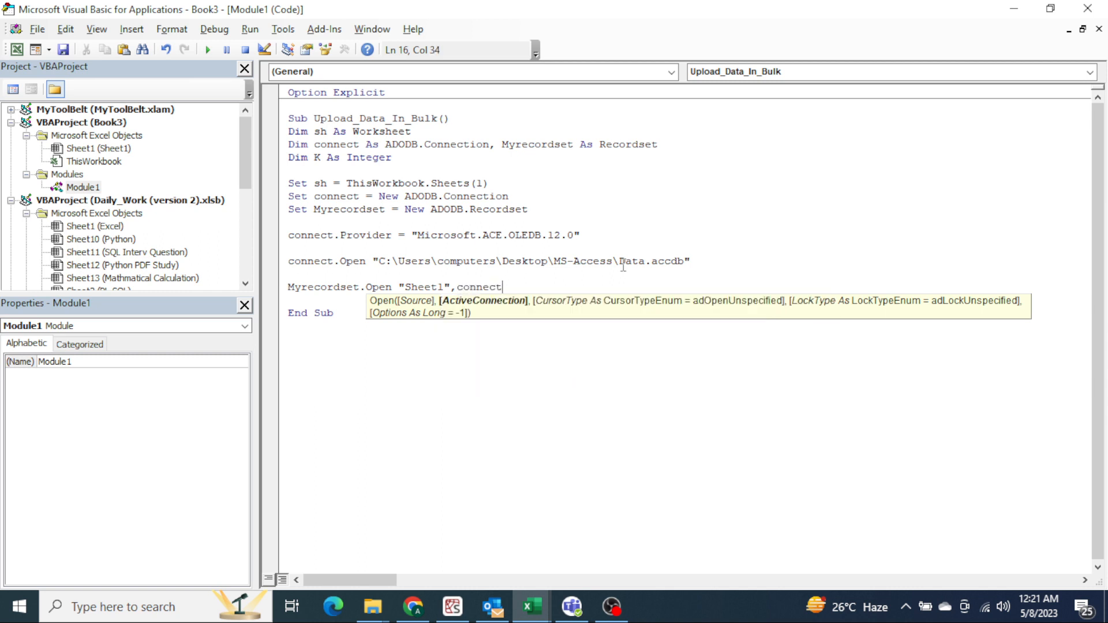
{"action": "type", "text": ","}
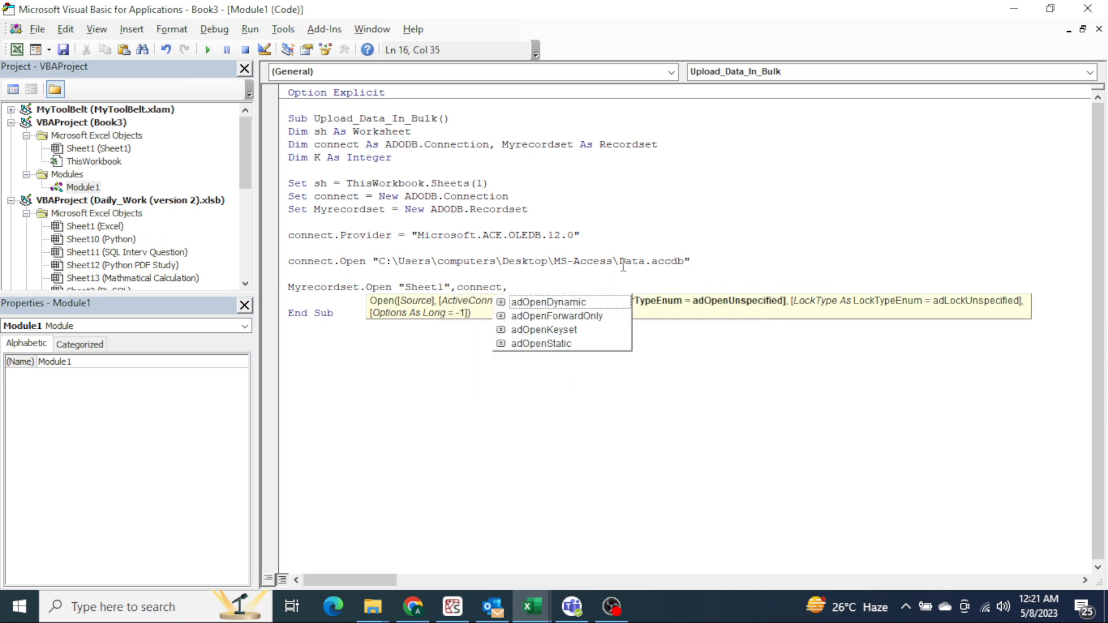
{"action": "type", "text": "adOpenDynamic,"}
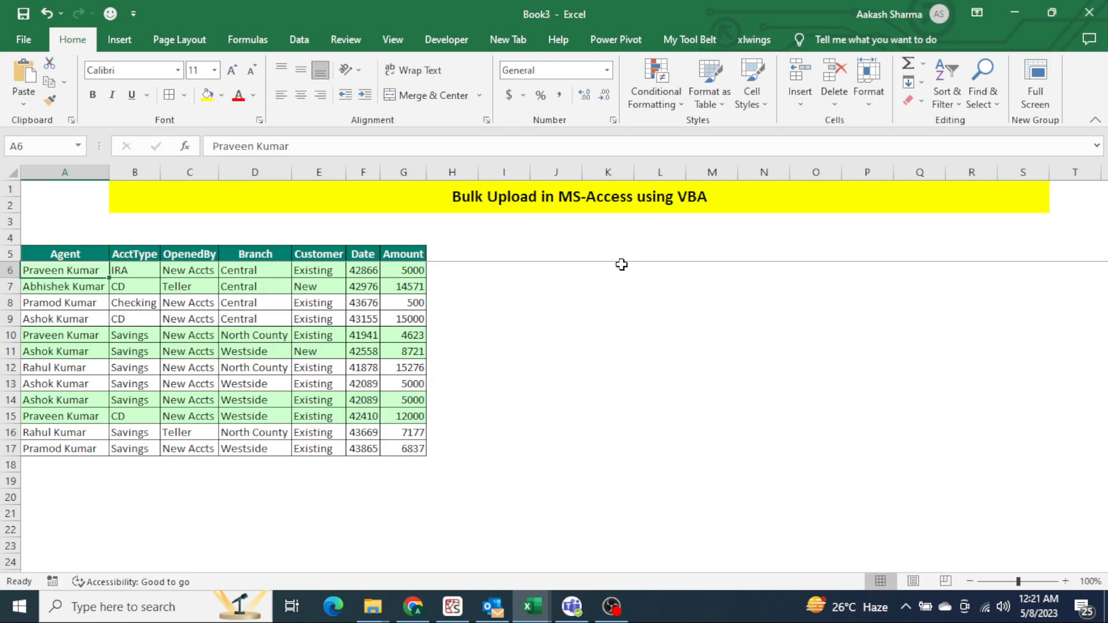
- Write For K = 6 To sh.Cells(Rows.Count, "A").End(xlUp).Row after checking rows 6–17
{"action": "left_click_drag", "start_coordinate": [64, 270], "coordinate": [64, 448]}
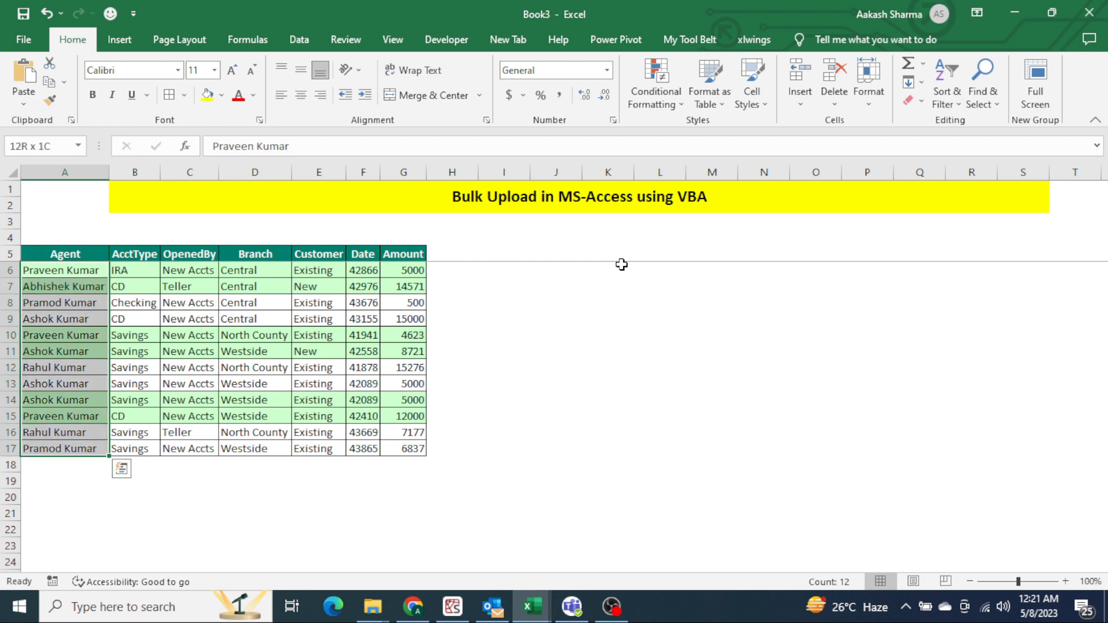
{"action": "key", "text": "Alt+F11"}
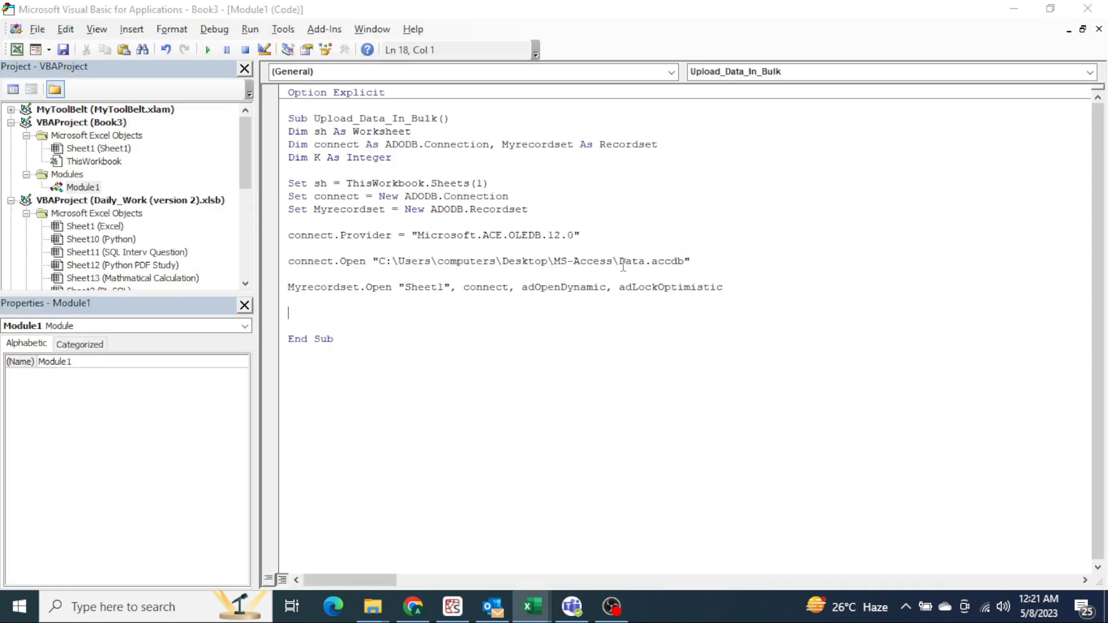
{"action": "type", "text": "for k"}
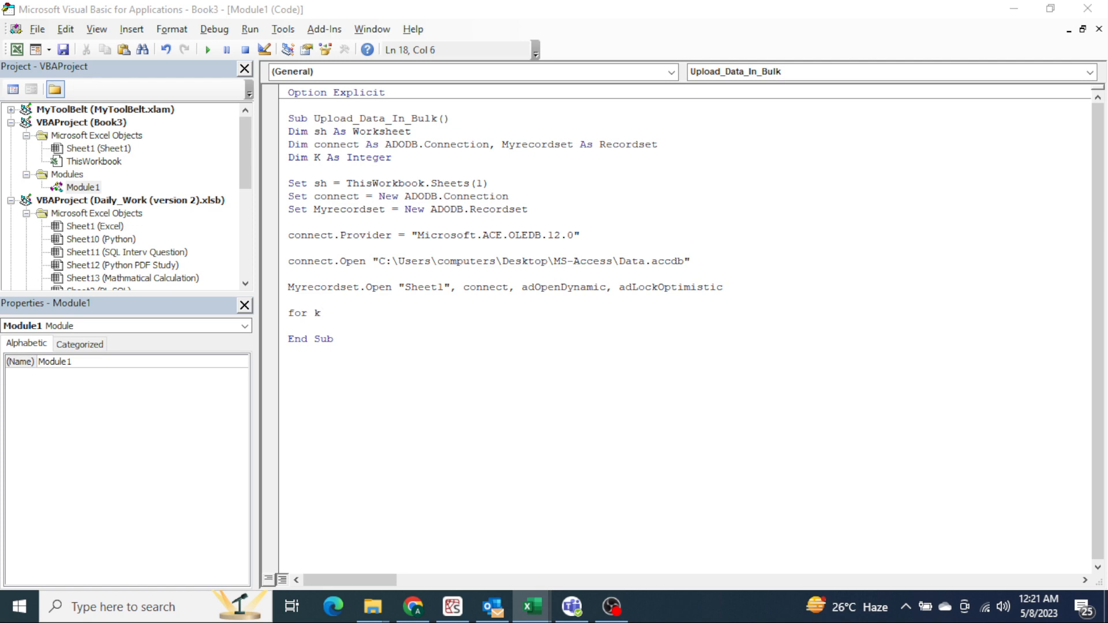
{"action": "type", "text": "="}
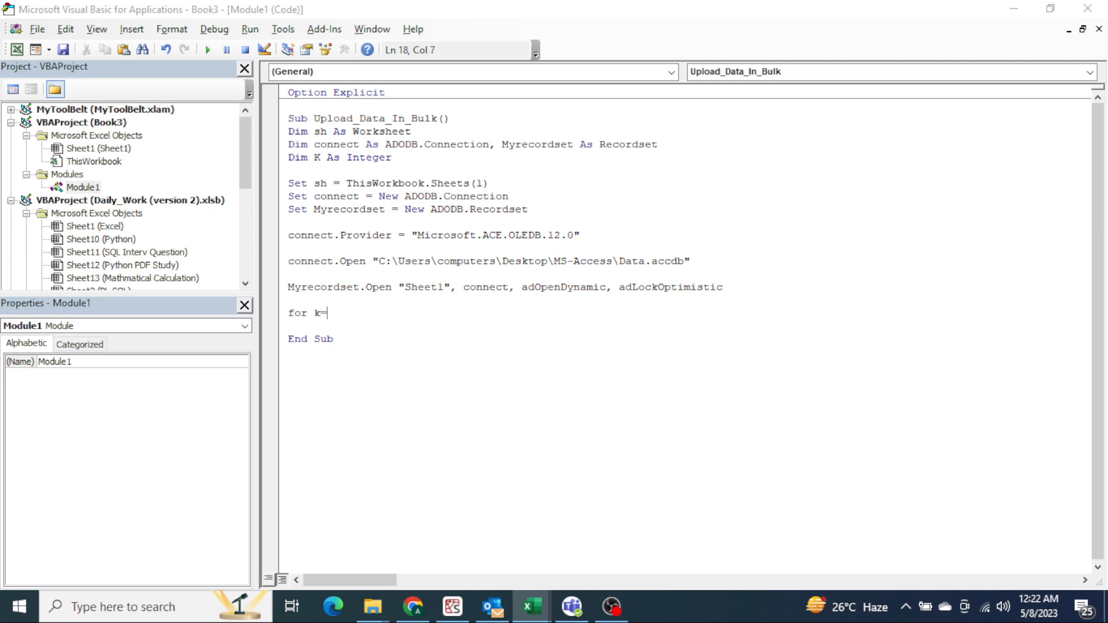
{"action": "type", "text": "6 to ce"}
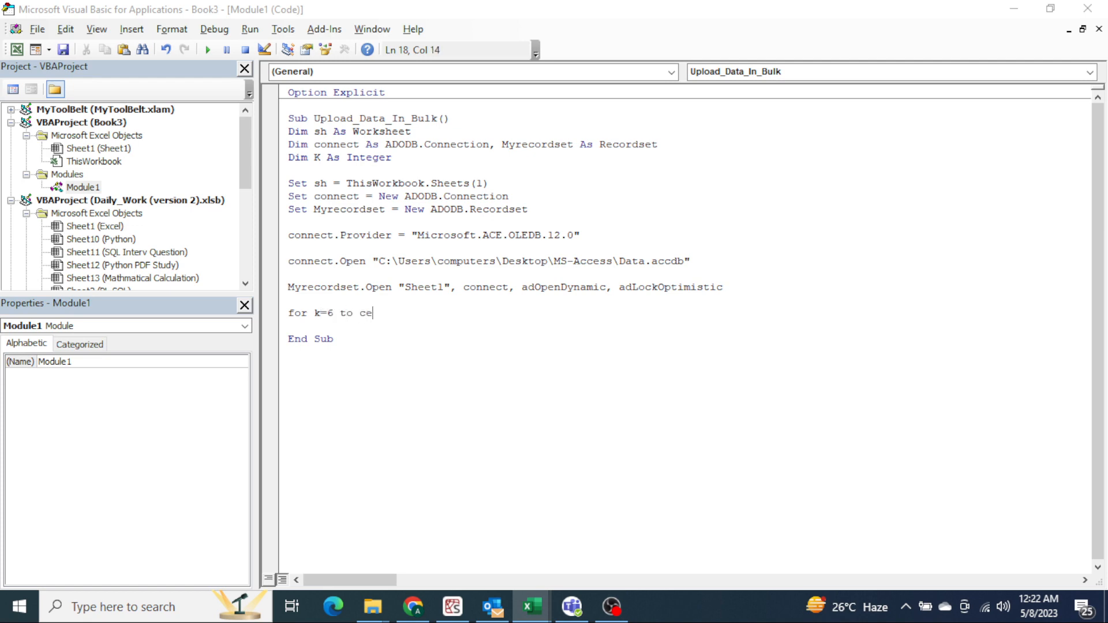
{"action": "type", "text": "sh"}
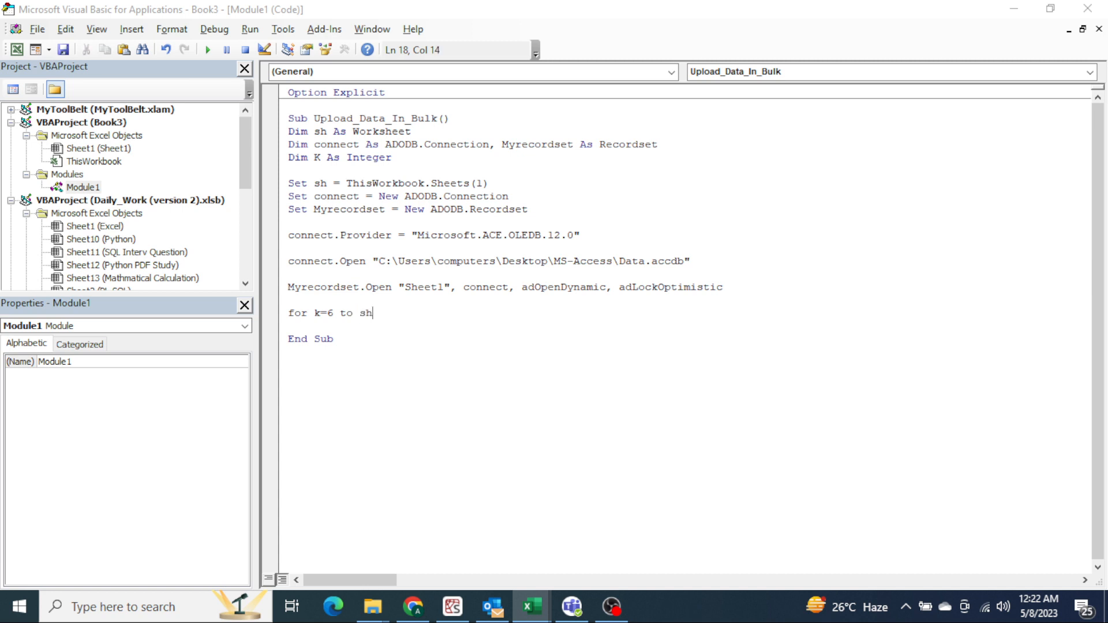
{"action": "type", "text": ".Cells(rows."}
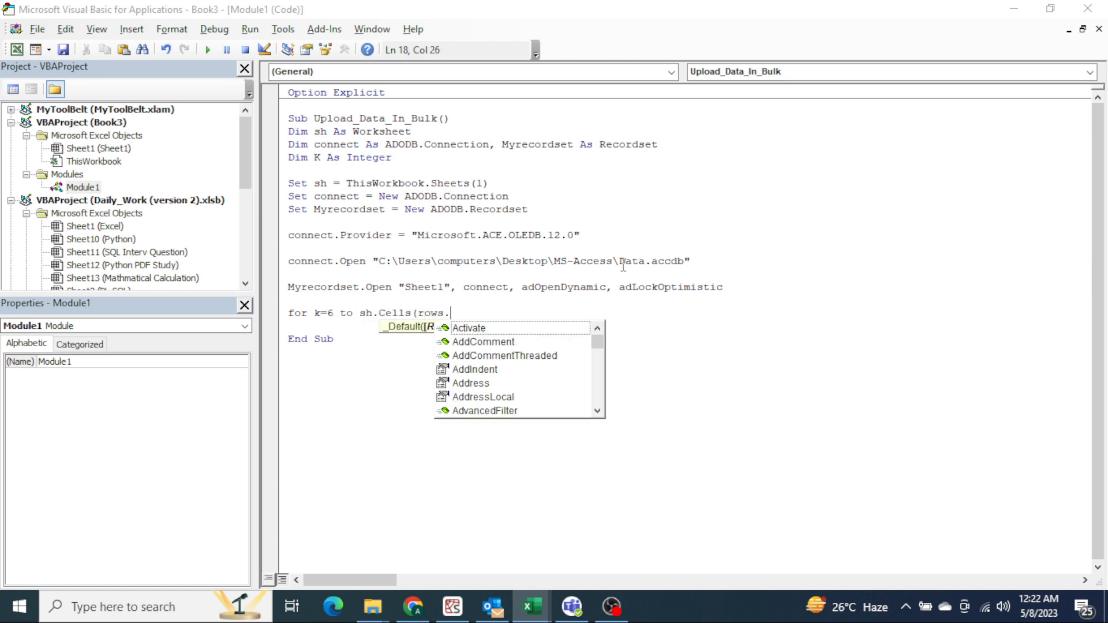
{"action": "type", "text": "Count,\"A\""}
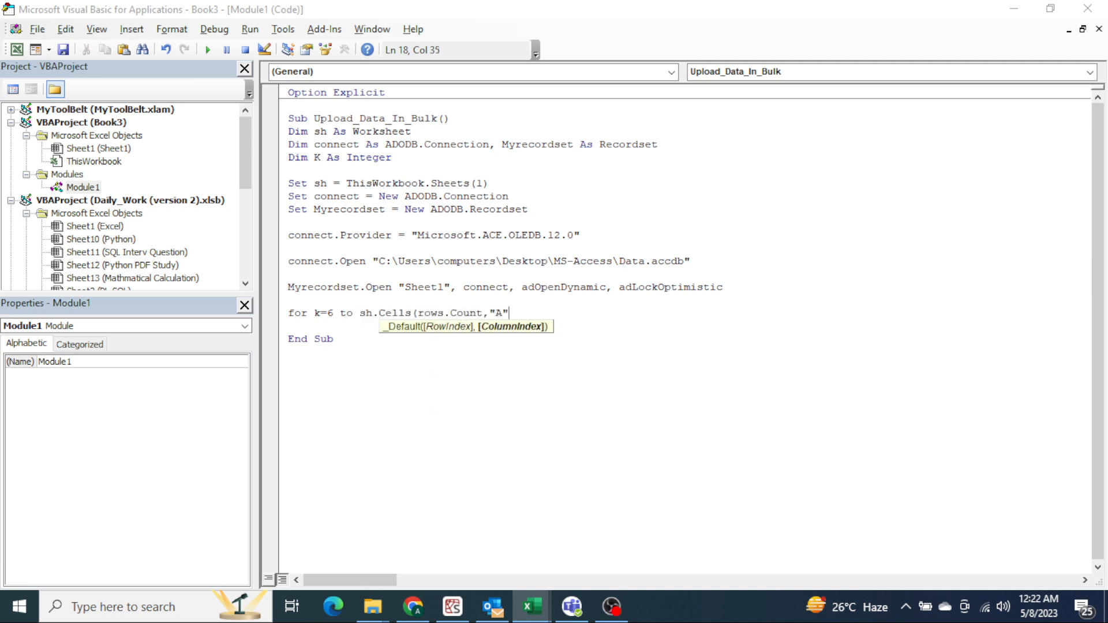
{"action": "type", "text": ").end(xl"}
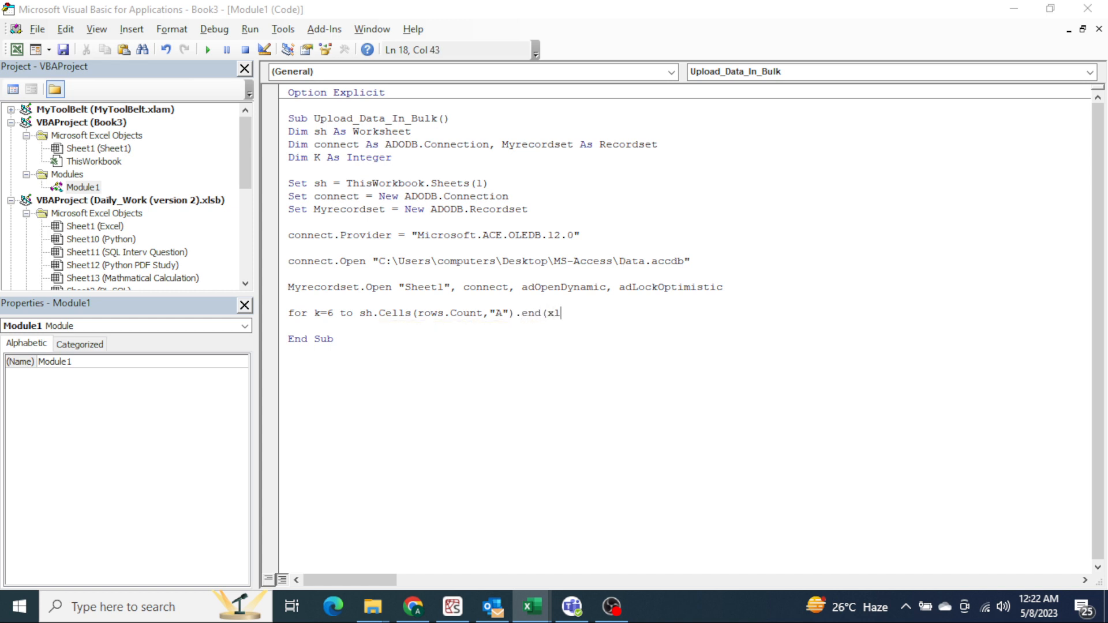
{"action": "type", "text": "up).r"}
{"action": "type", "text": "next"}
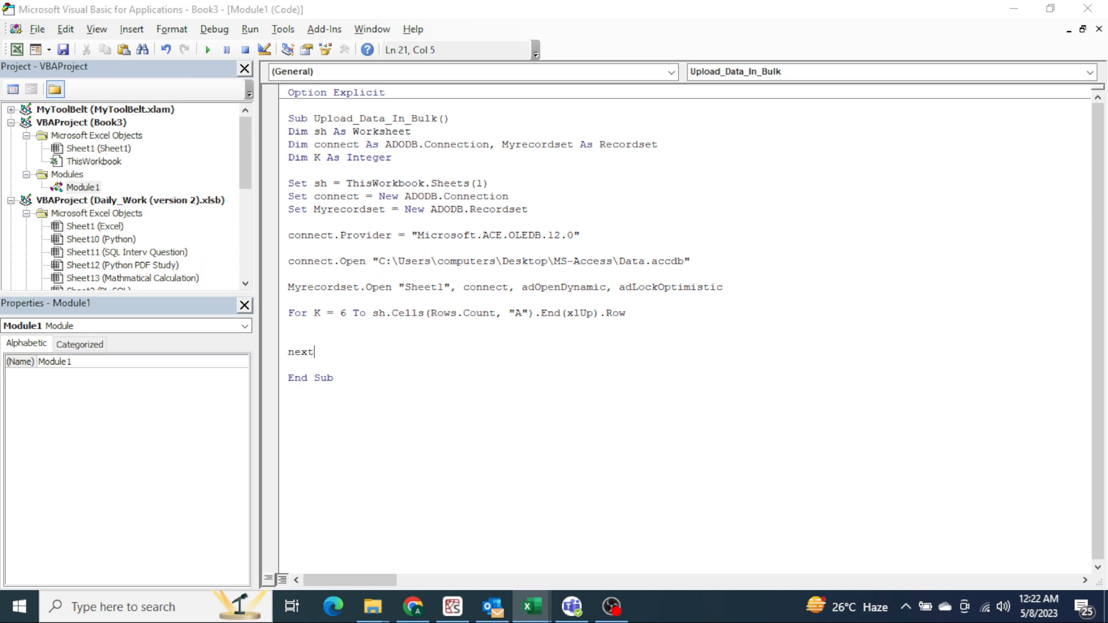
{"action": "type", "text": "K"}
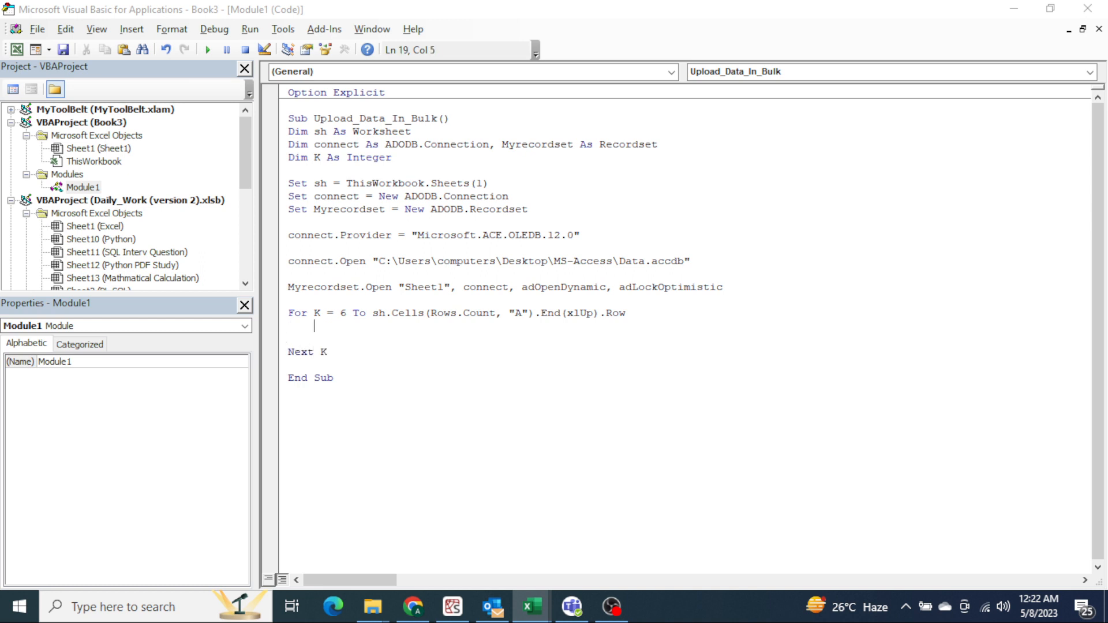
- Add If Range("A" & K).Value <> "" Then and begin the Myrecordset statement inside it
{"action": "type", "text": "if r"}
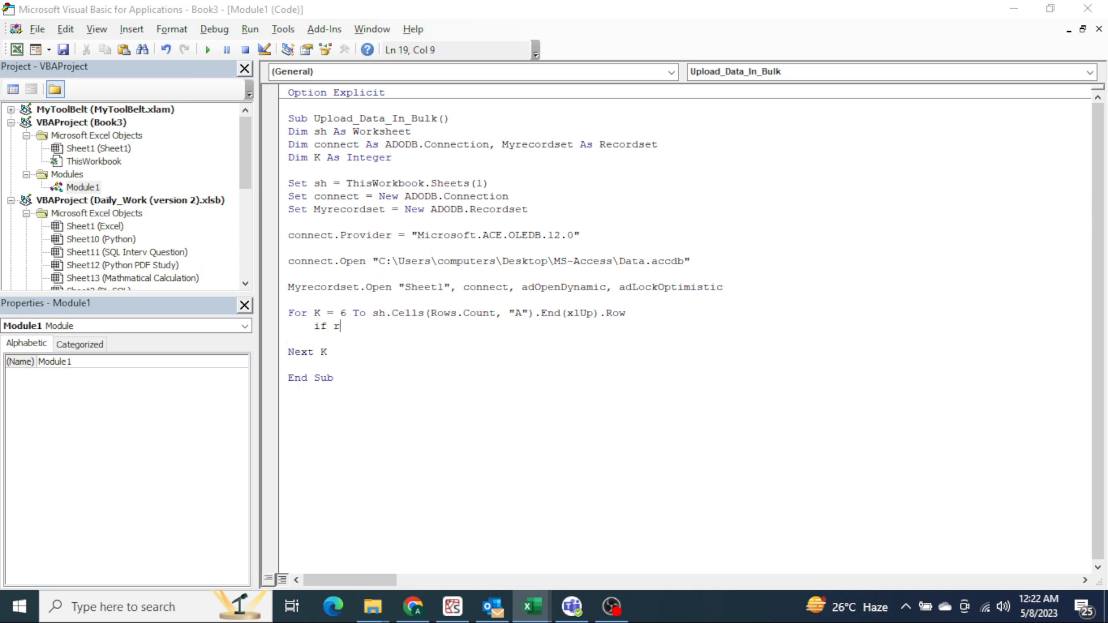
{"action": "type", "text": "ange"}
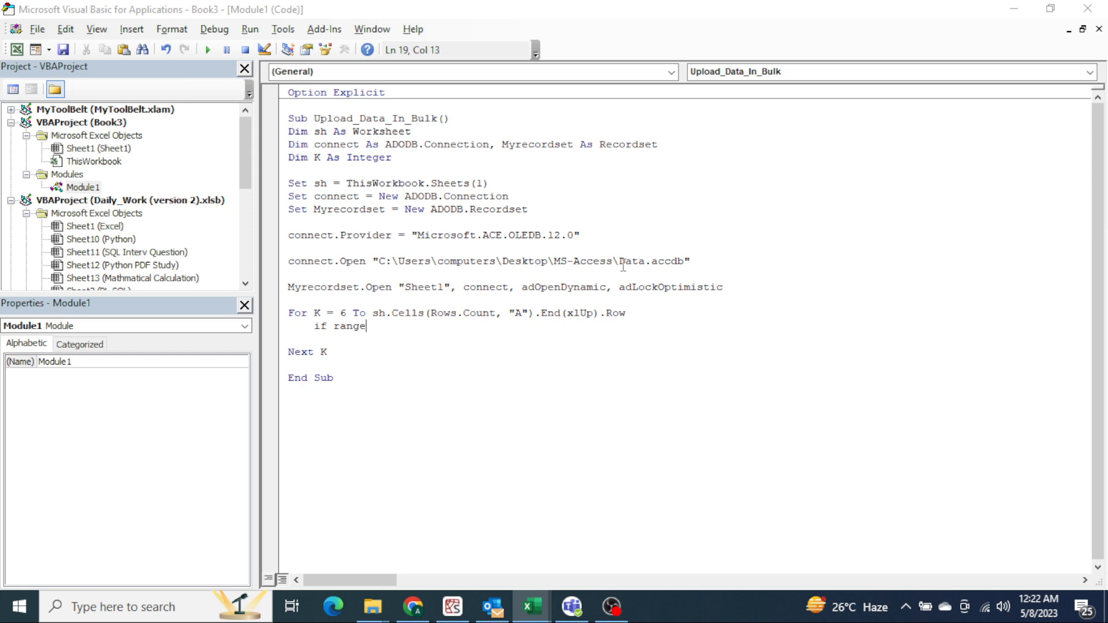
{"action": "type", "text": "(\"A\"&"}
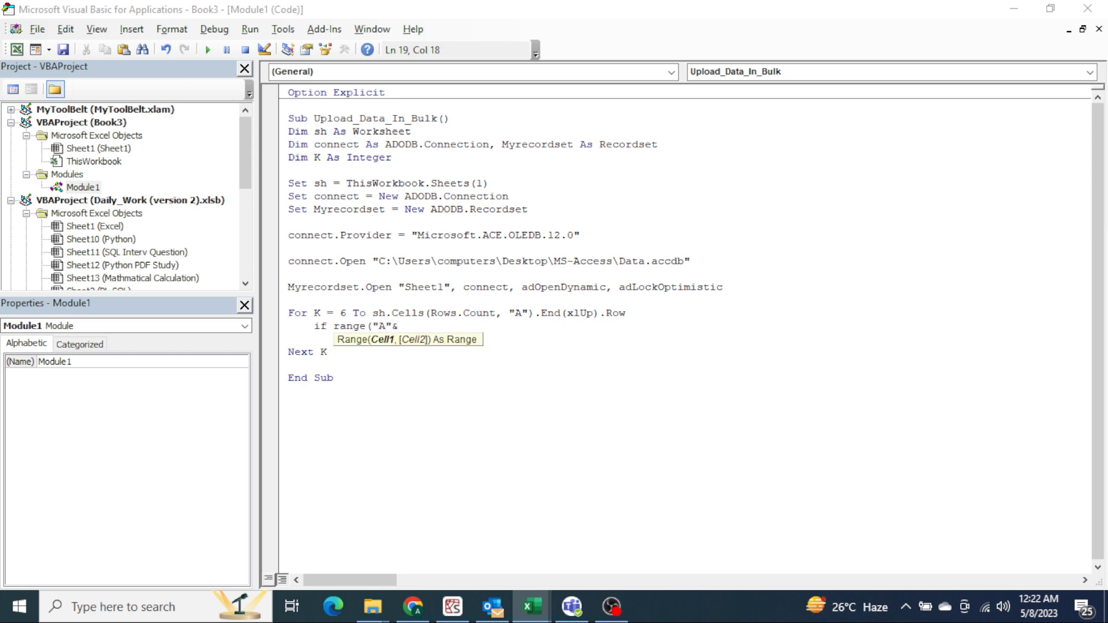
{"action": "type", "text": "&k).value"}
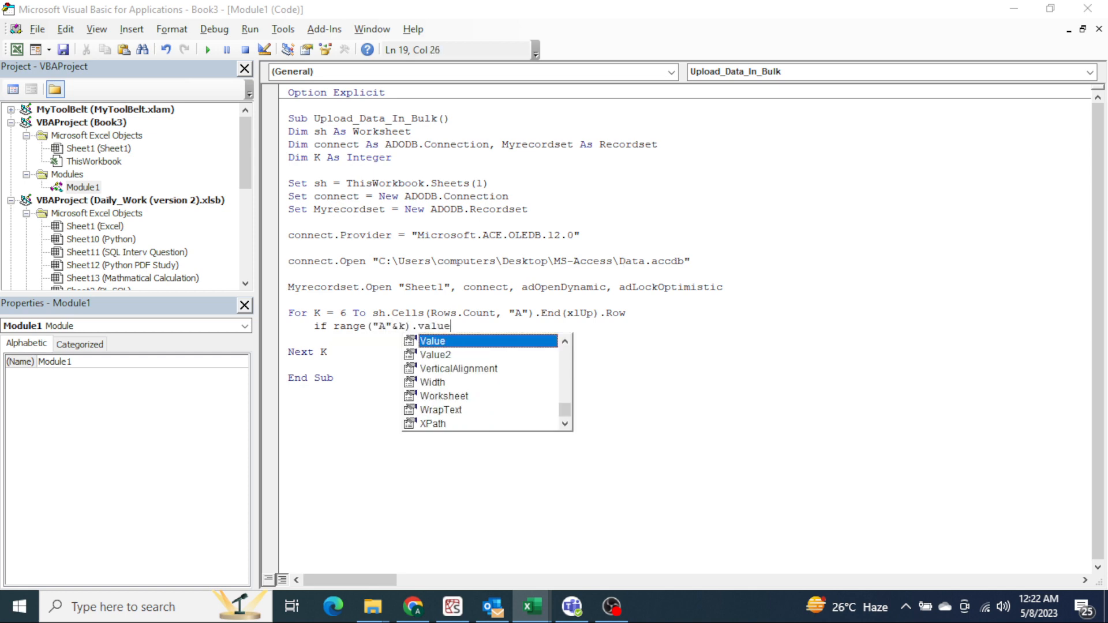
{"action": "type", "text": "<>\""}
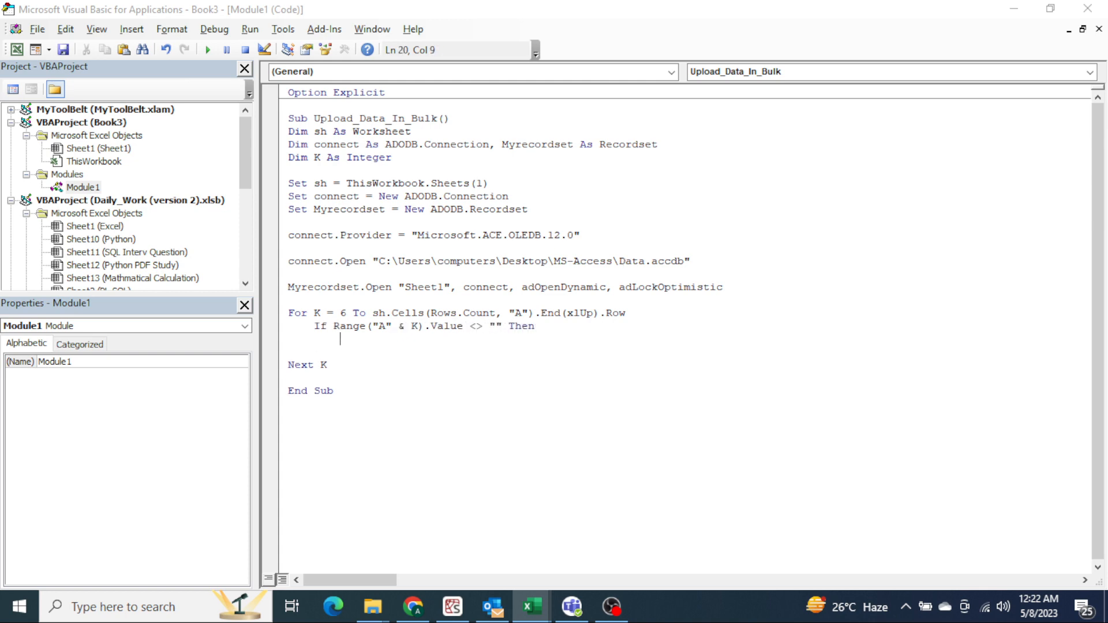
{"action": "type", "text": "rst"}
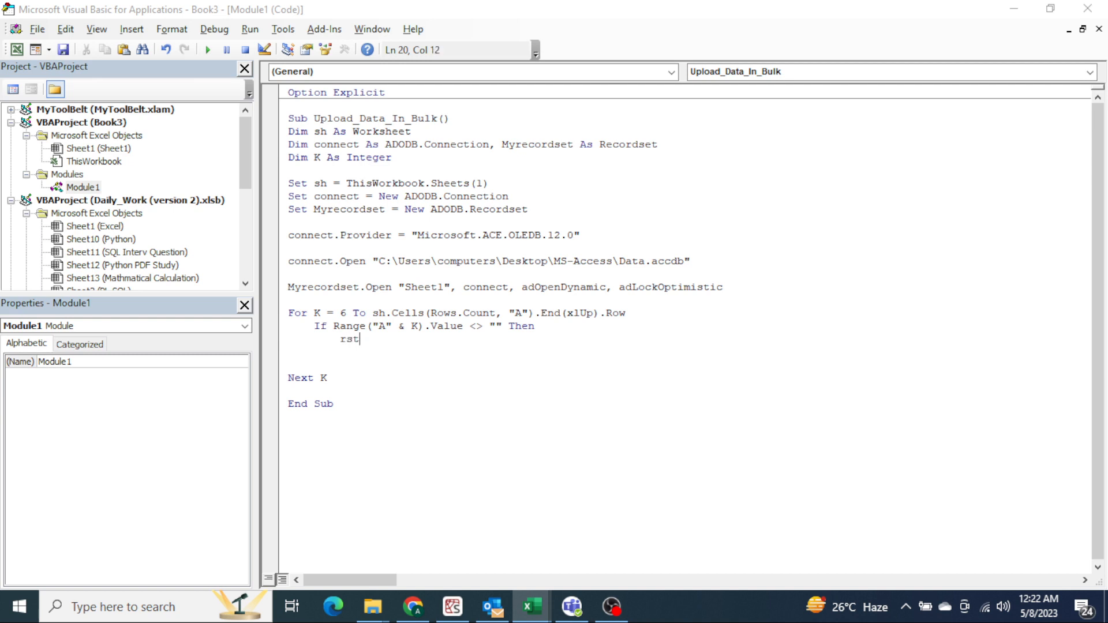
{"action": "type", "text": "myre"}
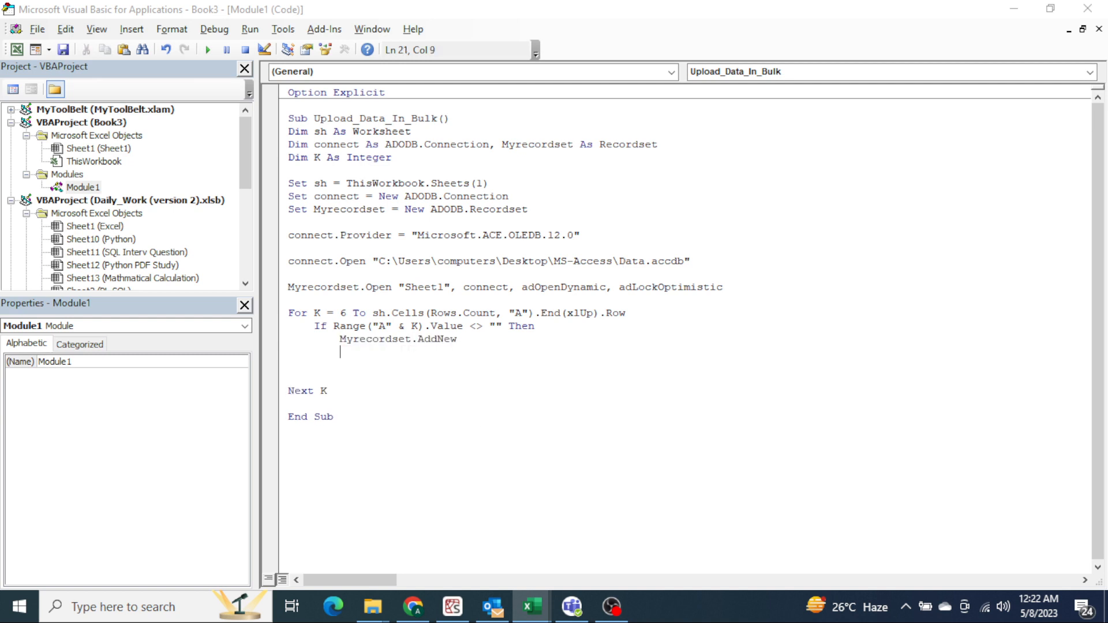
- Write Myrecordset(0).Value = sh.Range("A" & K).Value and start the index-1 copy
{"action": "type", "text": "myr"}
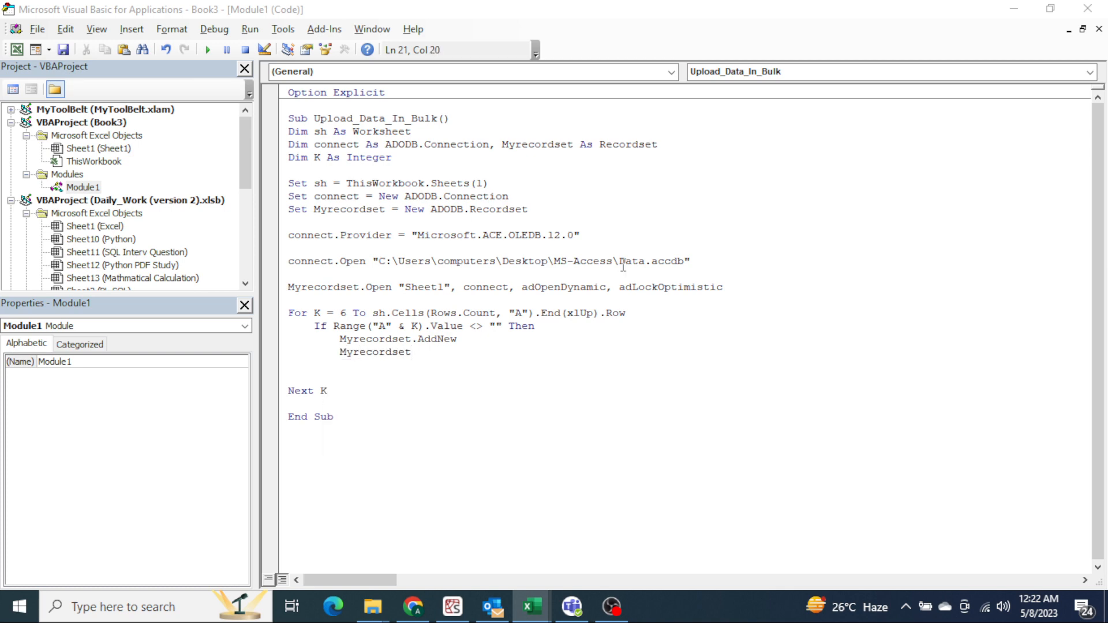
{"action": "type", "text": "("}
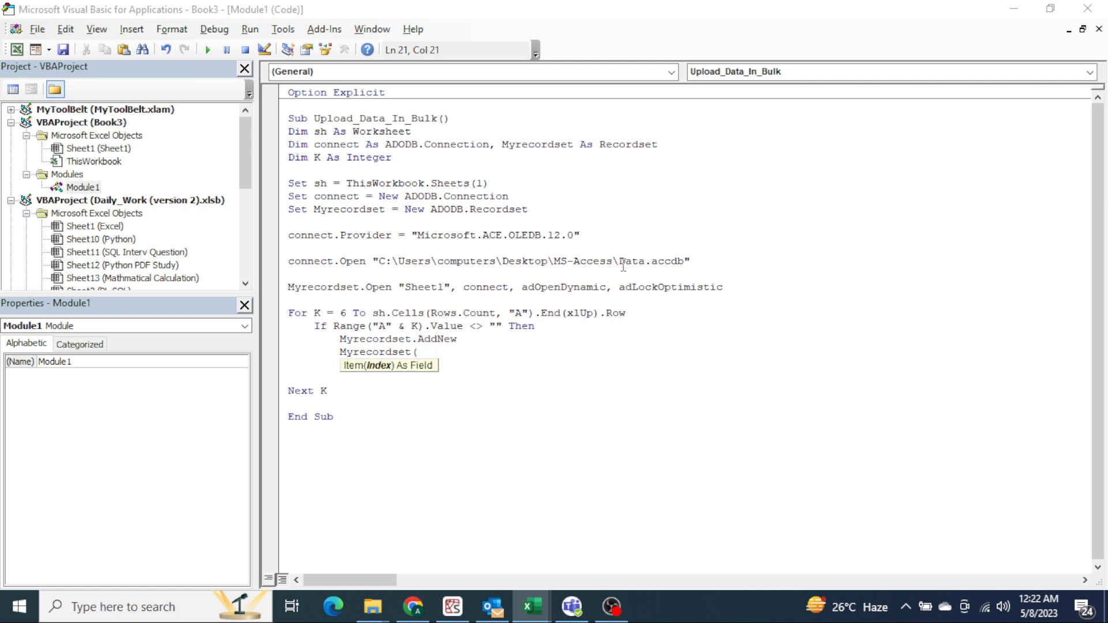
{"action": "type", "text": "0)"}
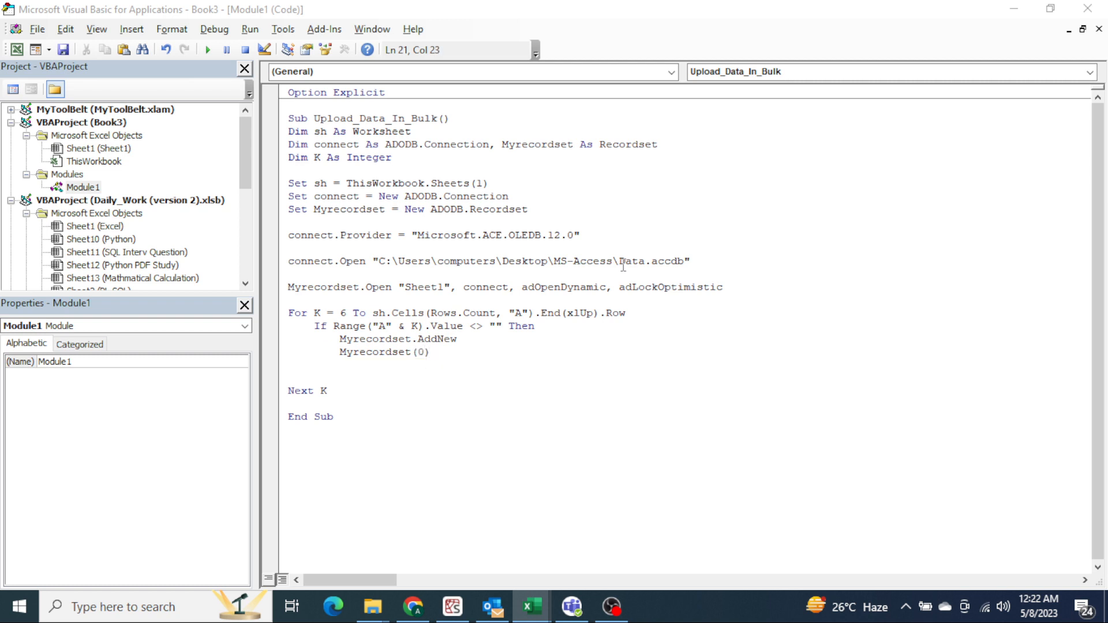
{"action": "type", "text": ".Value="}
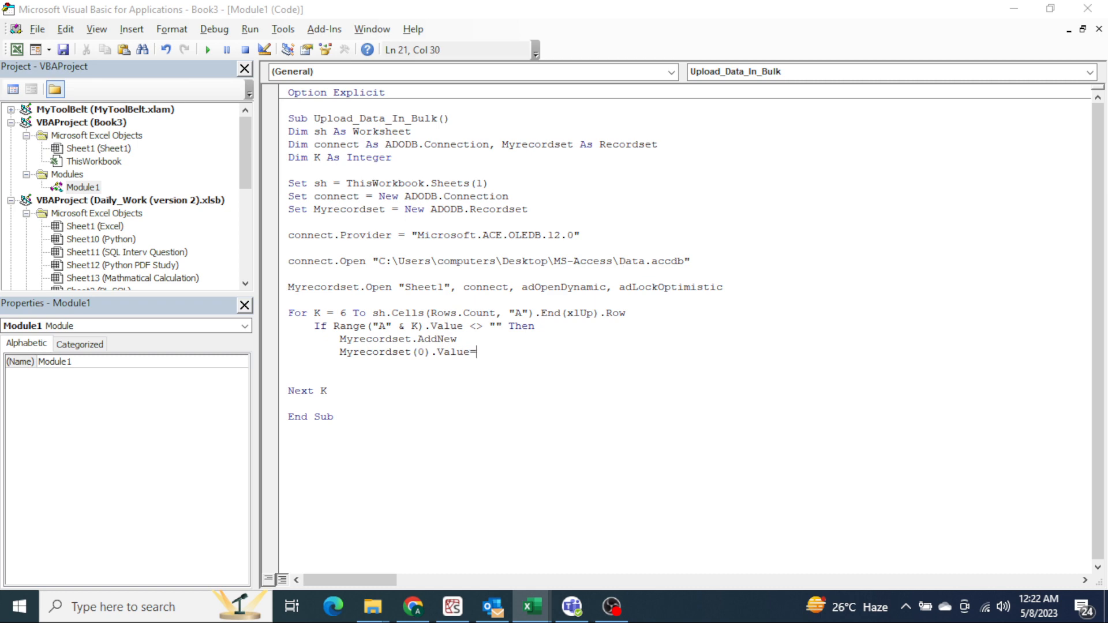
{"action": "type", "text": "sh.Range"}
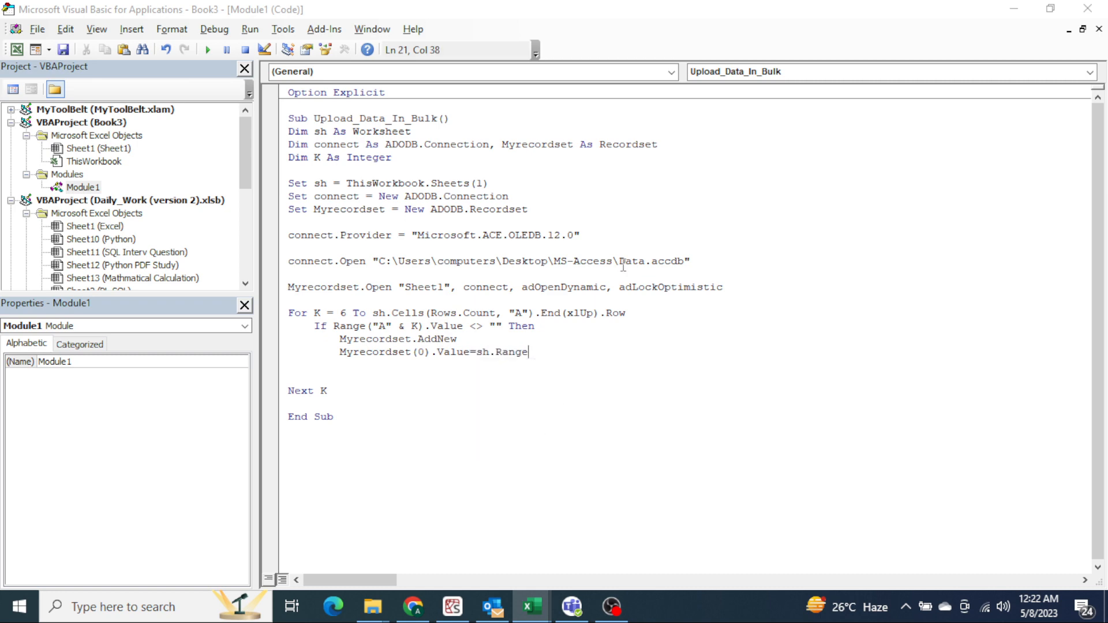
{"action": "type", "text": "(\"A\"&k"}
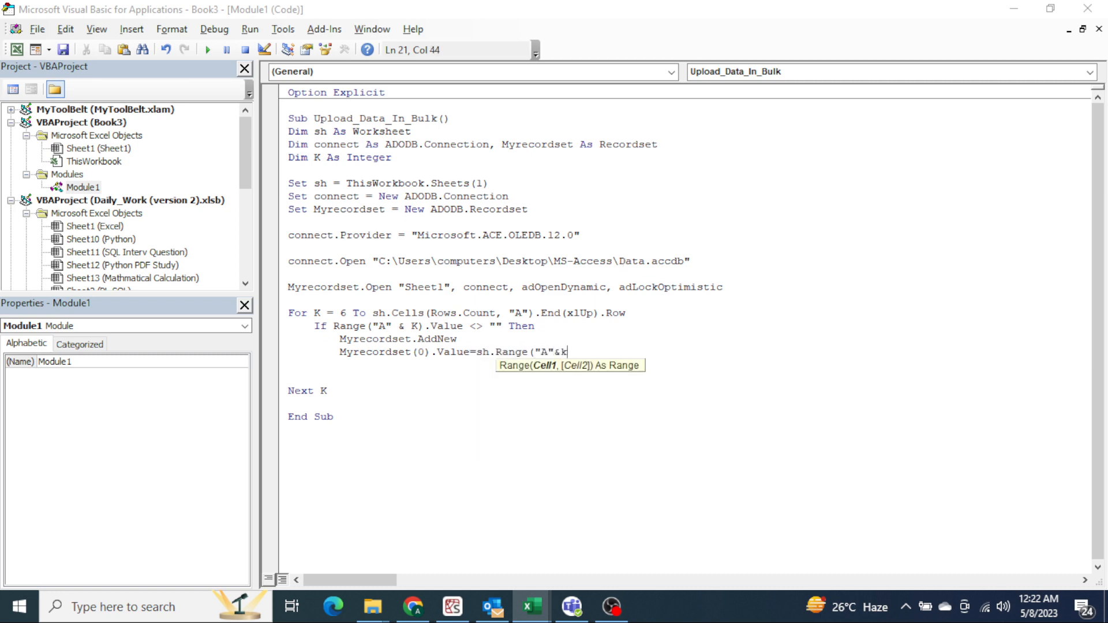
{"action": "key", "text": "enter"}
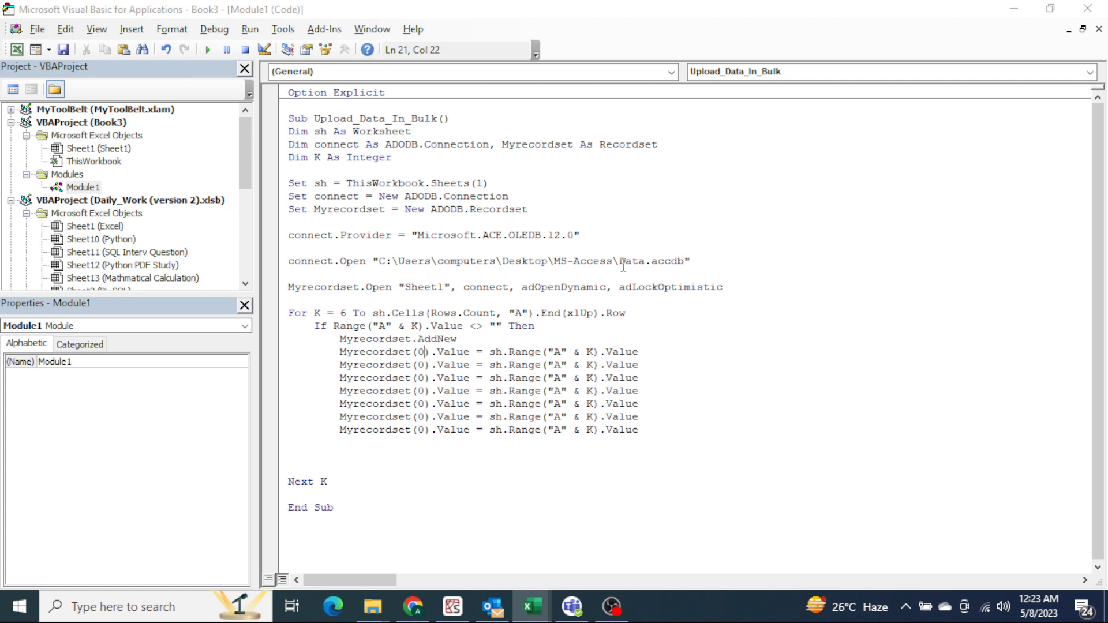
{"action": "type", "text": "1"}
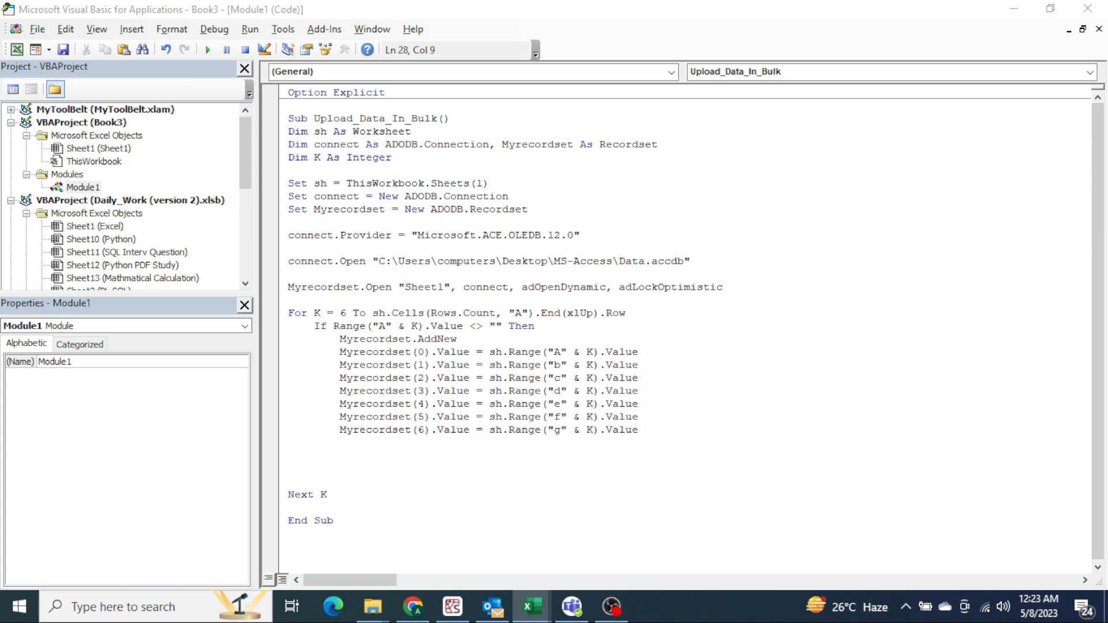
- Save each record with Myrecordset.Update and close the block with End If
{"action": "type", "text": "Myrecordset.u"}
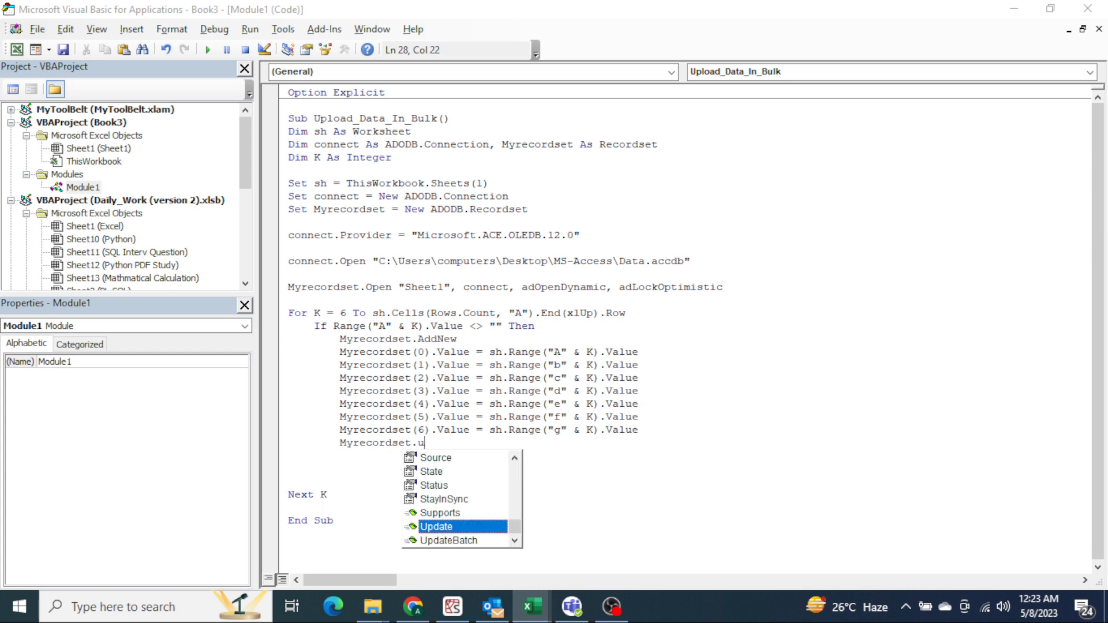
{"action": "key", "text": "enter"}
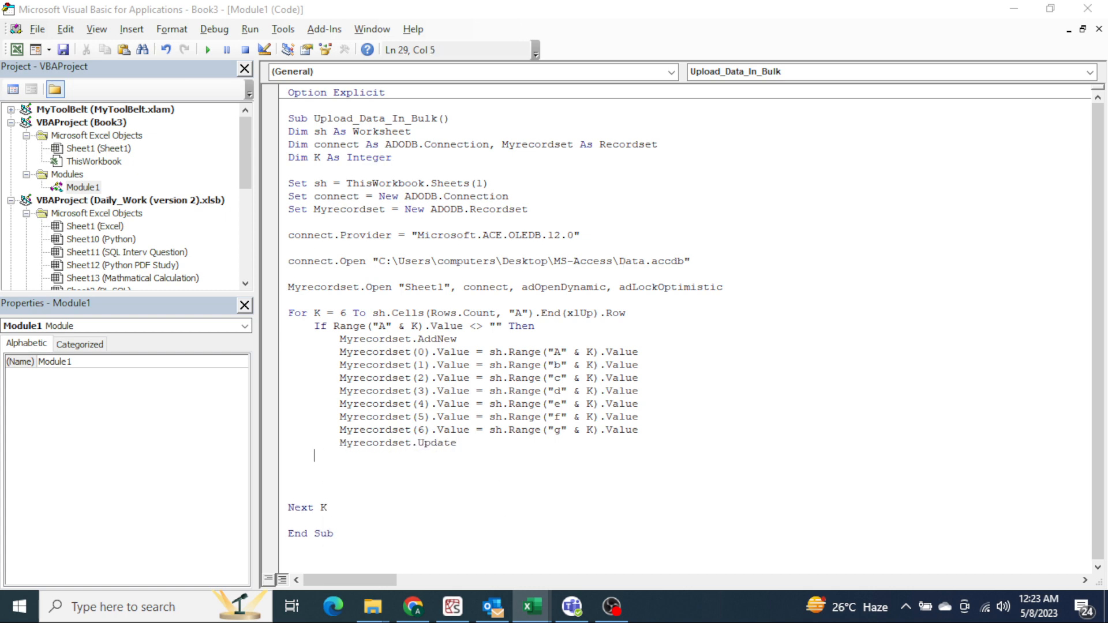
{"action": "type", "text": "End If"}
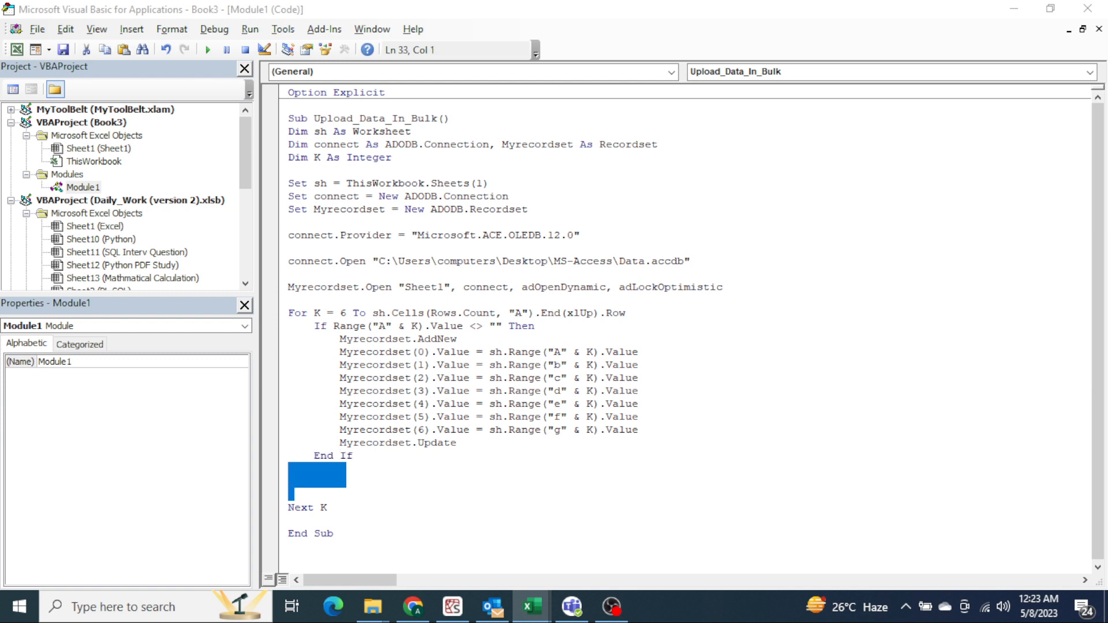
- Add MsgBox "Data uploaded successfully!" after the loop, replacing the Done placeholder
{"action": "type", "text": "Ms"}
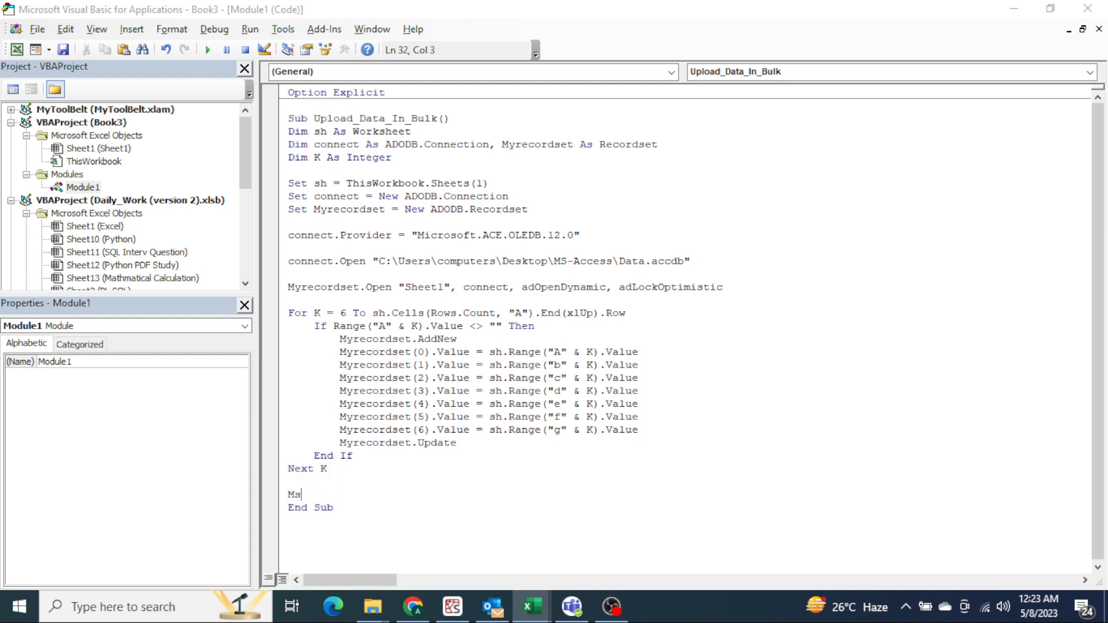
{"action": "type", "text": "box \"Done"}
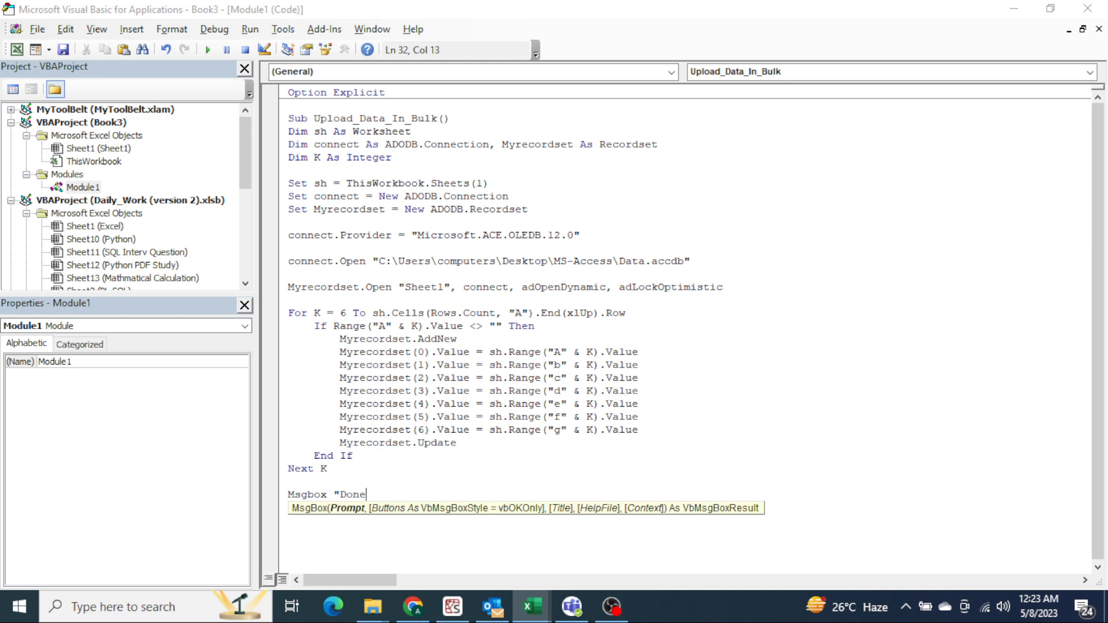
{"action": "key", "text": "Backspace"}
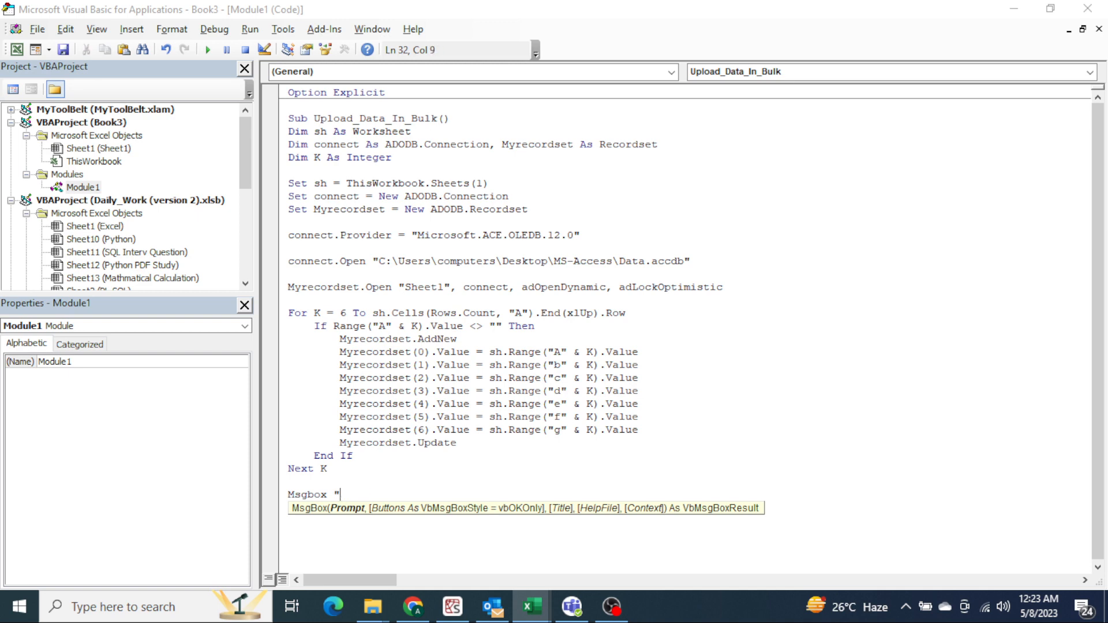
{"action": "type", "text": "Data uploa"}
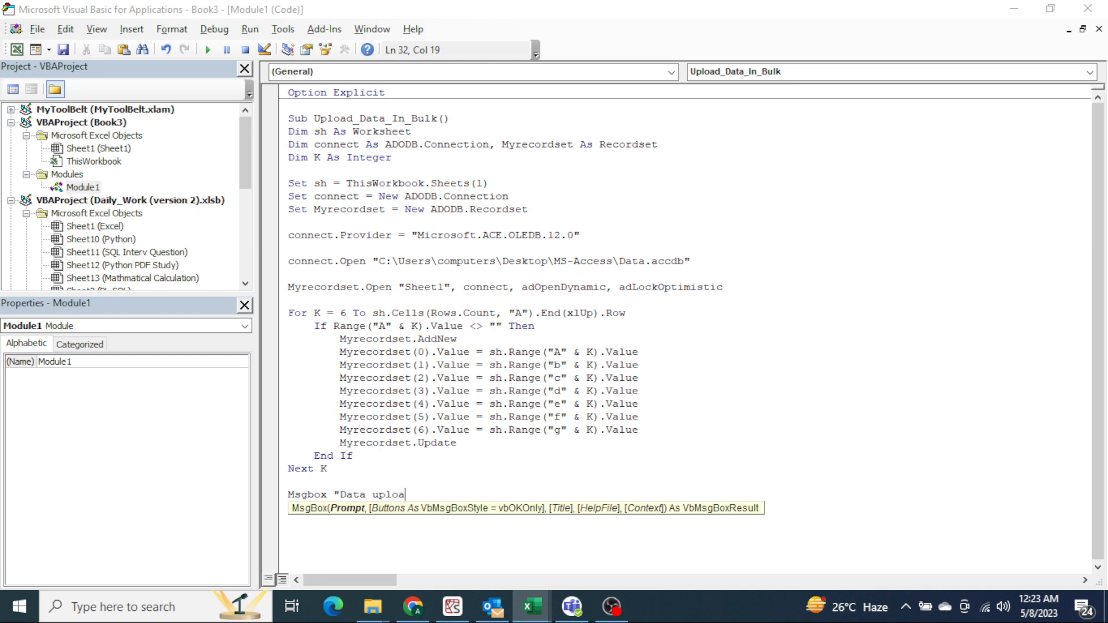
{"action": "type", "text": "ded successfu"}
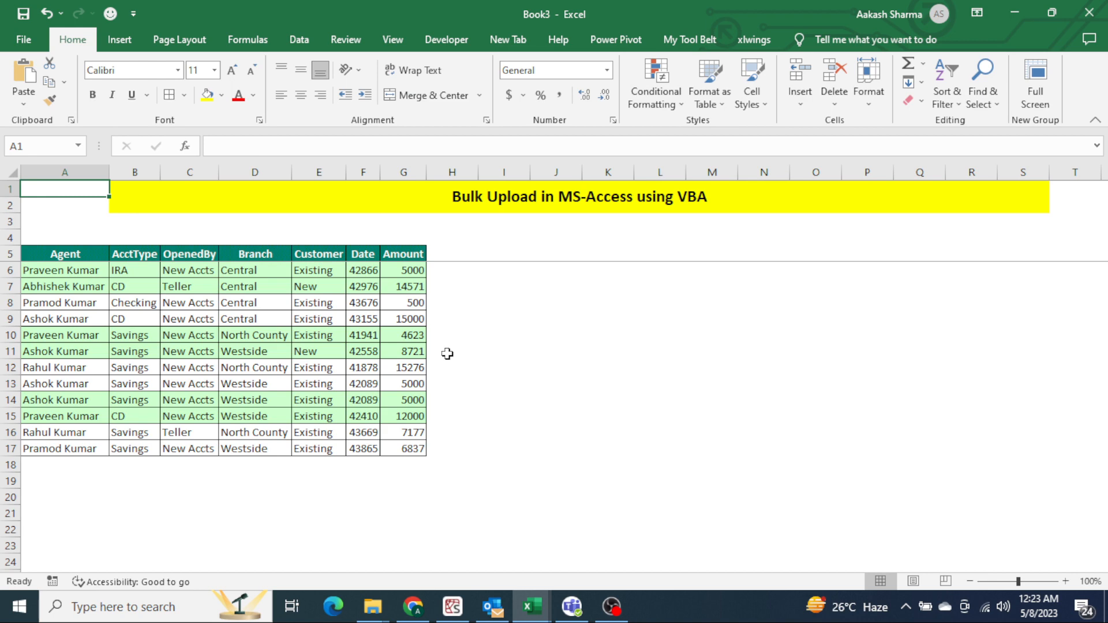
- Step through Upload_Data_In_Bulk with F8 up to the AddNew statement in the row loop
{"action": "key", "text": "alt+F11"}
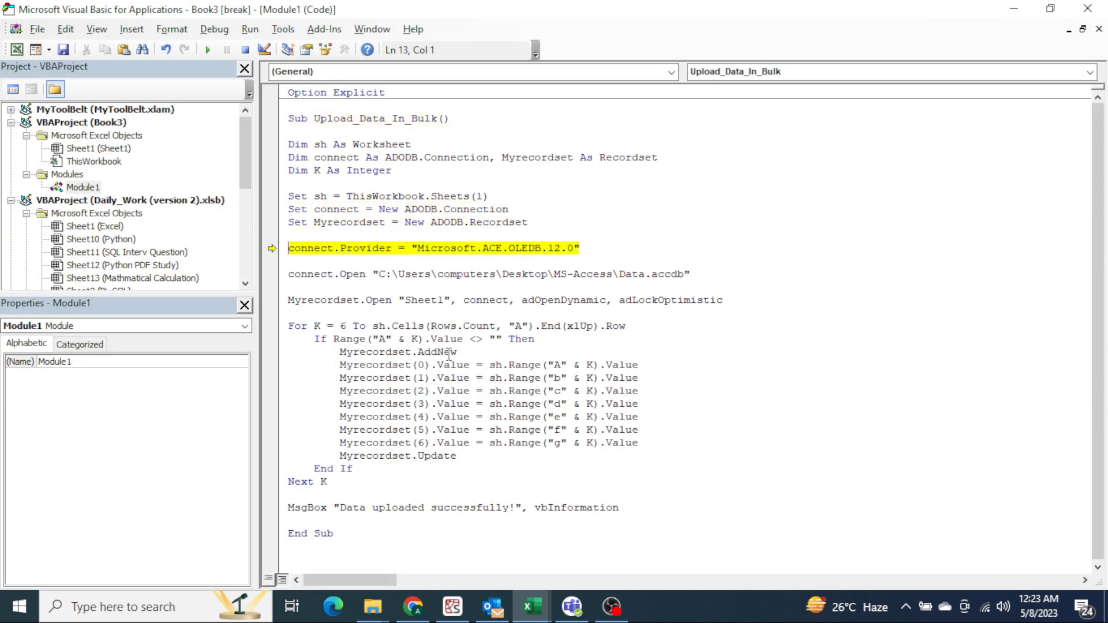
{"action": "key", "text": "F8"}
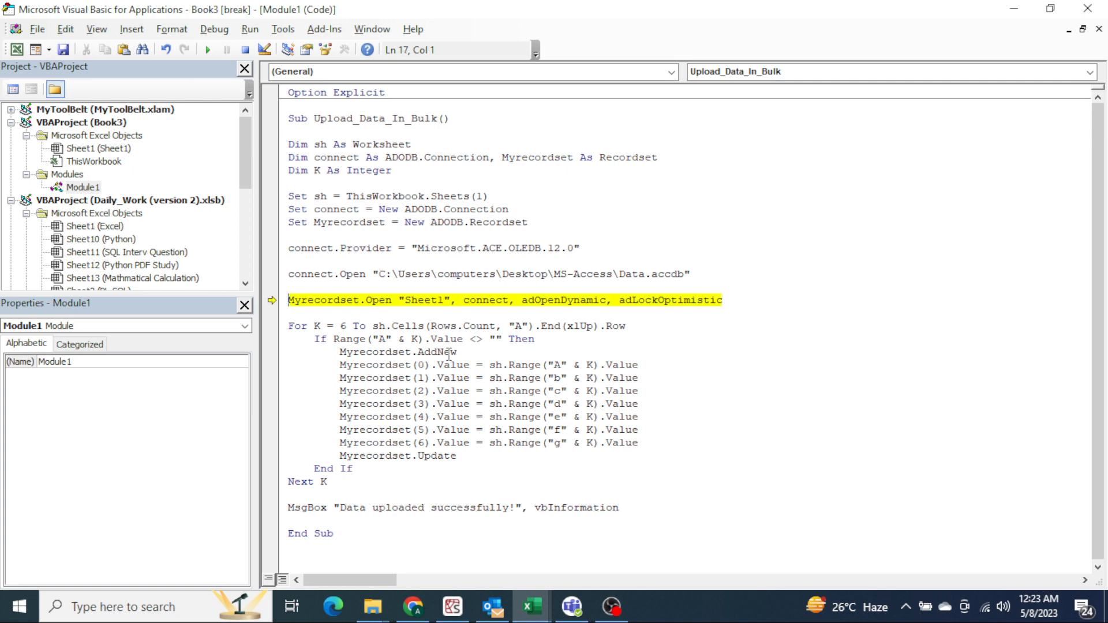
{"action": "key", "text": "F8"}
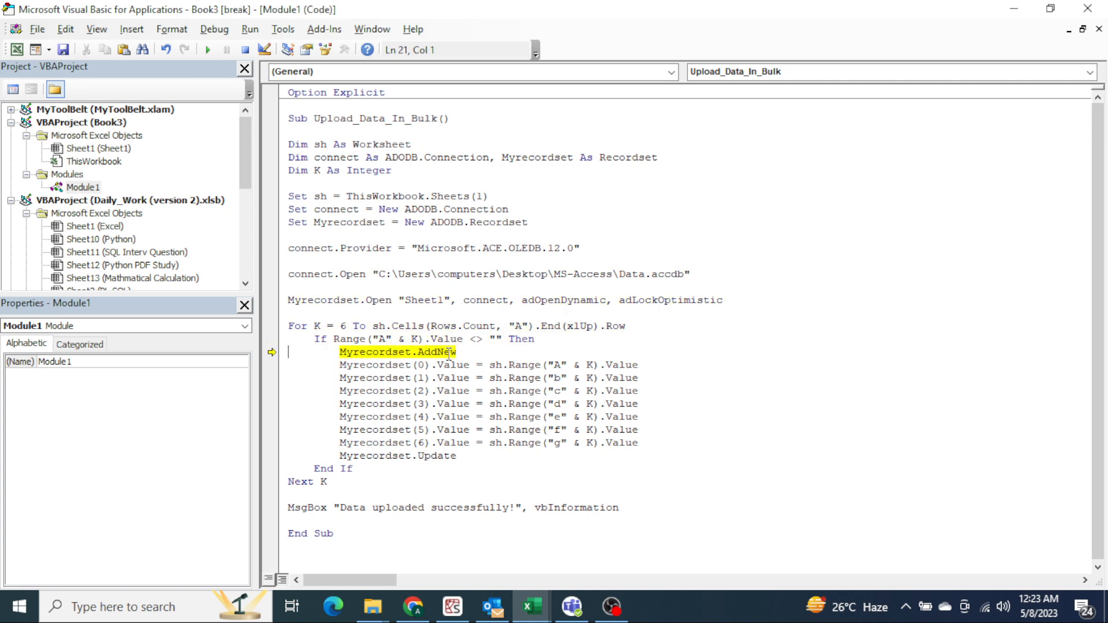
{"action": "key", "text": "F8"}
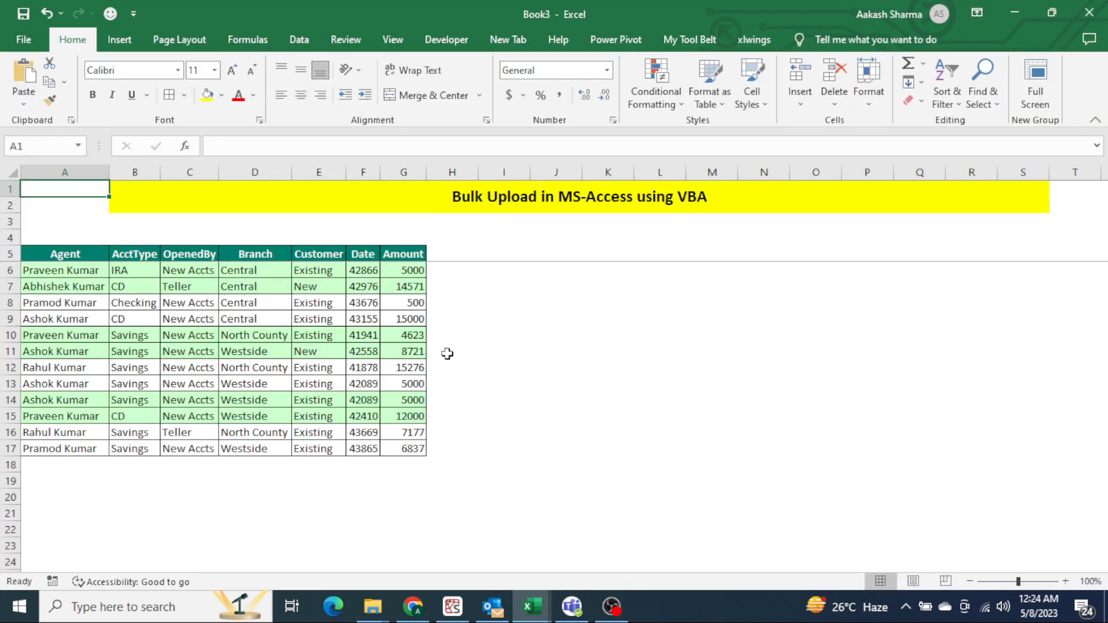
- Open Data.accdb in Access and display the Sheet1 table's 12 records
{"action": "left_click", "coordinate": [373, 606]}
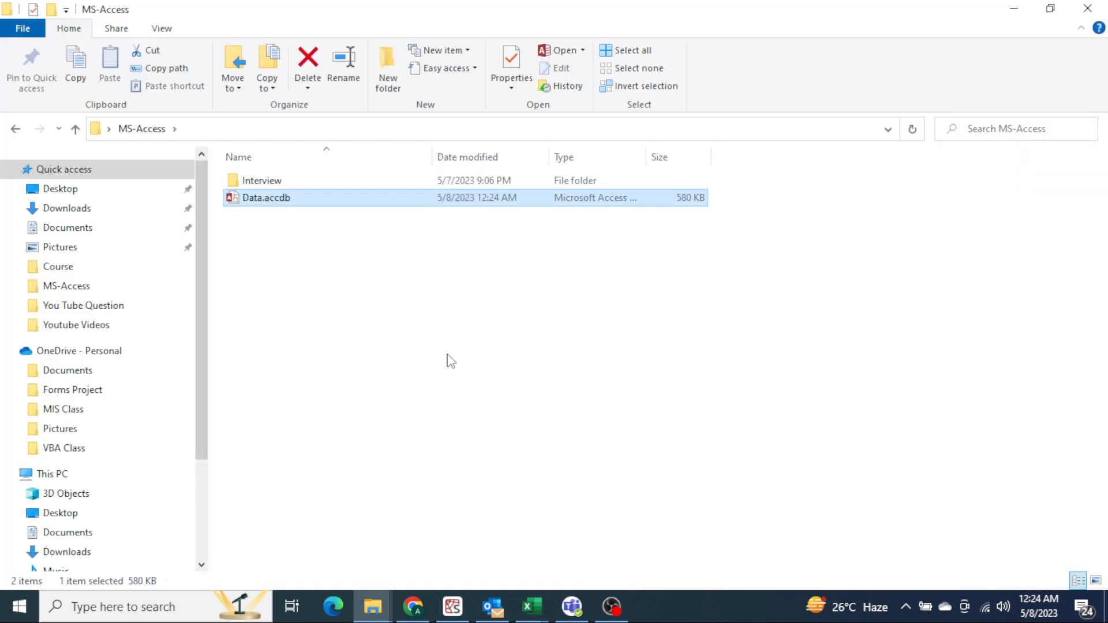
{"action": "double_click", "coordinate": [265, 198]}
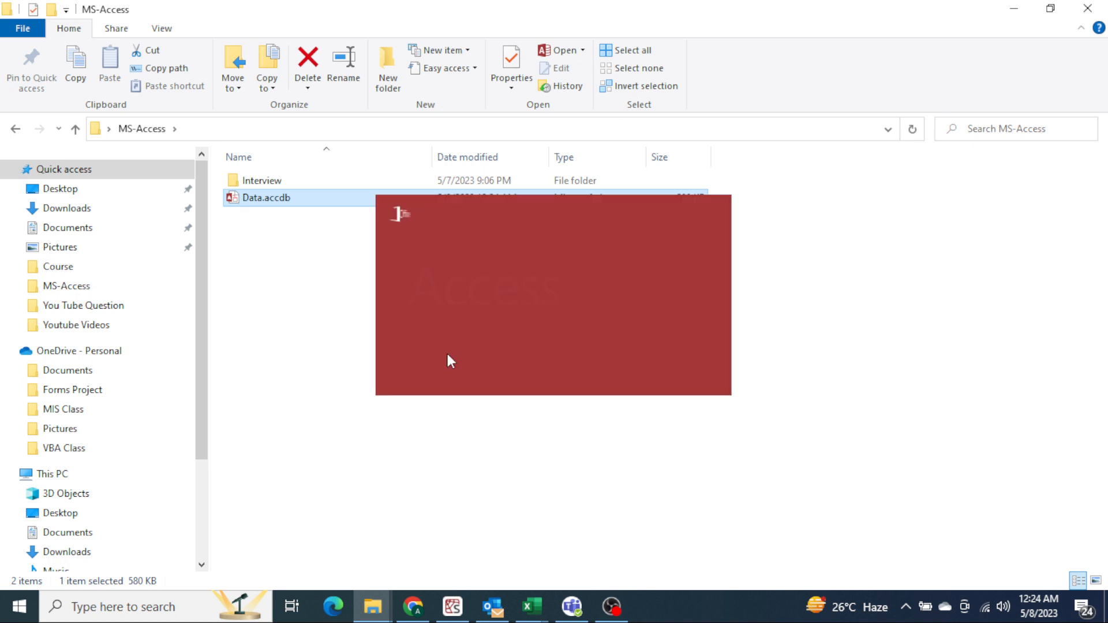
{"action": "double_click", "coordinate": [266, 198]}
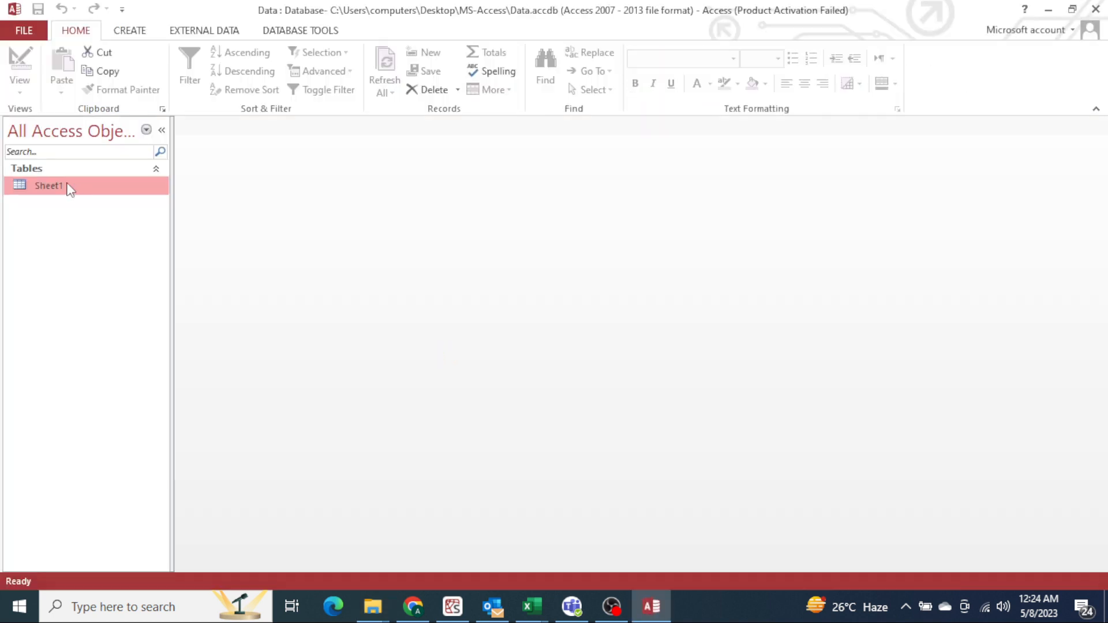
{"action": "double_click", "coordinate": [48, 185]}
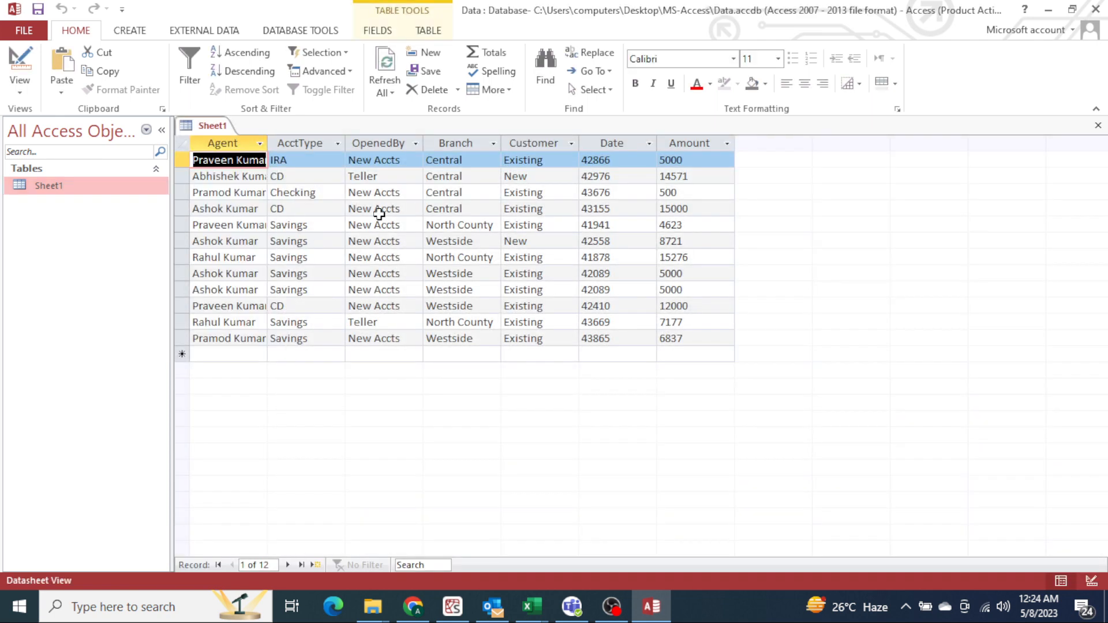
- Delete all 12 records from Sheet1, confirm, and switch back to the Excel workbook
{"action": "left_click", "coordinate": [426, 89]}
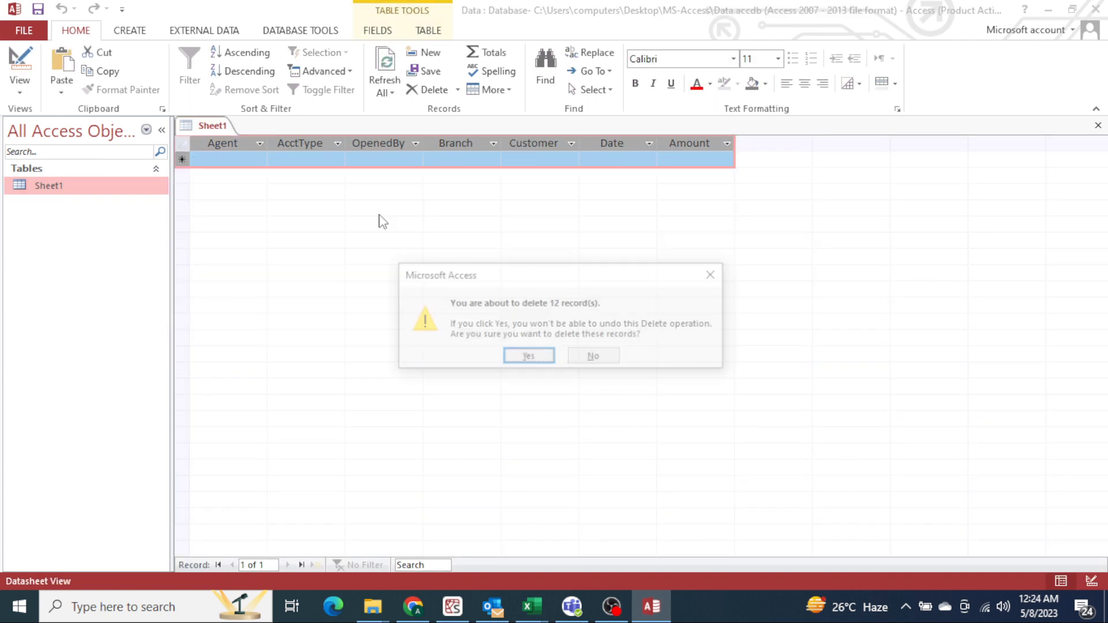
{"action": "left_click", "coordinate": [528, 355]}
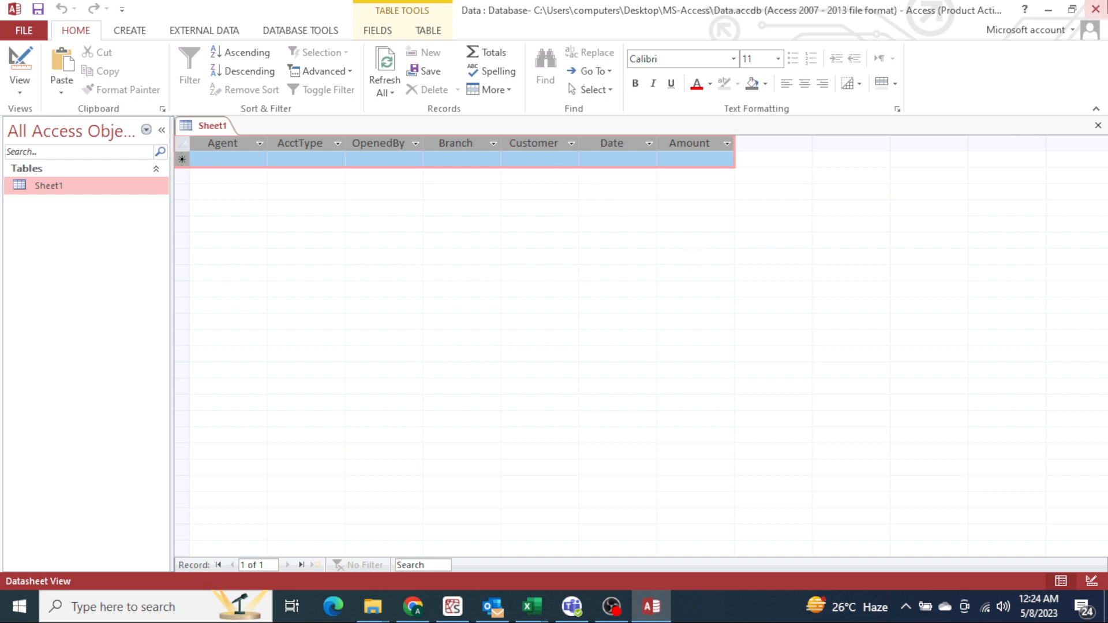
{"action": "left_click", "coordinate": [373, 606]}
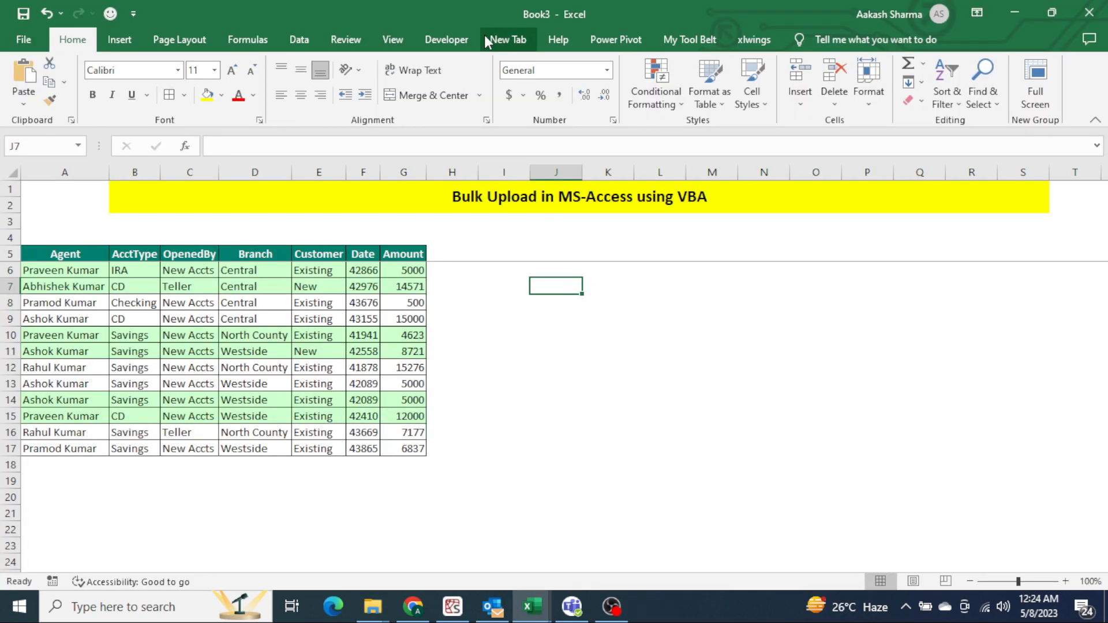
- Insert a form button from Developer controls linked to the Upload_Data_In_Bulk macro
{"action": "left_click", "coordinate": [446, 39]}
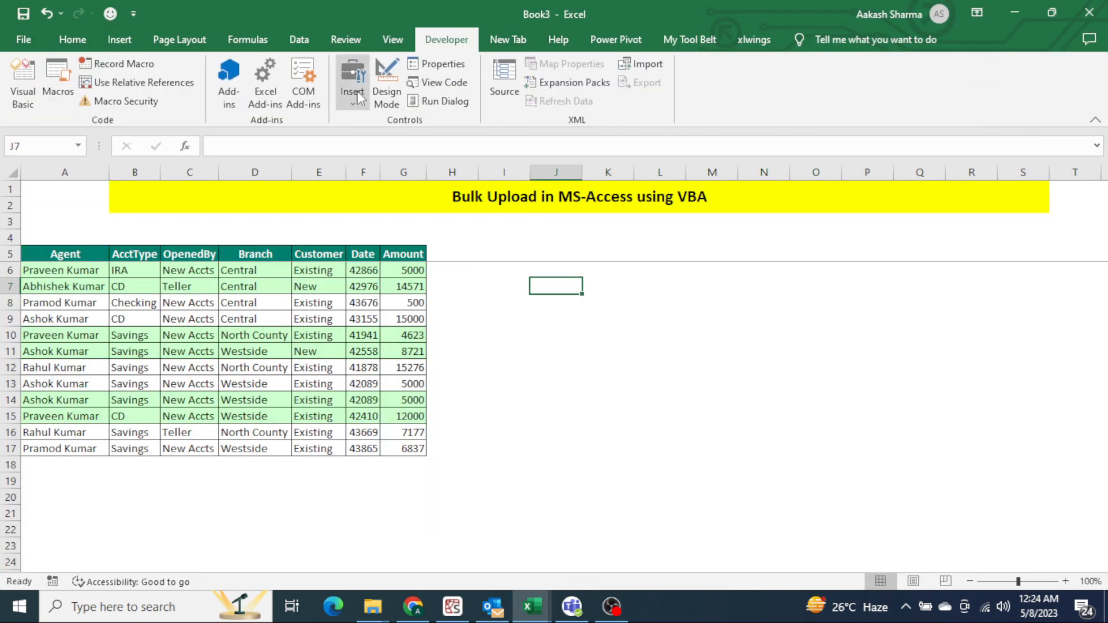
{"action": "left_click", "coordinate": [351, 80]}
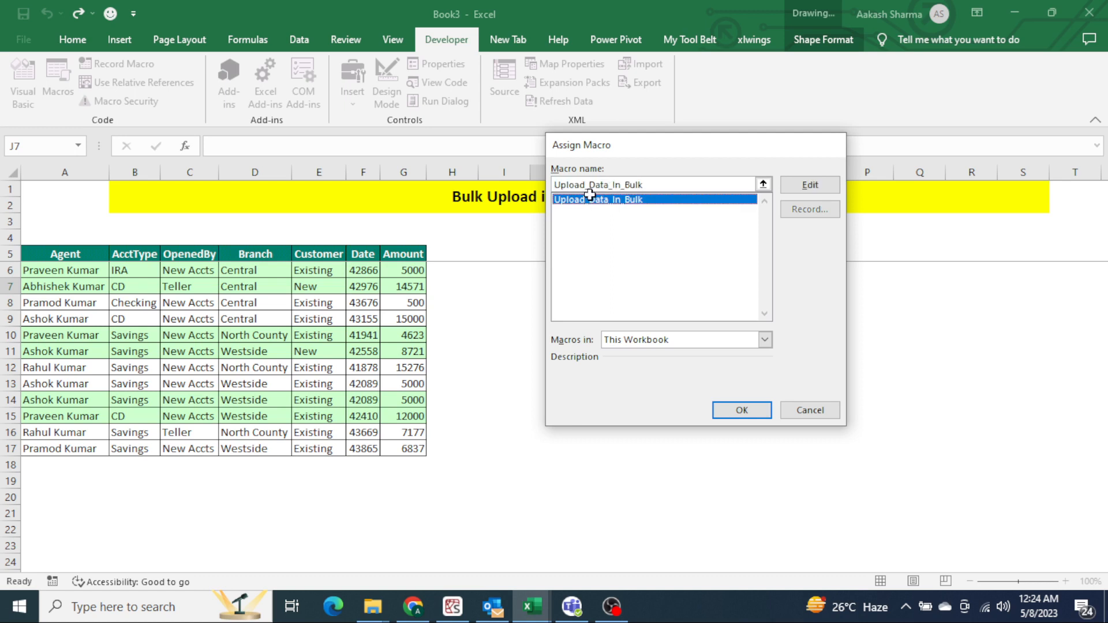
{"action": "left_click", "coordinate": [742, 409]}
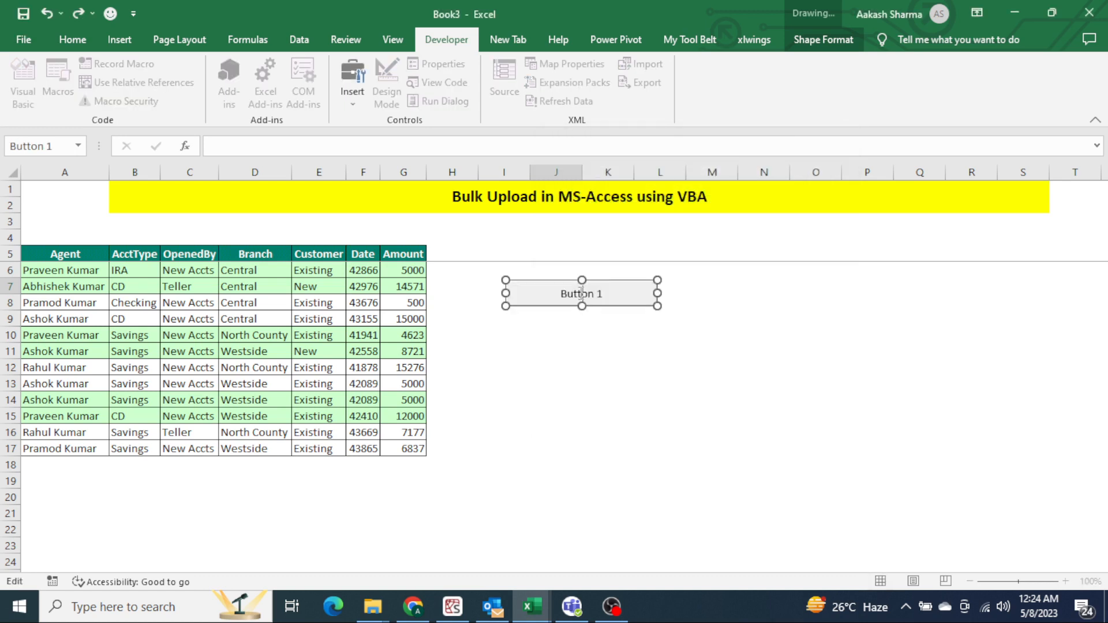
- Rename the button caption to Upload Data and run the macro from it
{"action": "double_click", "coordinate": [580, 293]}
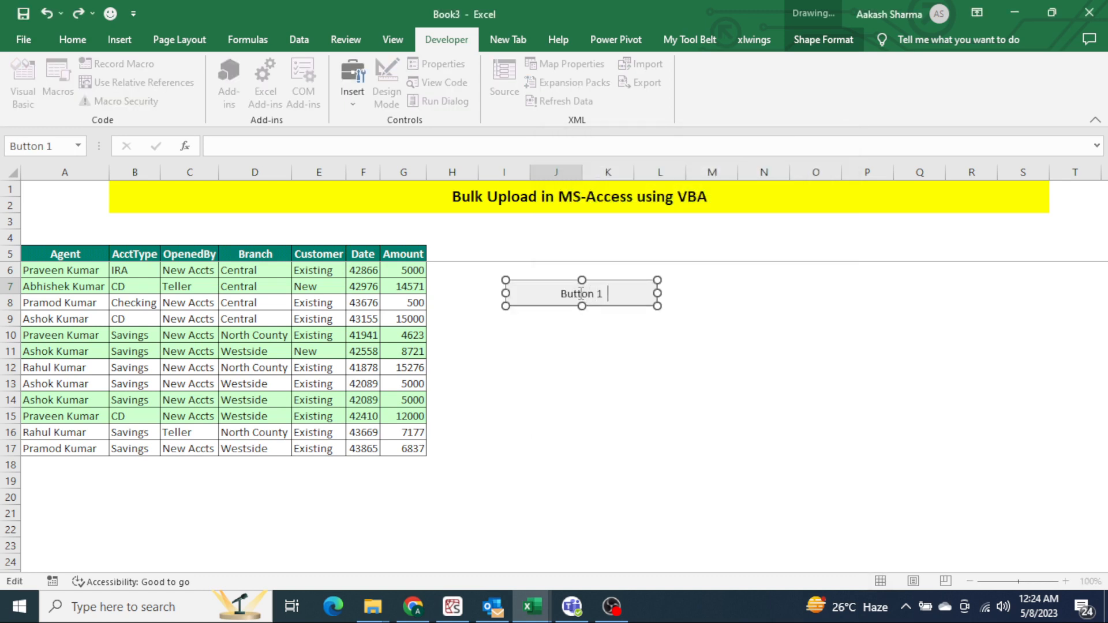
{"action": "left_click", "coordinate": [608, 332]}
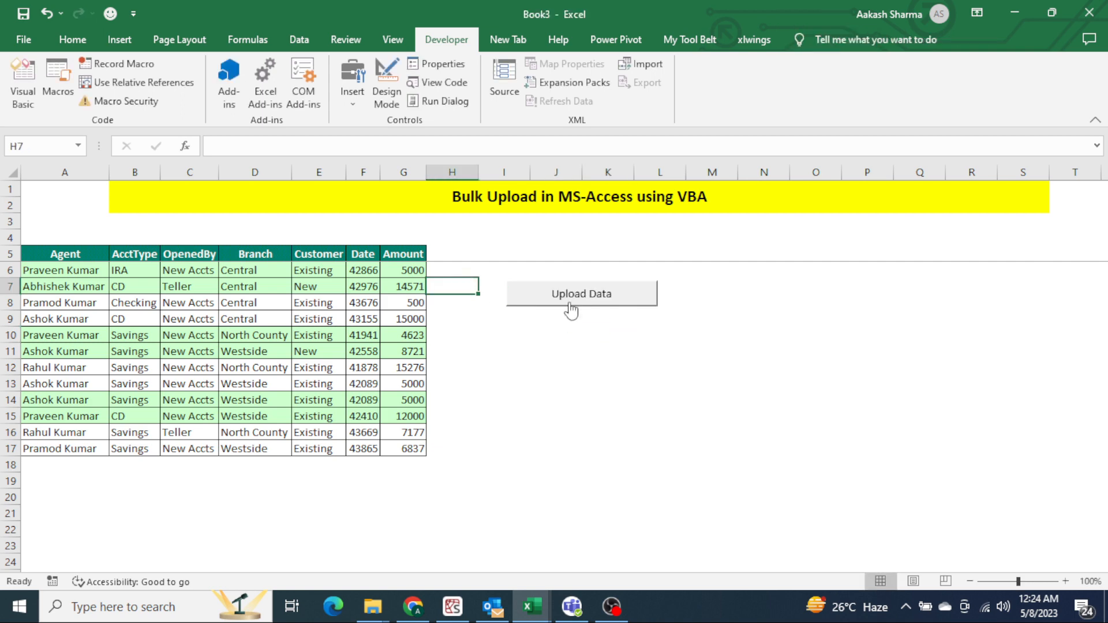
{"action": "left_click", "coordinate": [581, 293]}
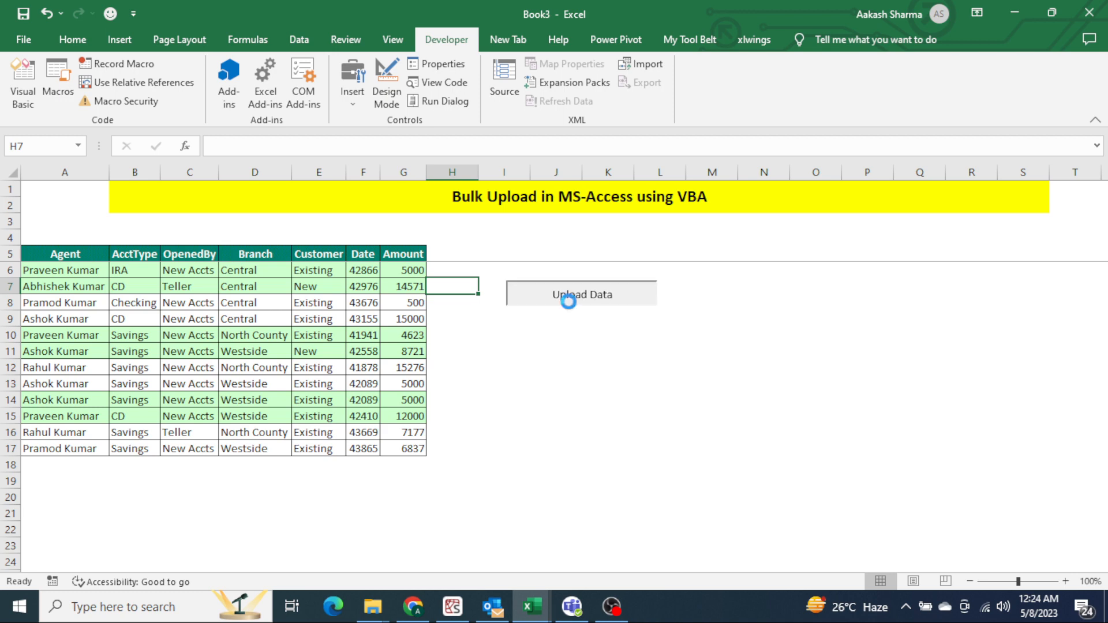
{"action": "left_click", "coordinate": [580, 293]}
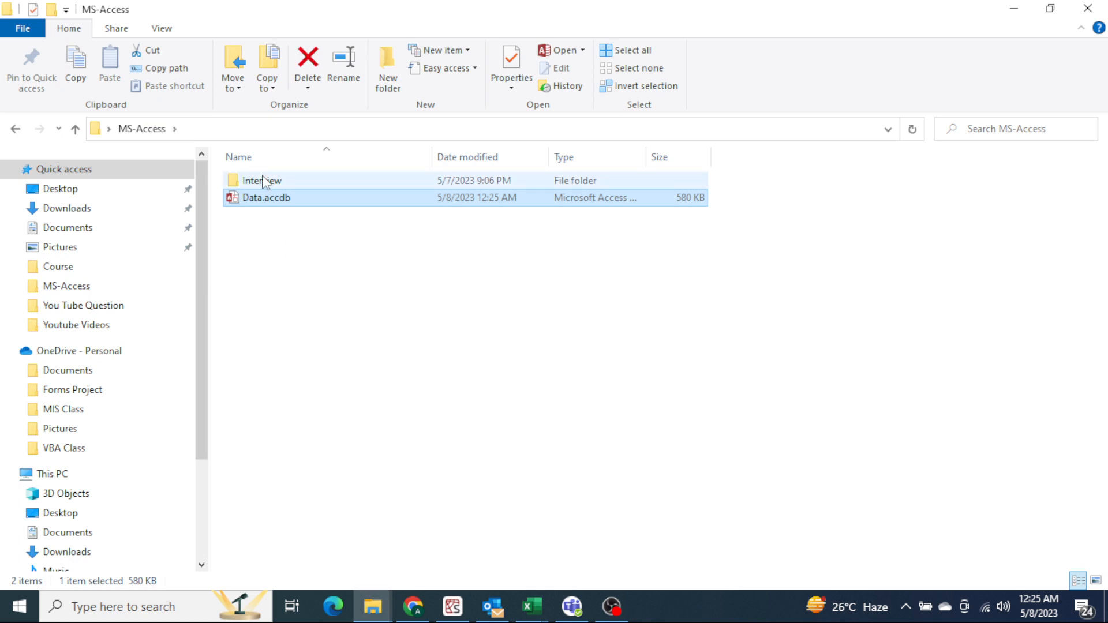
{"action": "mouse_move", "coordinate": [262, 180]}
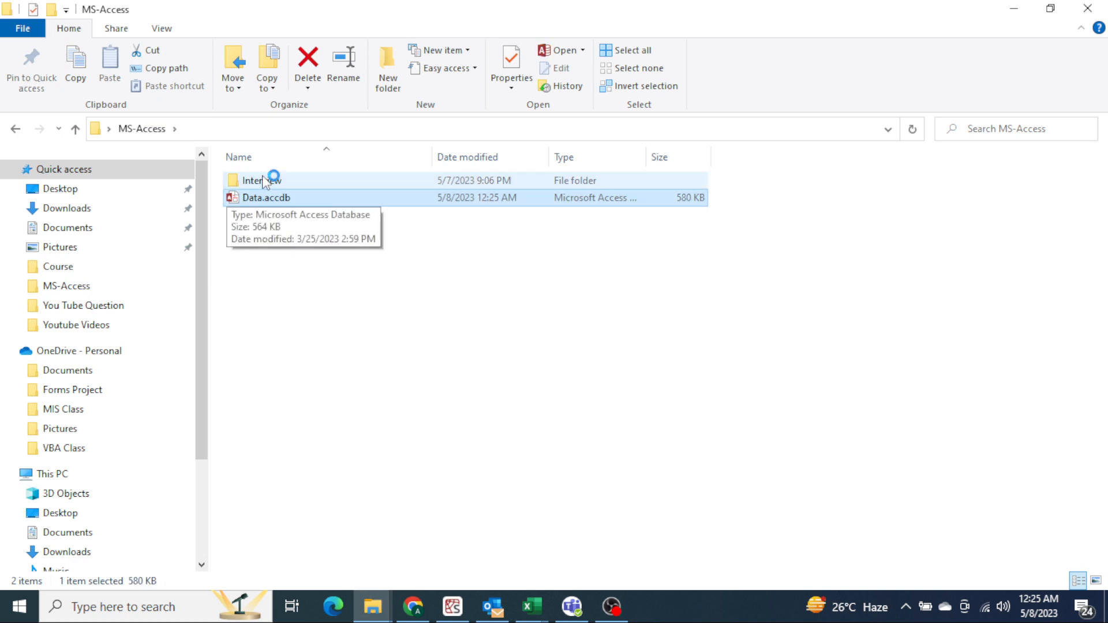
- Open Sheet1 in Data.accdb, view the 12 uploaded rows, then delete them all
{"action": "double_click", "coordinate": [266, 197]}
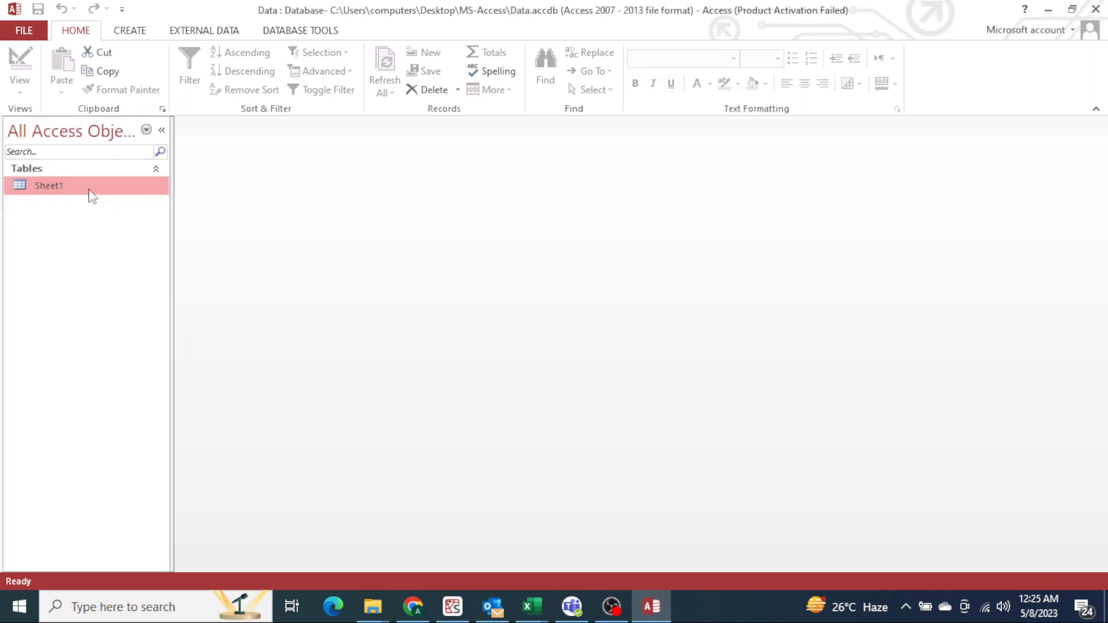
{"action": "double_click", "coordinate": [49, 184]}
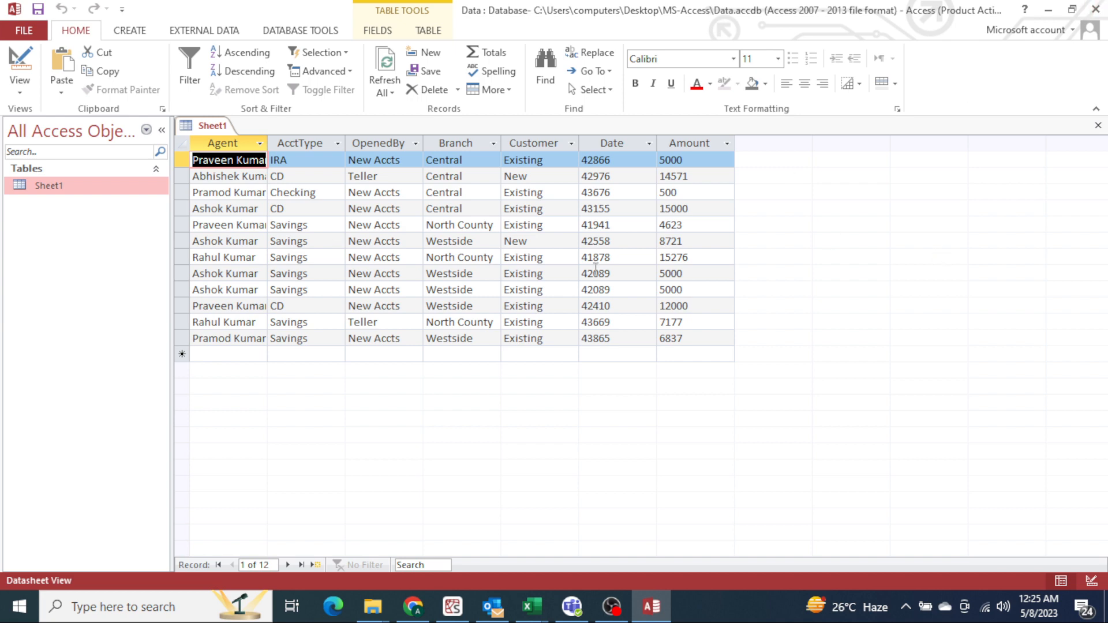
{"action": "left_click", "coordinate": [435, 90]}
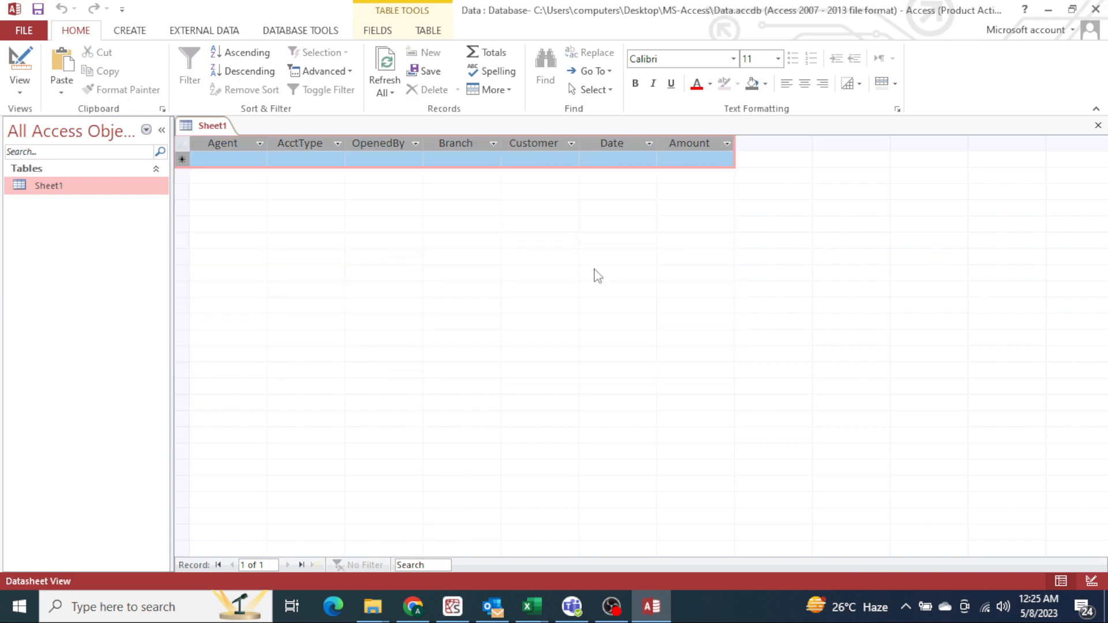
{"action": "left_click", "coordinate": [227, 160]}
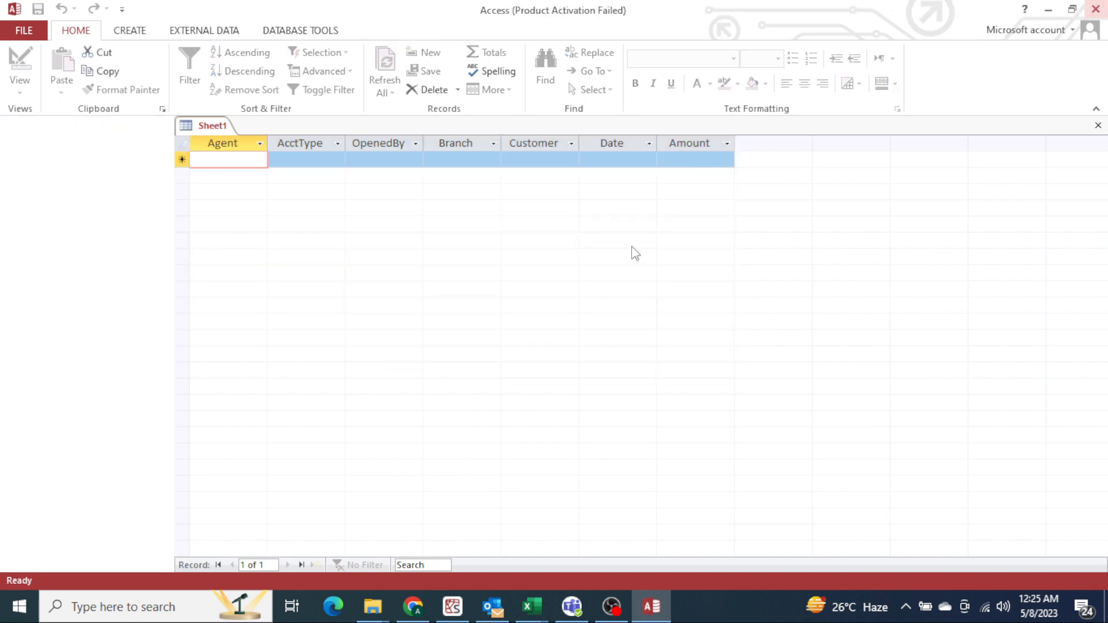
{"action": "left_click", "coordinate": [531, 606]}
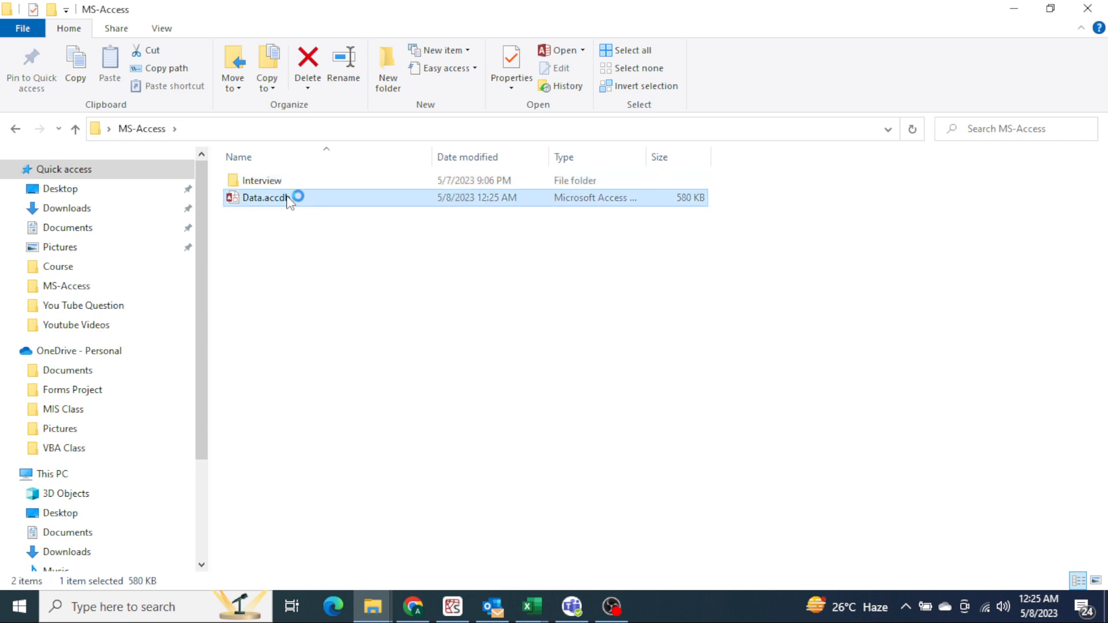
- Open Sheet1 in Data.accdb to confirm 48 records, close Access and return to Excel
{"action": "double_click", "coordinate": [265, 197]}
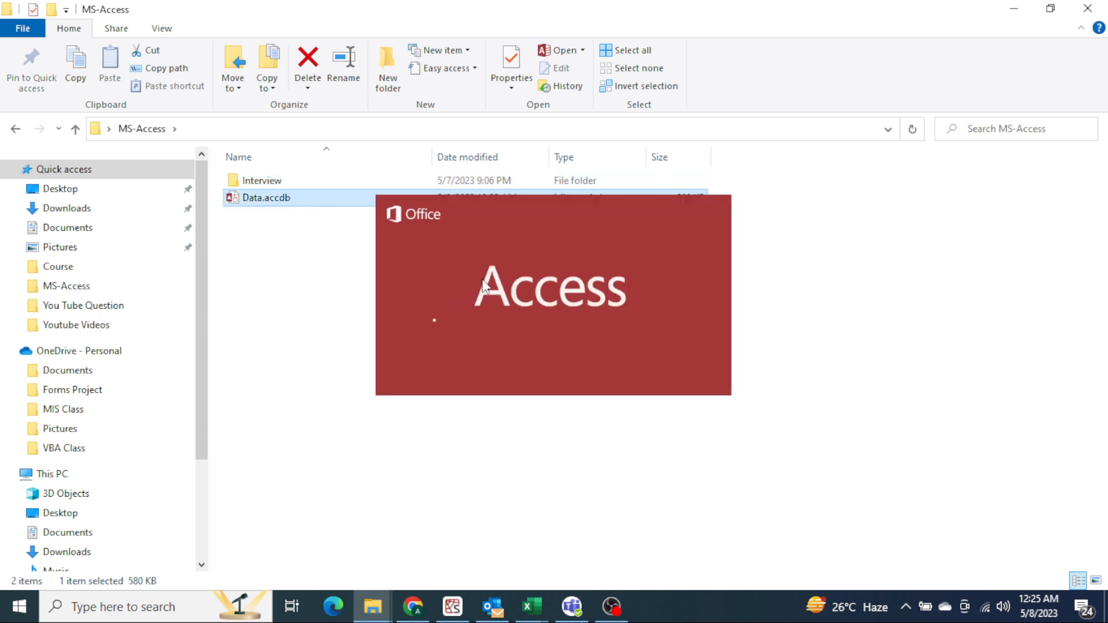
{"action": "double_click", "coordinate": [265, 197]}
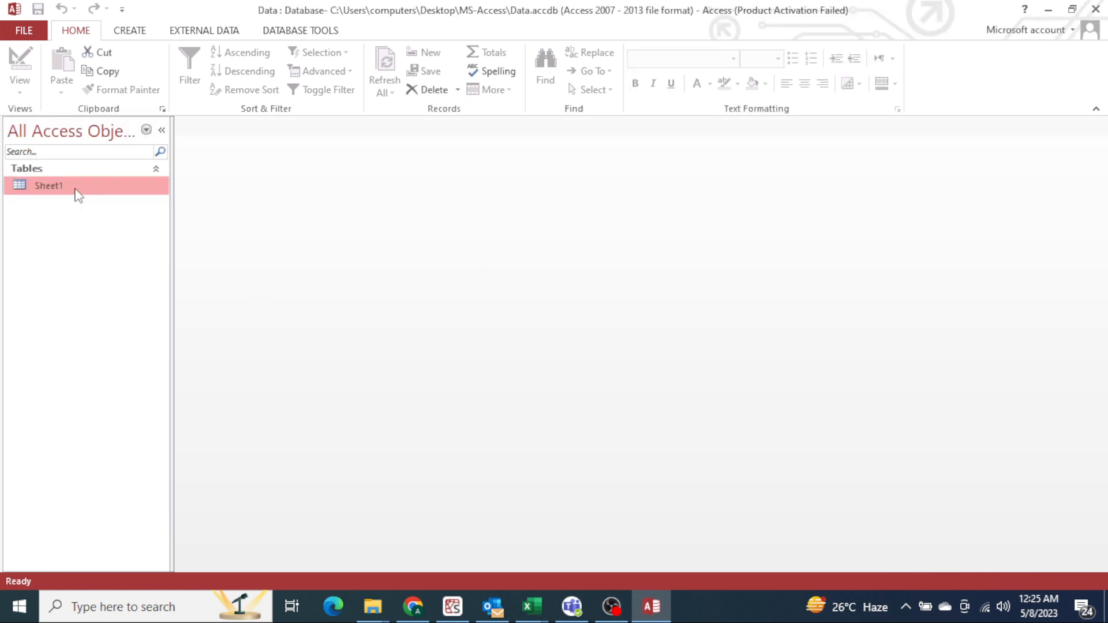
{"action": "double_click", "coordinate": [49, 184]}
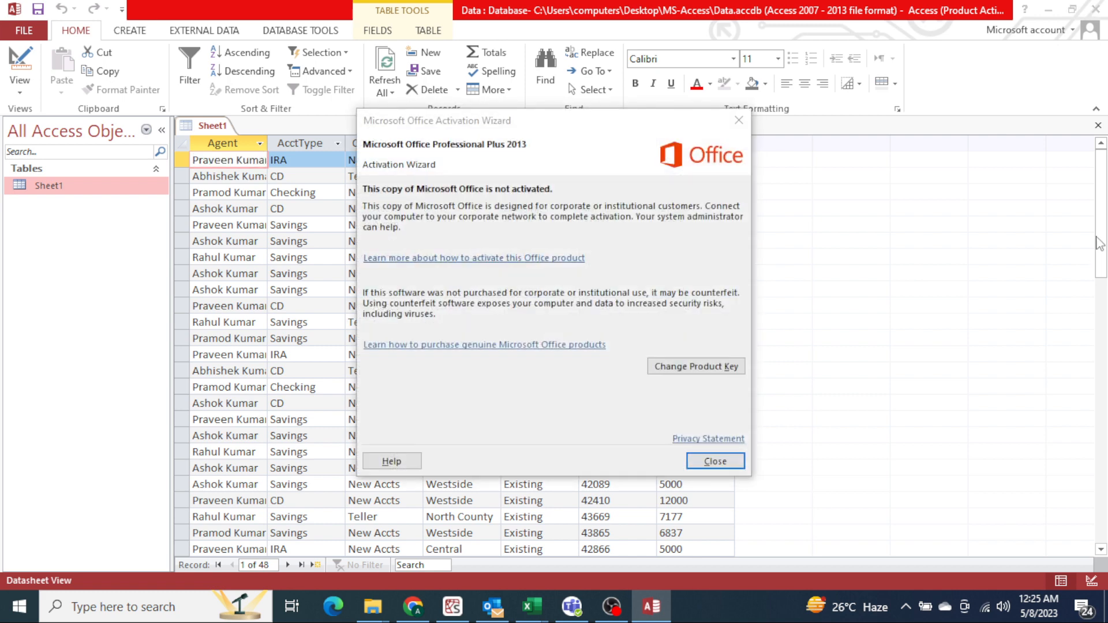
{"action": "left_click", "coordinate": [713, 460]}
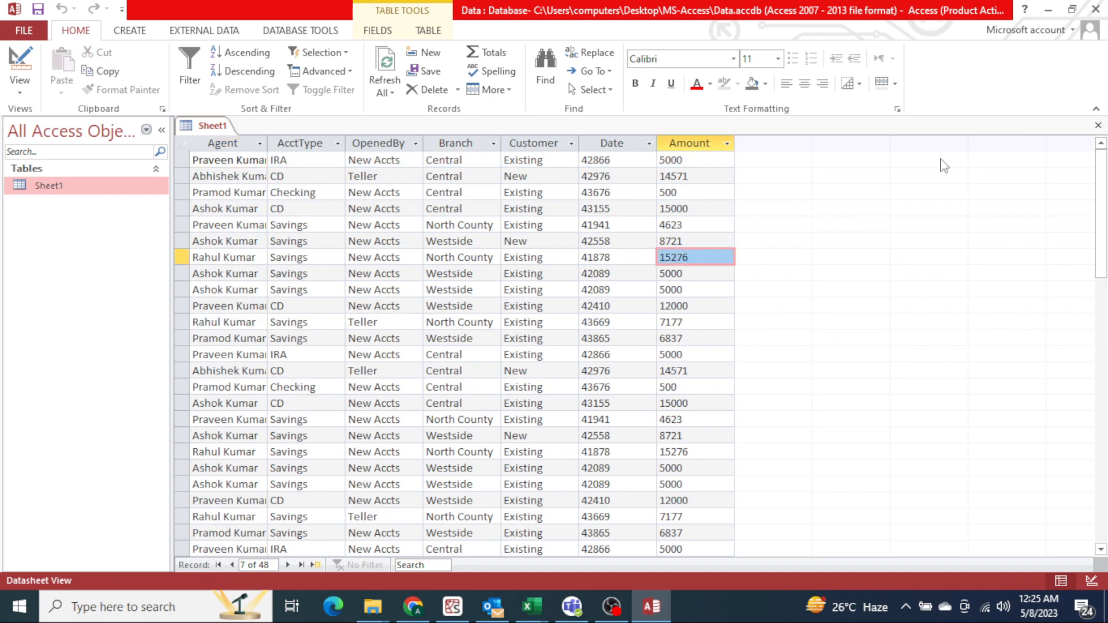
{"action": "left_click", "coordinate": [372, 606]}
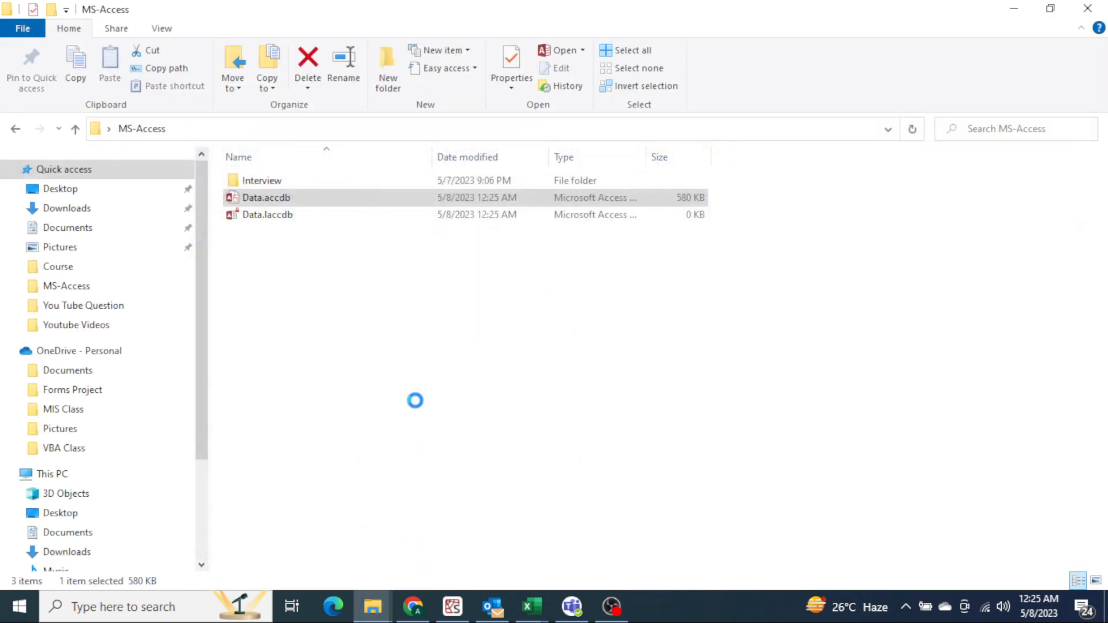
{"action": "left_click", "coordinate": [531, 606]}
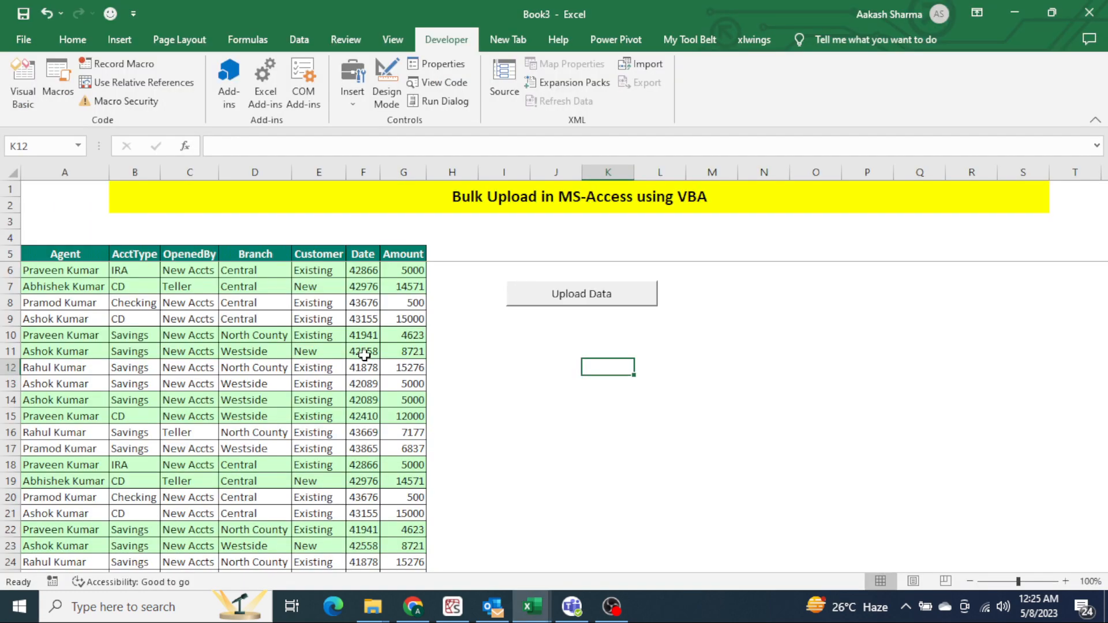